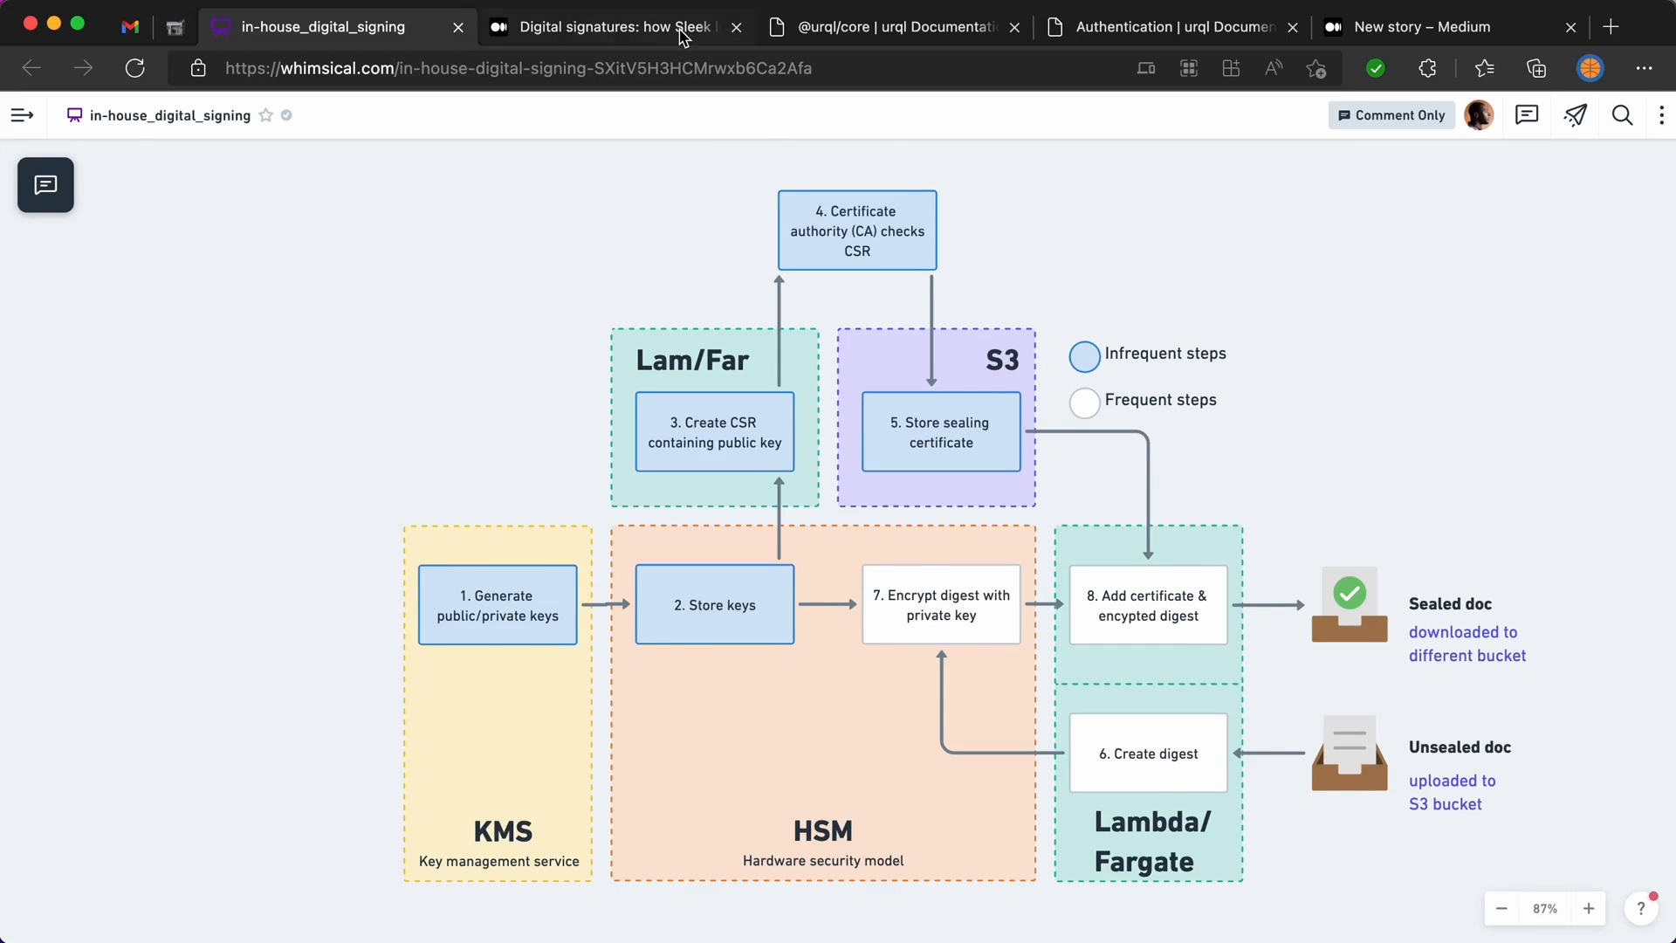
- Bring up the Medium article 'Digital signatures: how Sleek…' from its browser tab
left_click(614, 28)
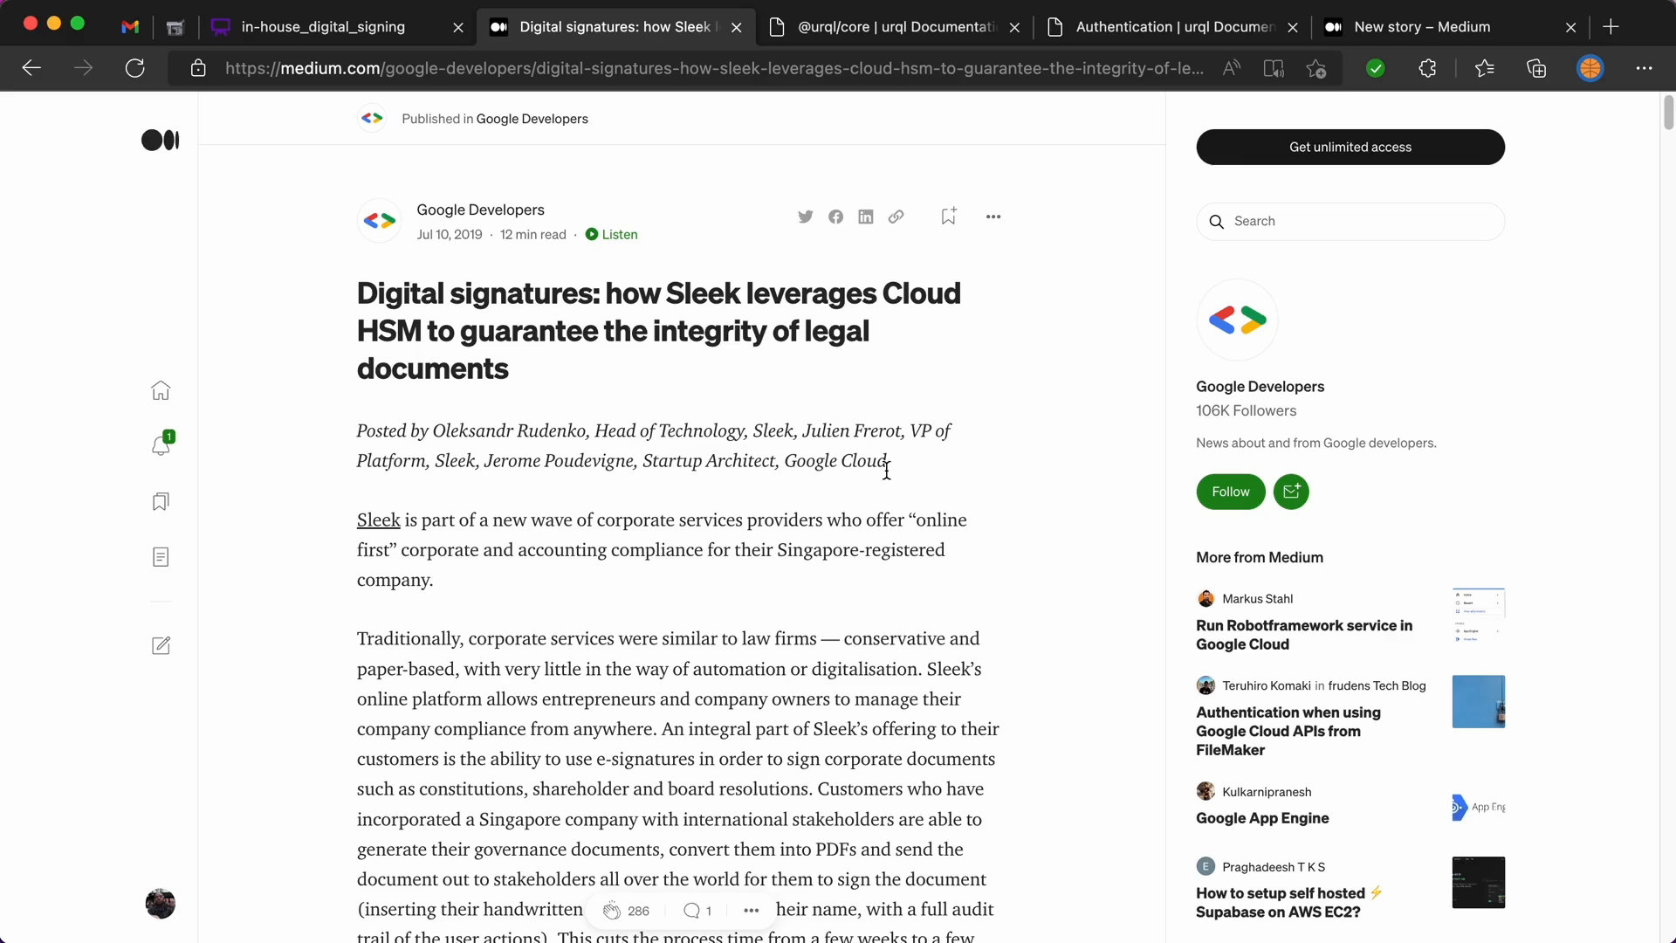
left_click(323, 28)
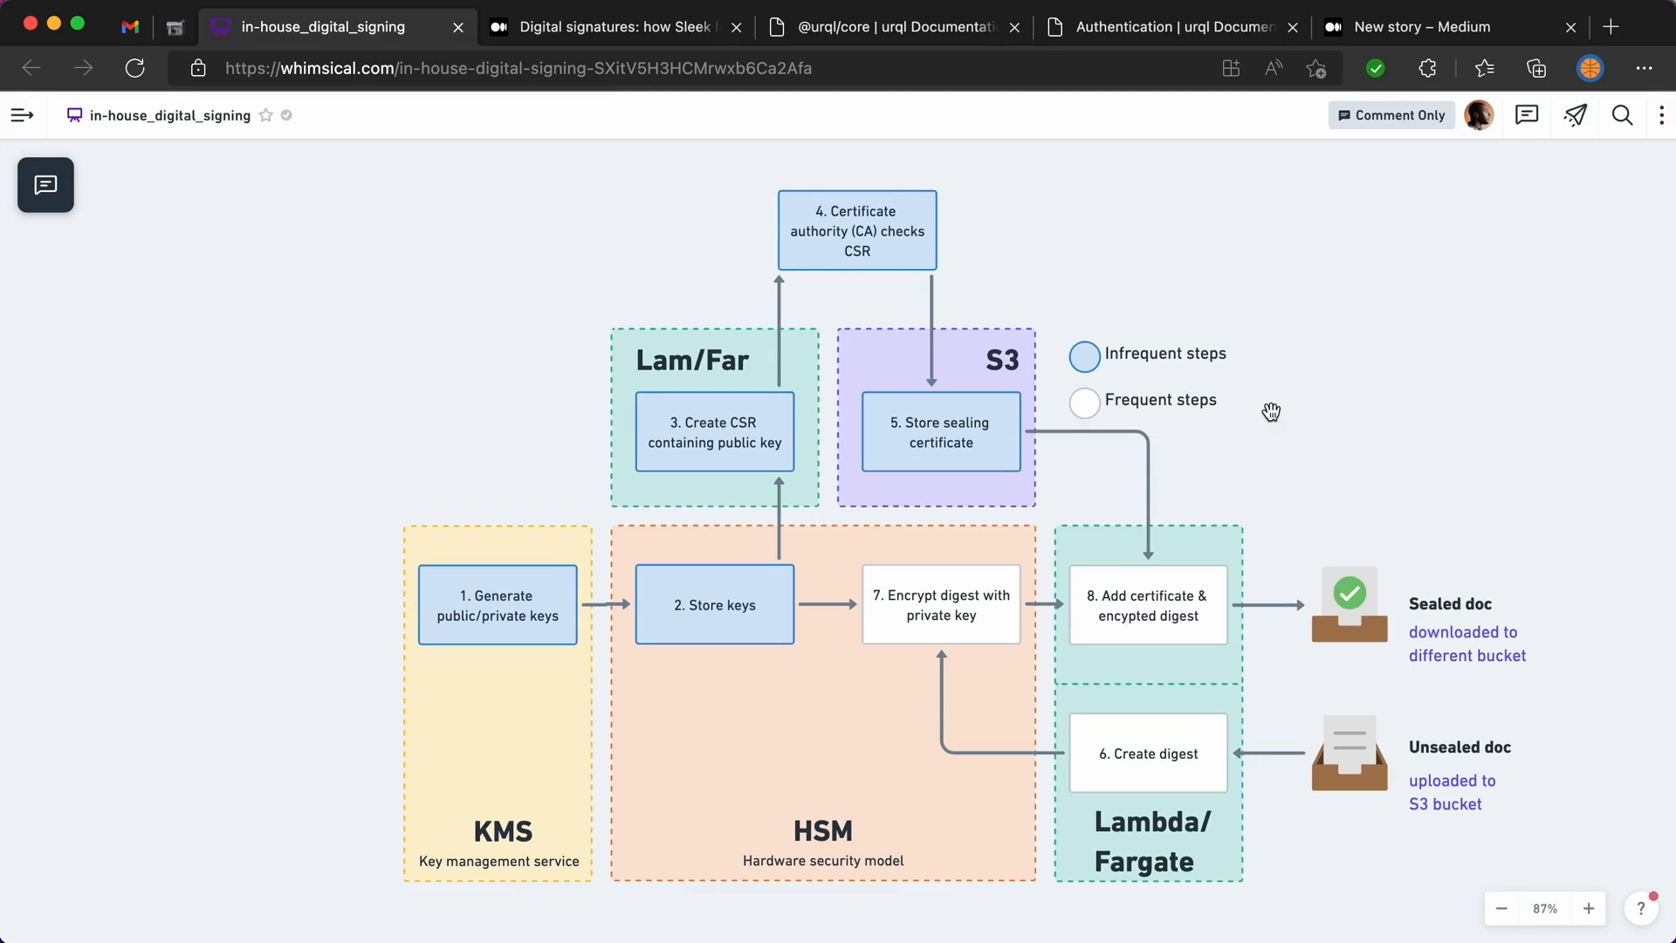
mouse_move(1278, 434)
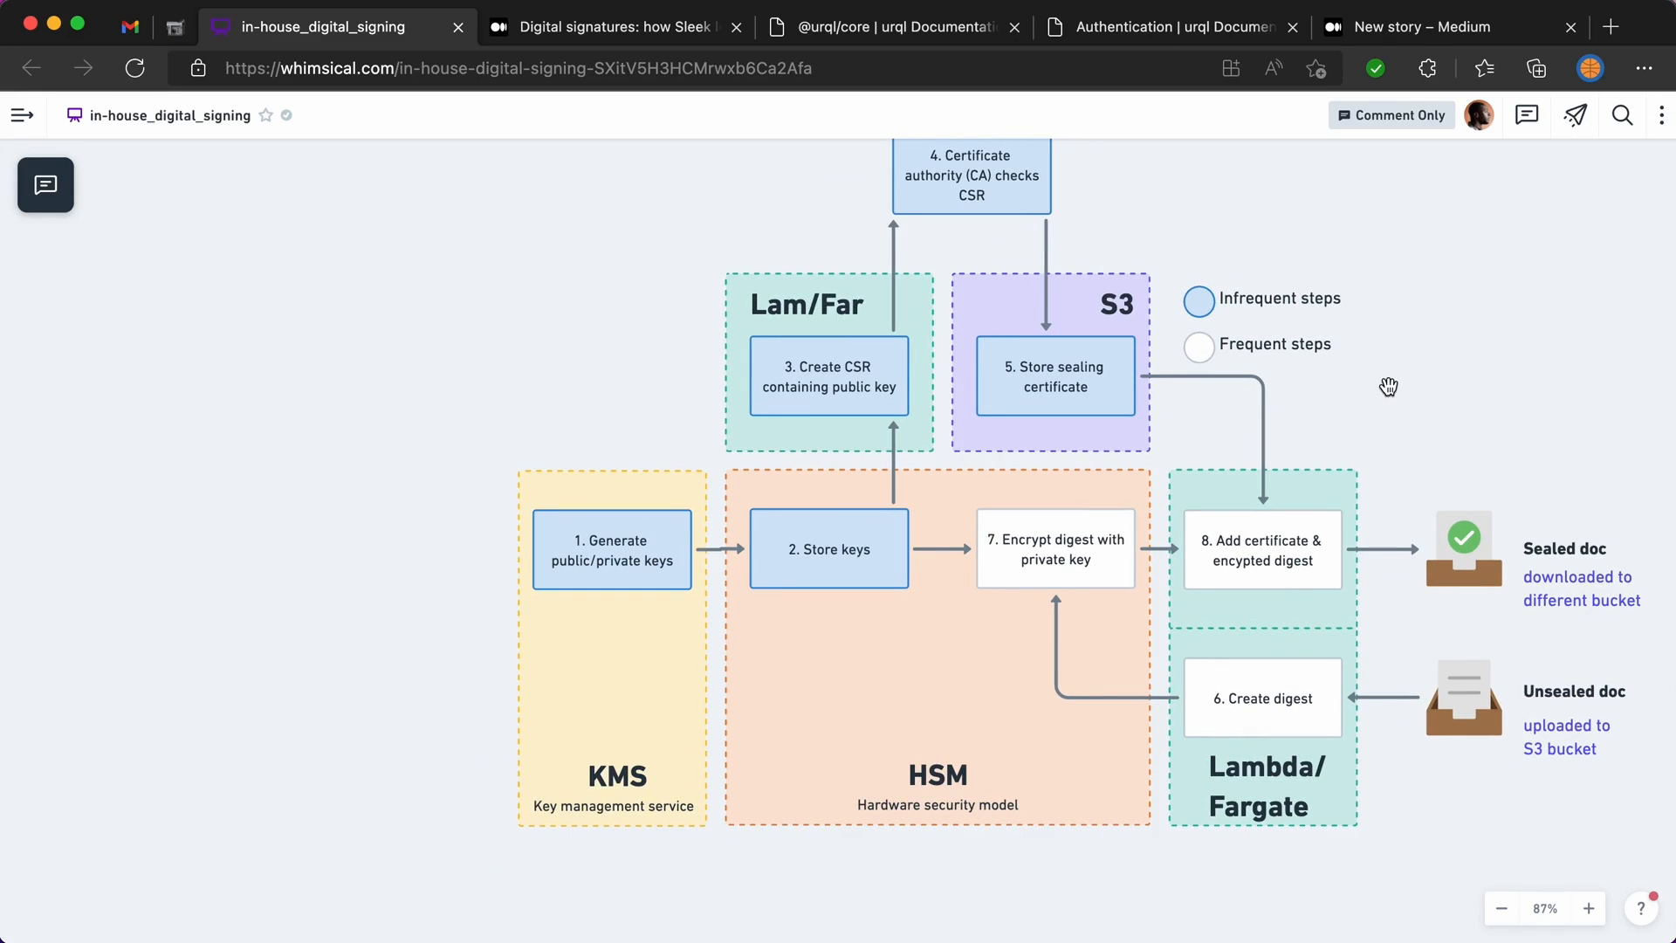
mouse_move(1358, 454)
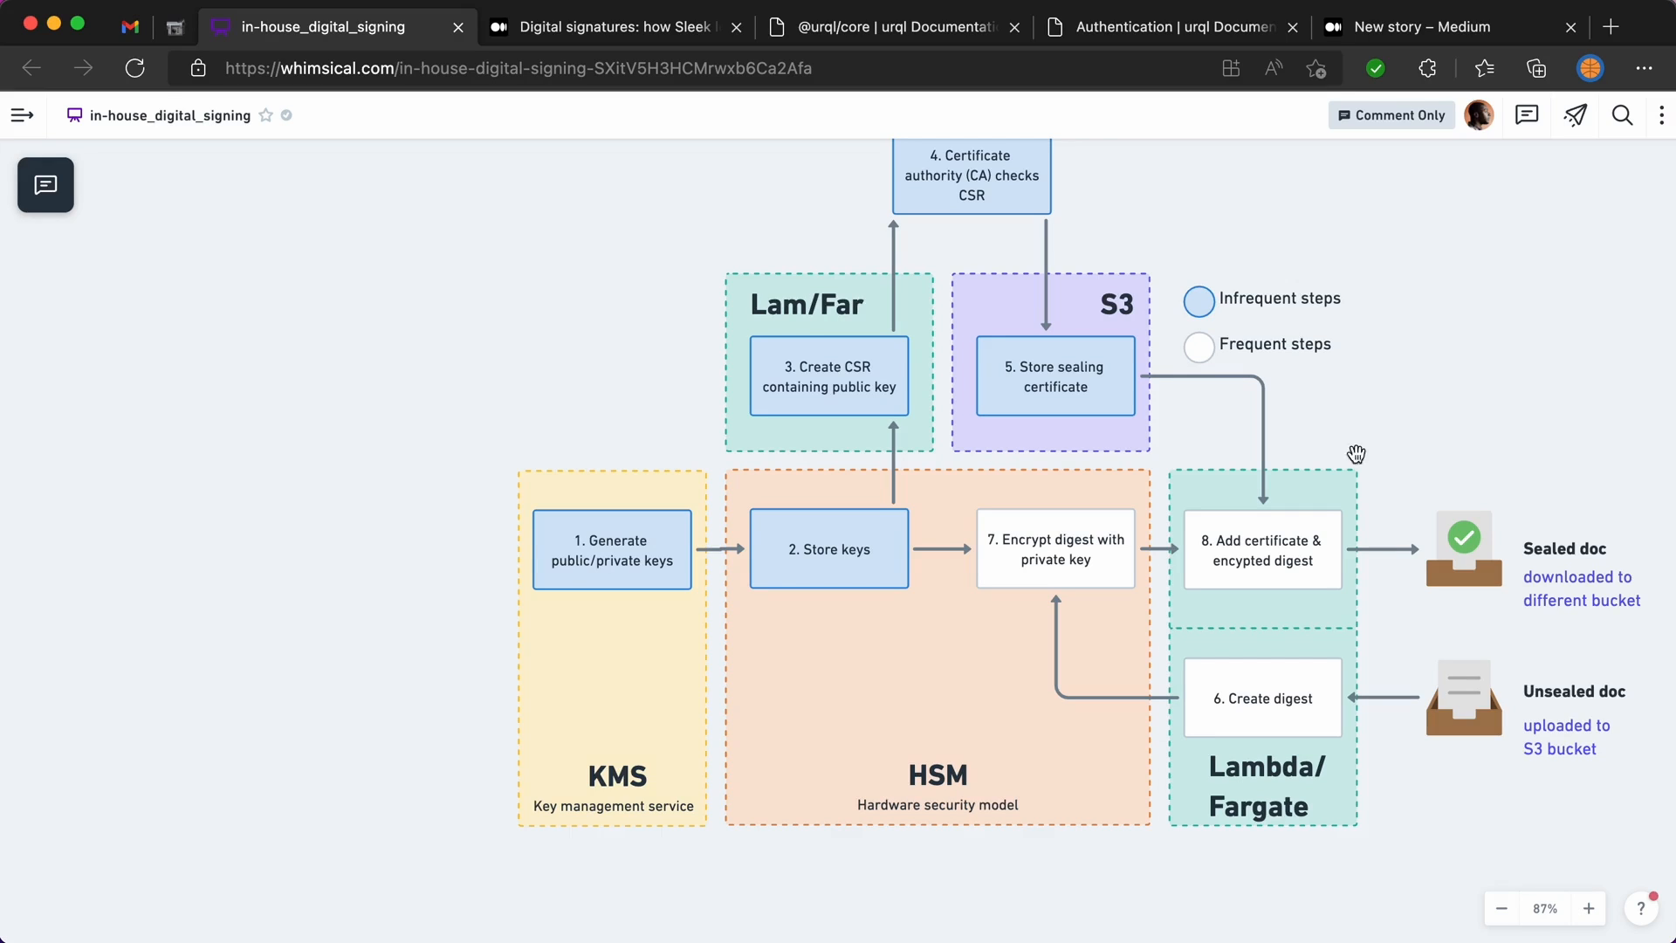
mouse_move(660, 785)
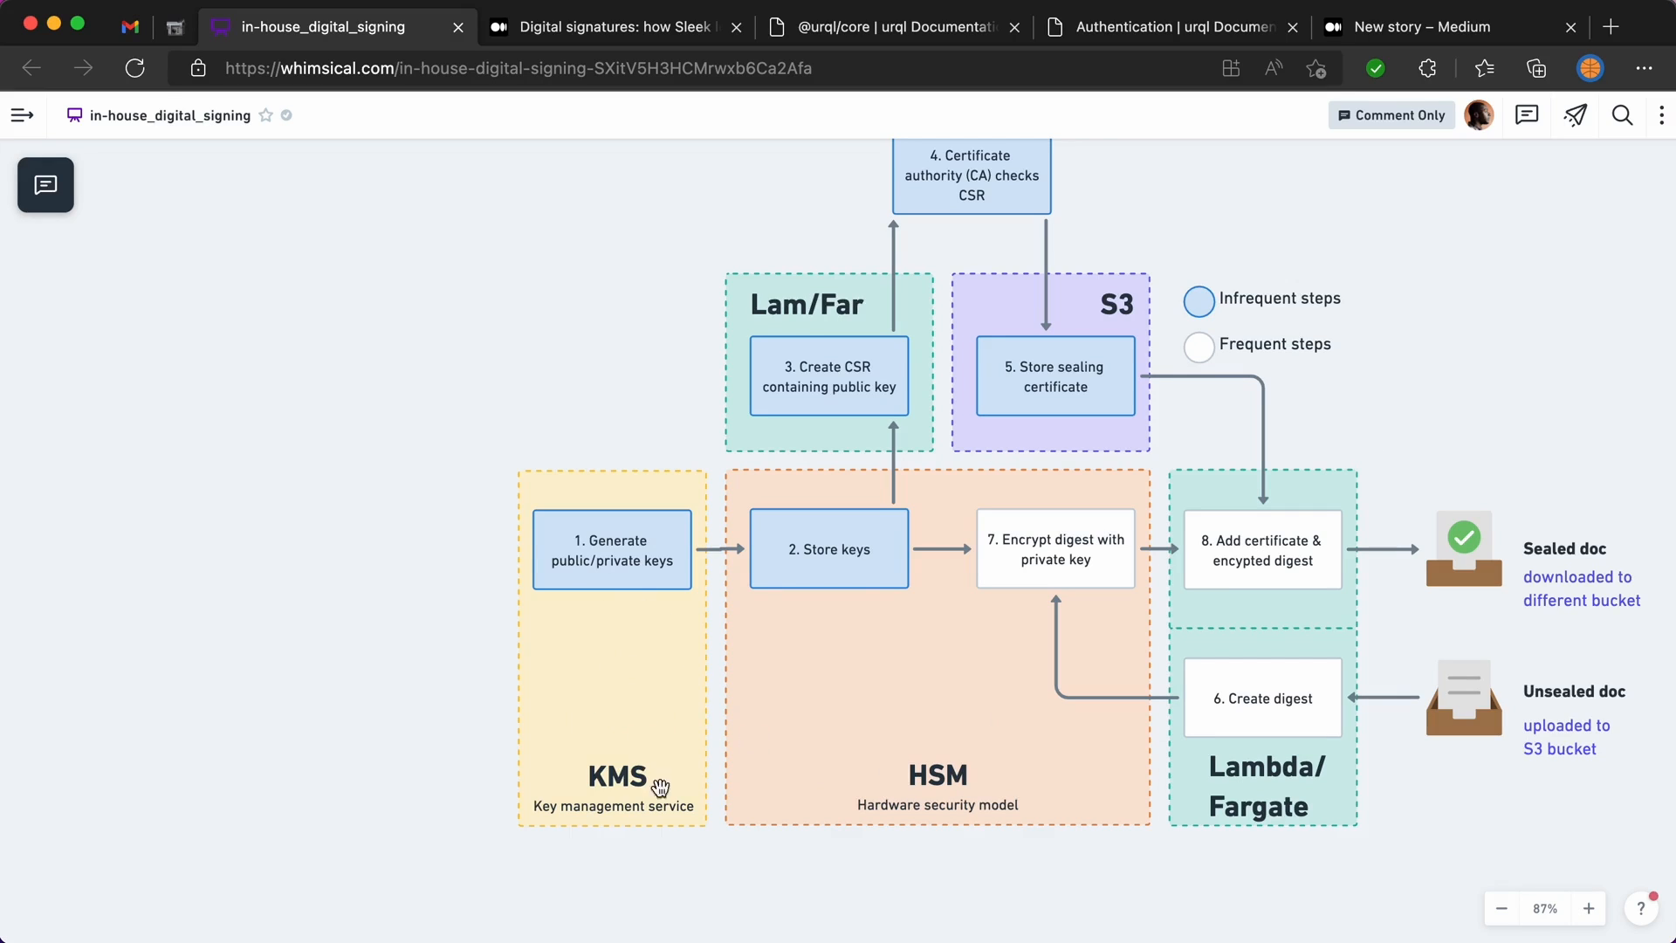
mouse_move(946, 730)
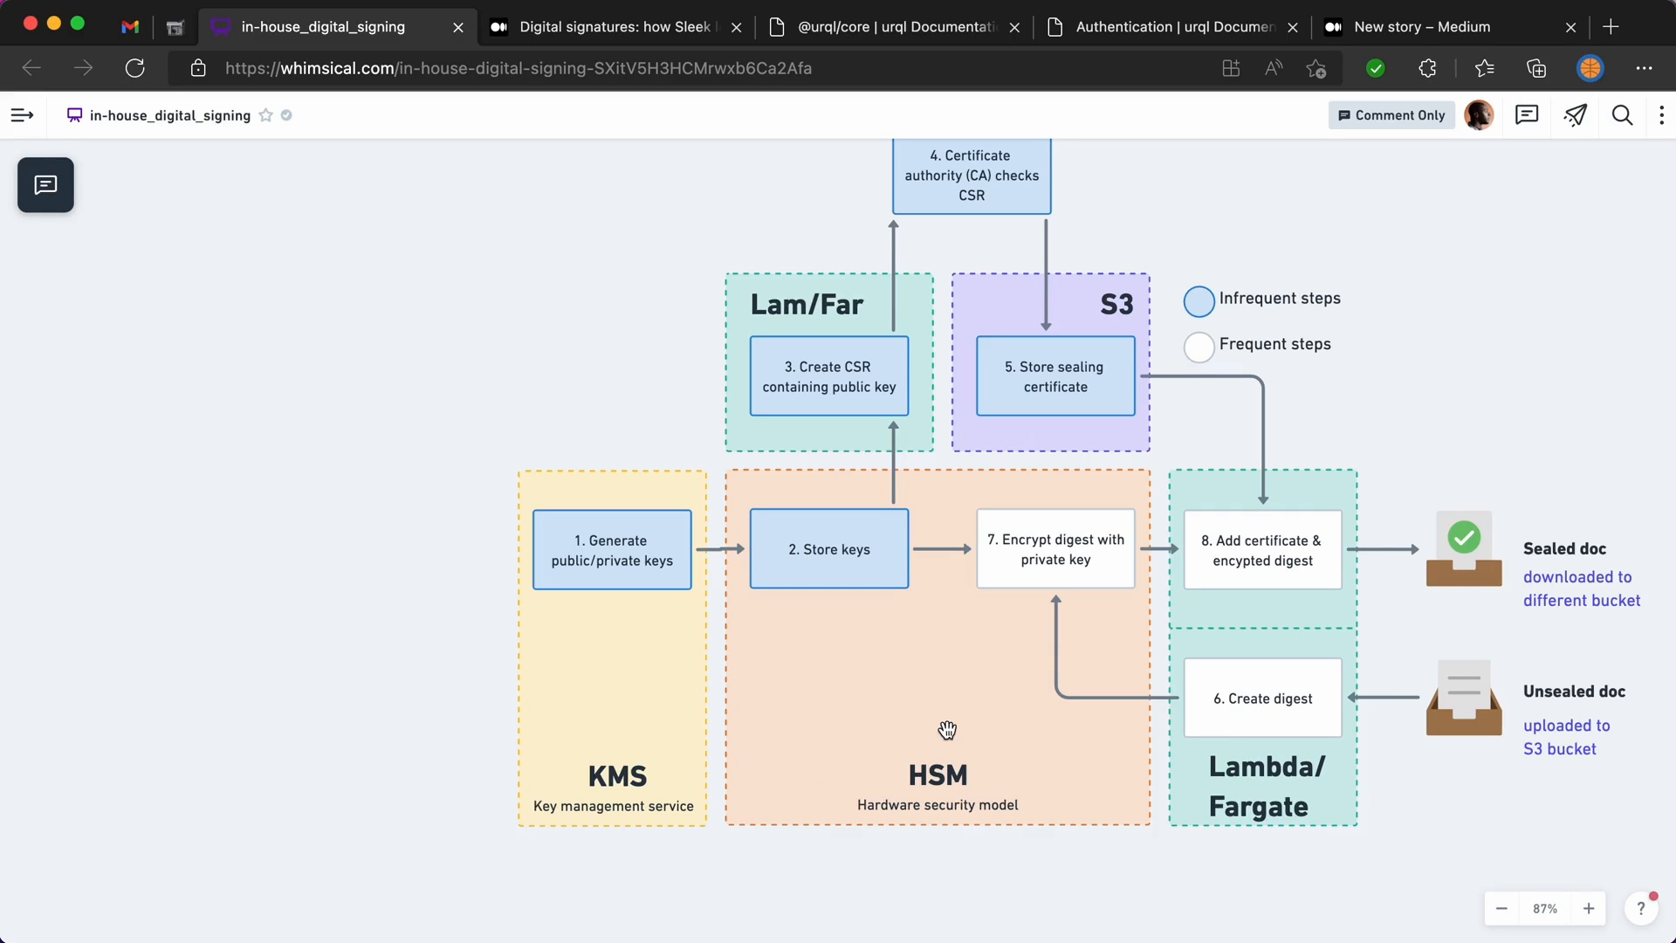
mouse_move(951, 678)
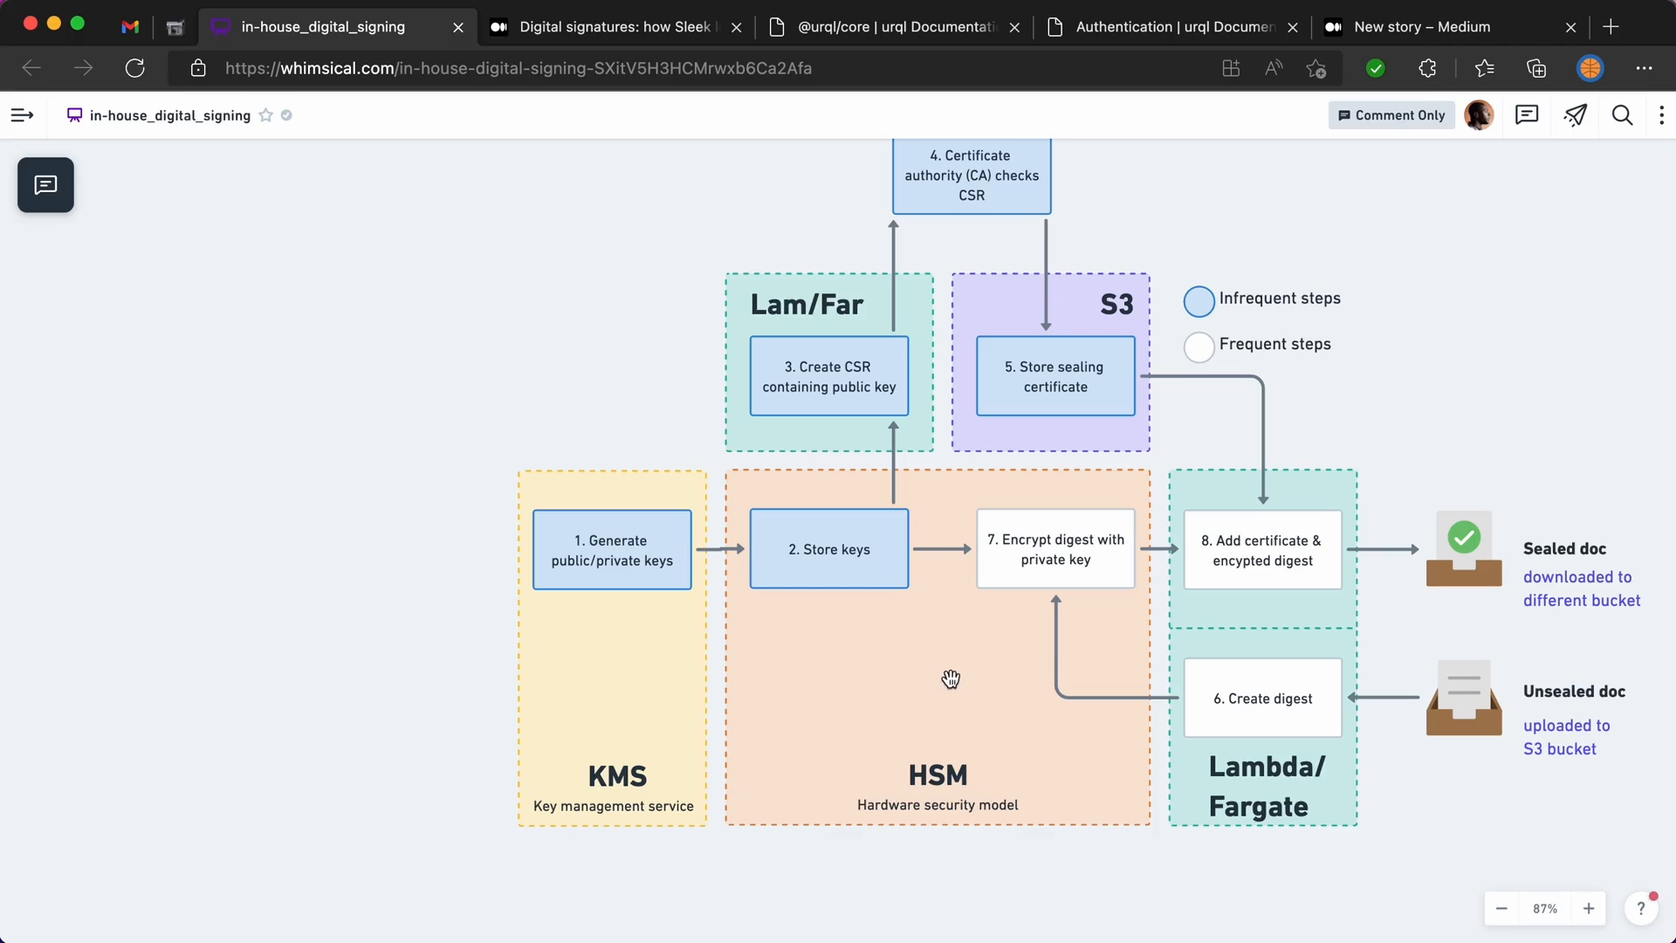
mouse_move(939, 690)
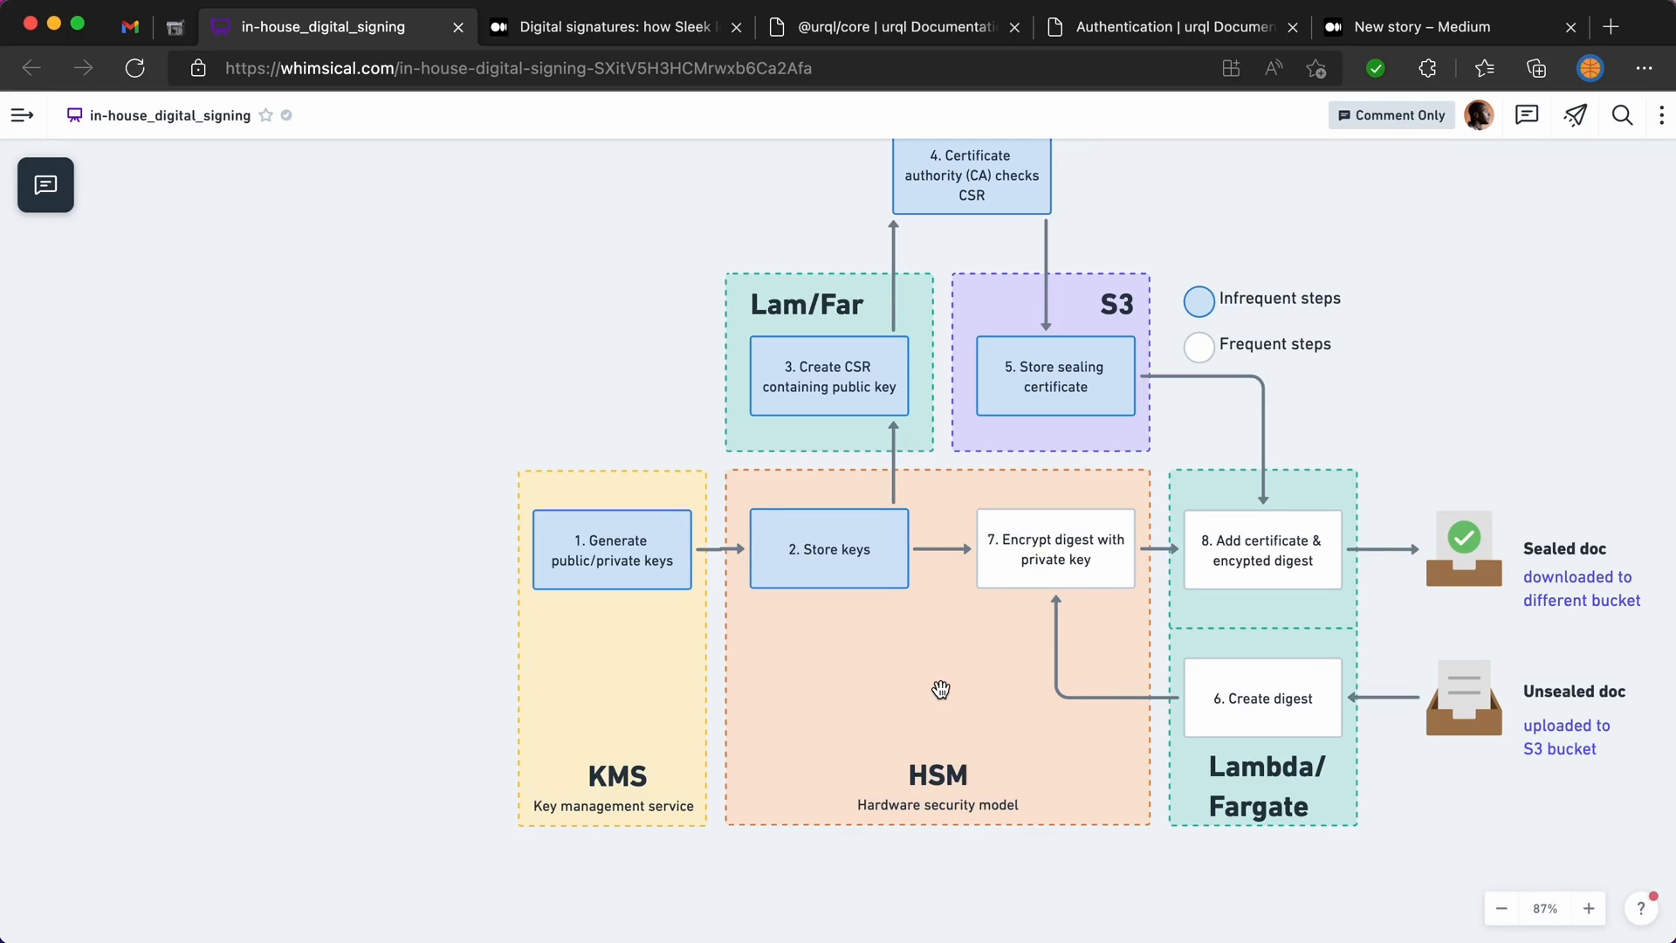
mouse_move(1222, 491)
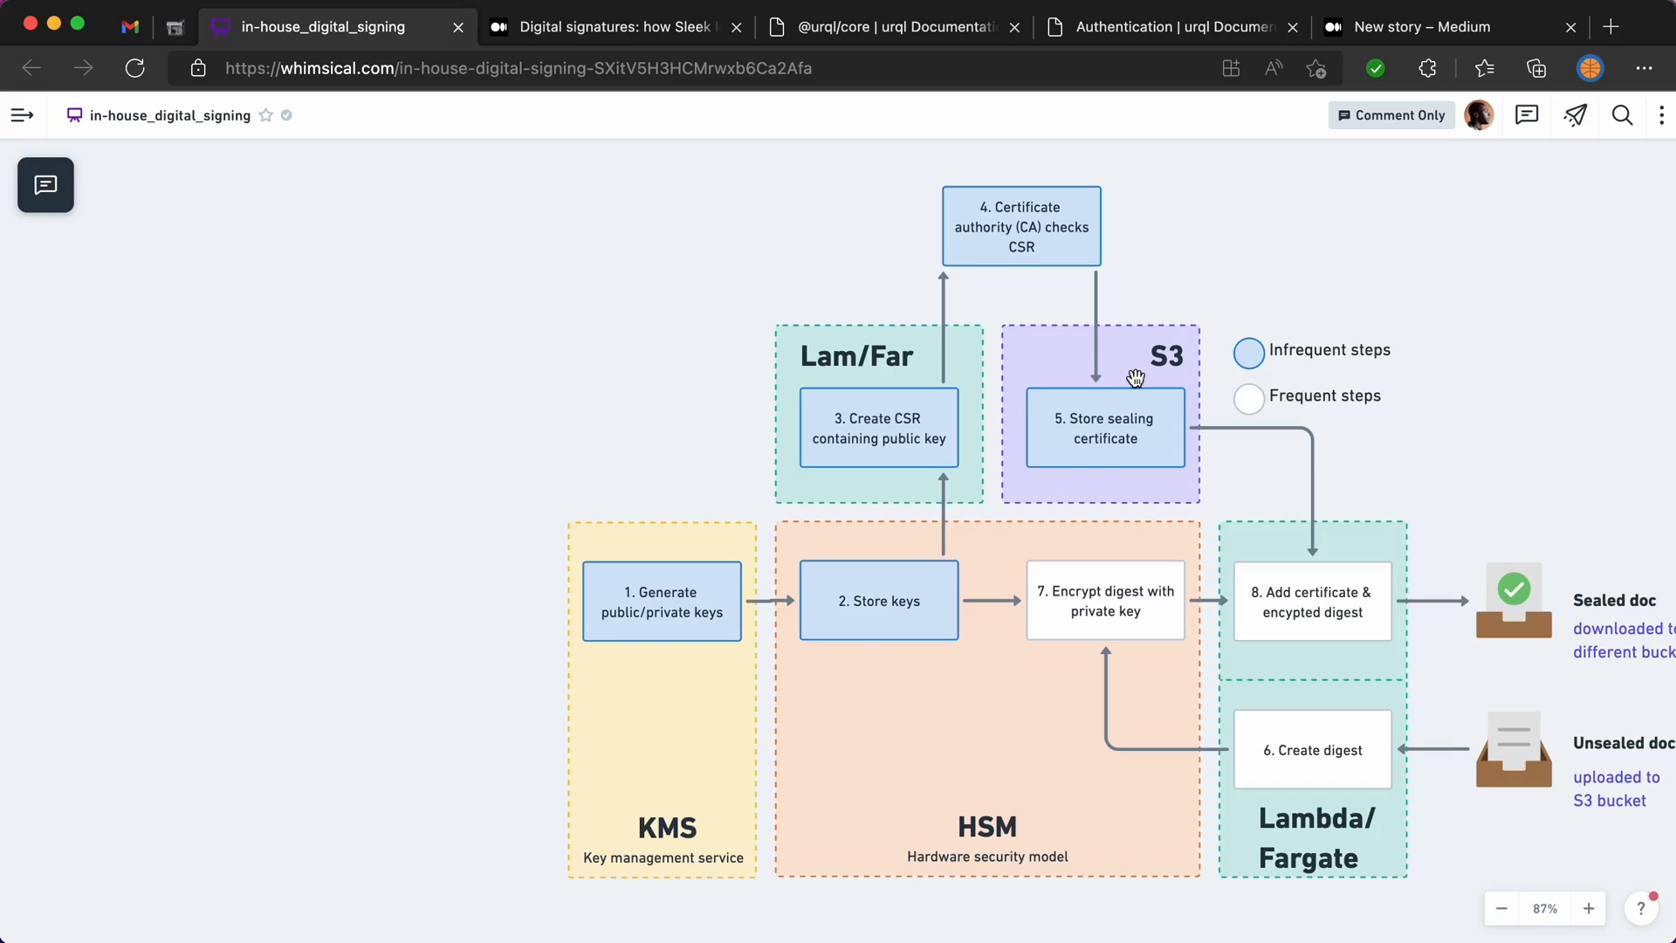
mouse_move(1332, 386)
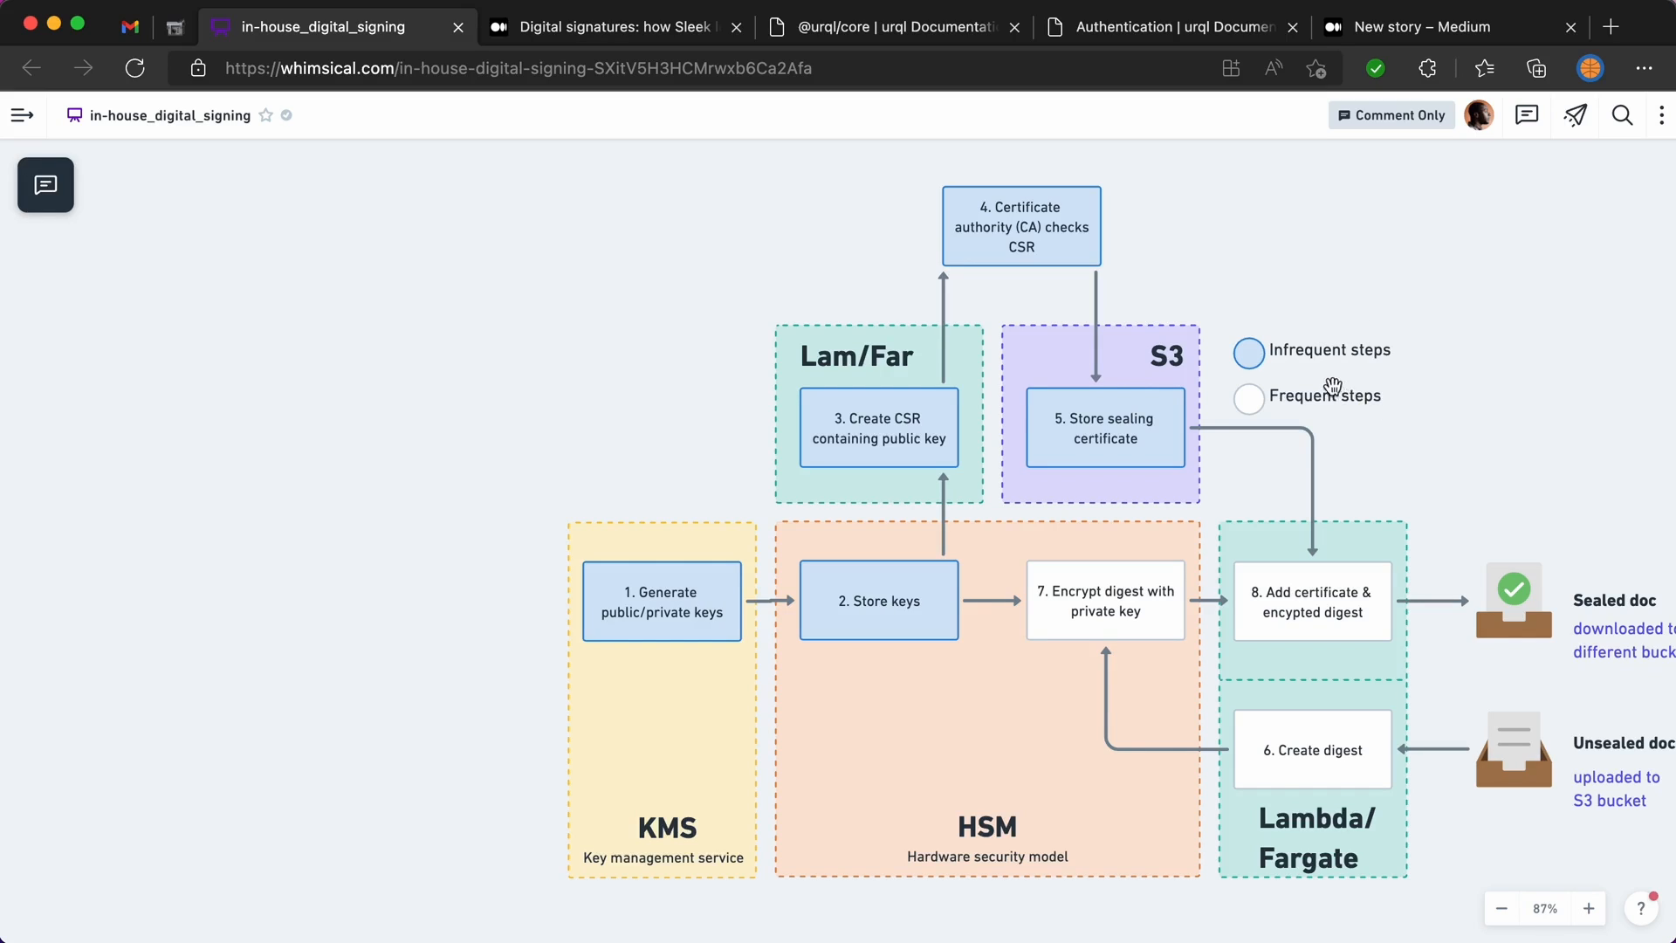
mouse_move(1372, 356)
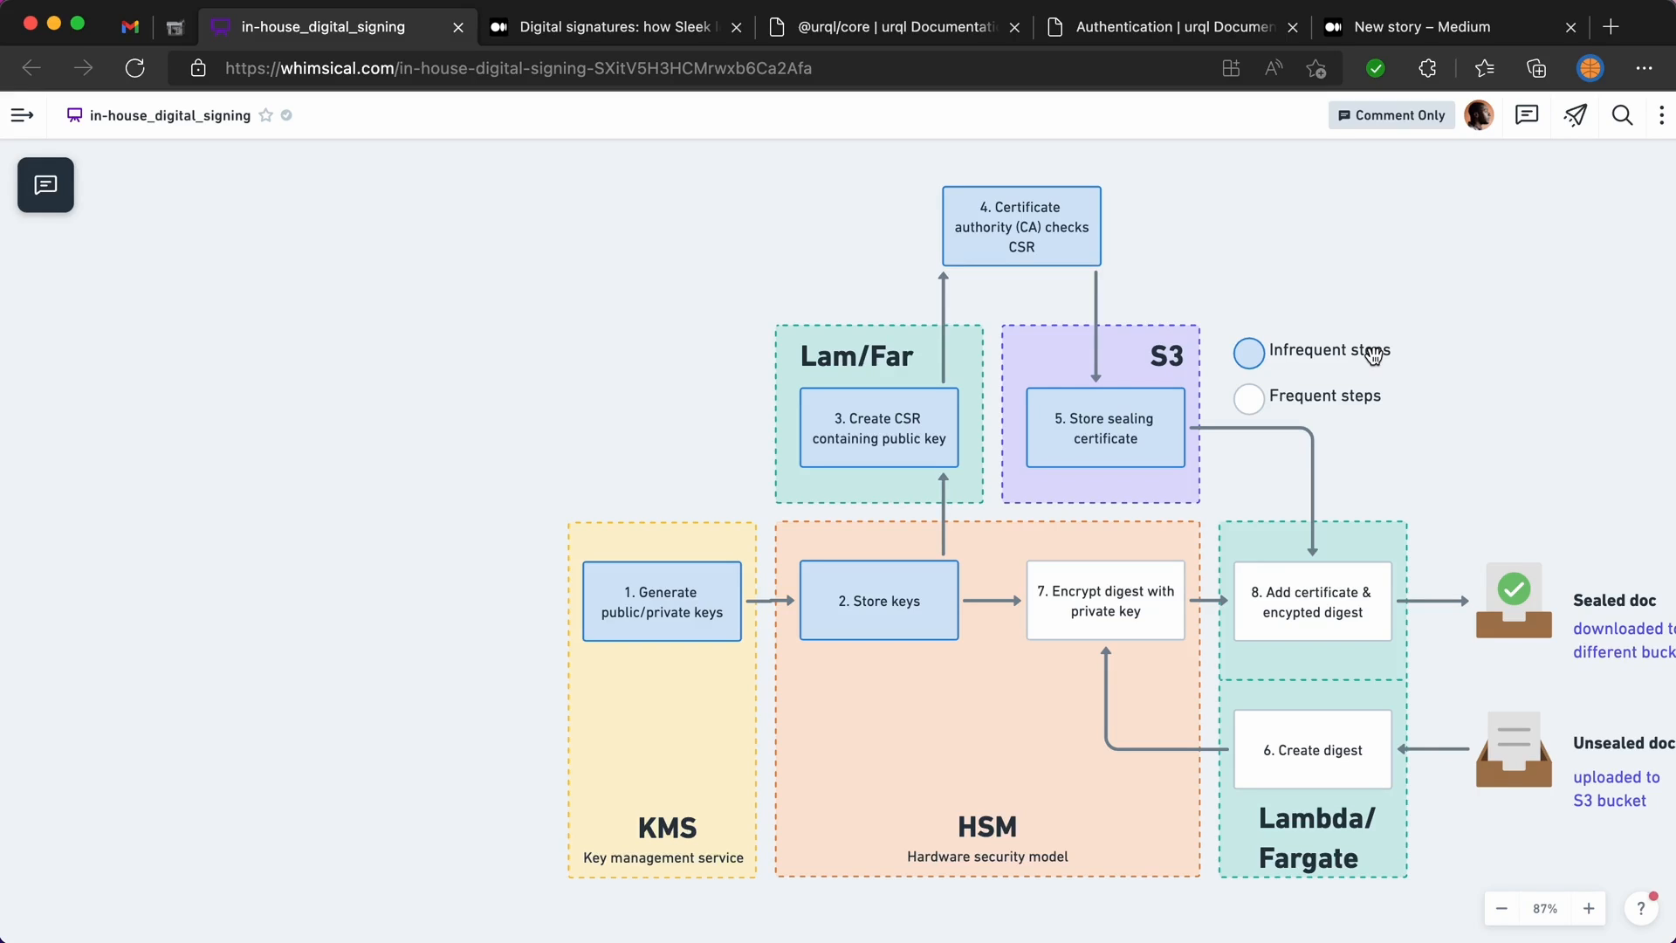
mouse_move(1193, 587)
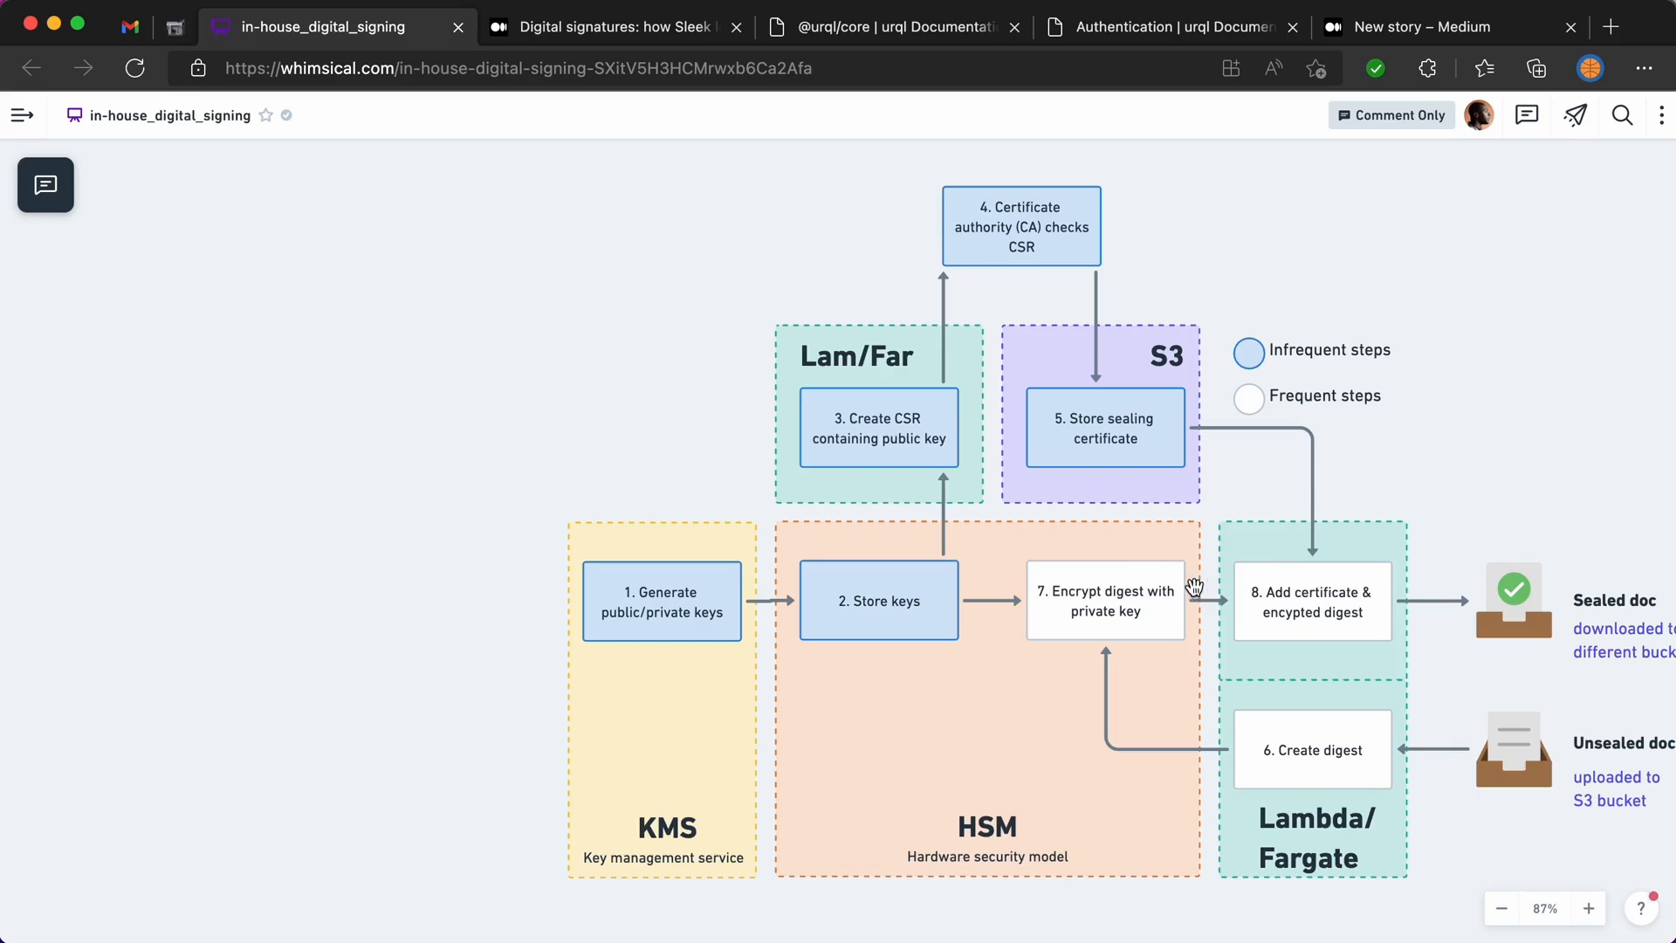
mouse_move(1483, 499)
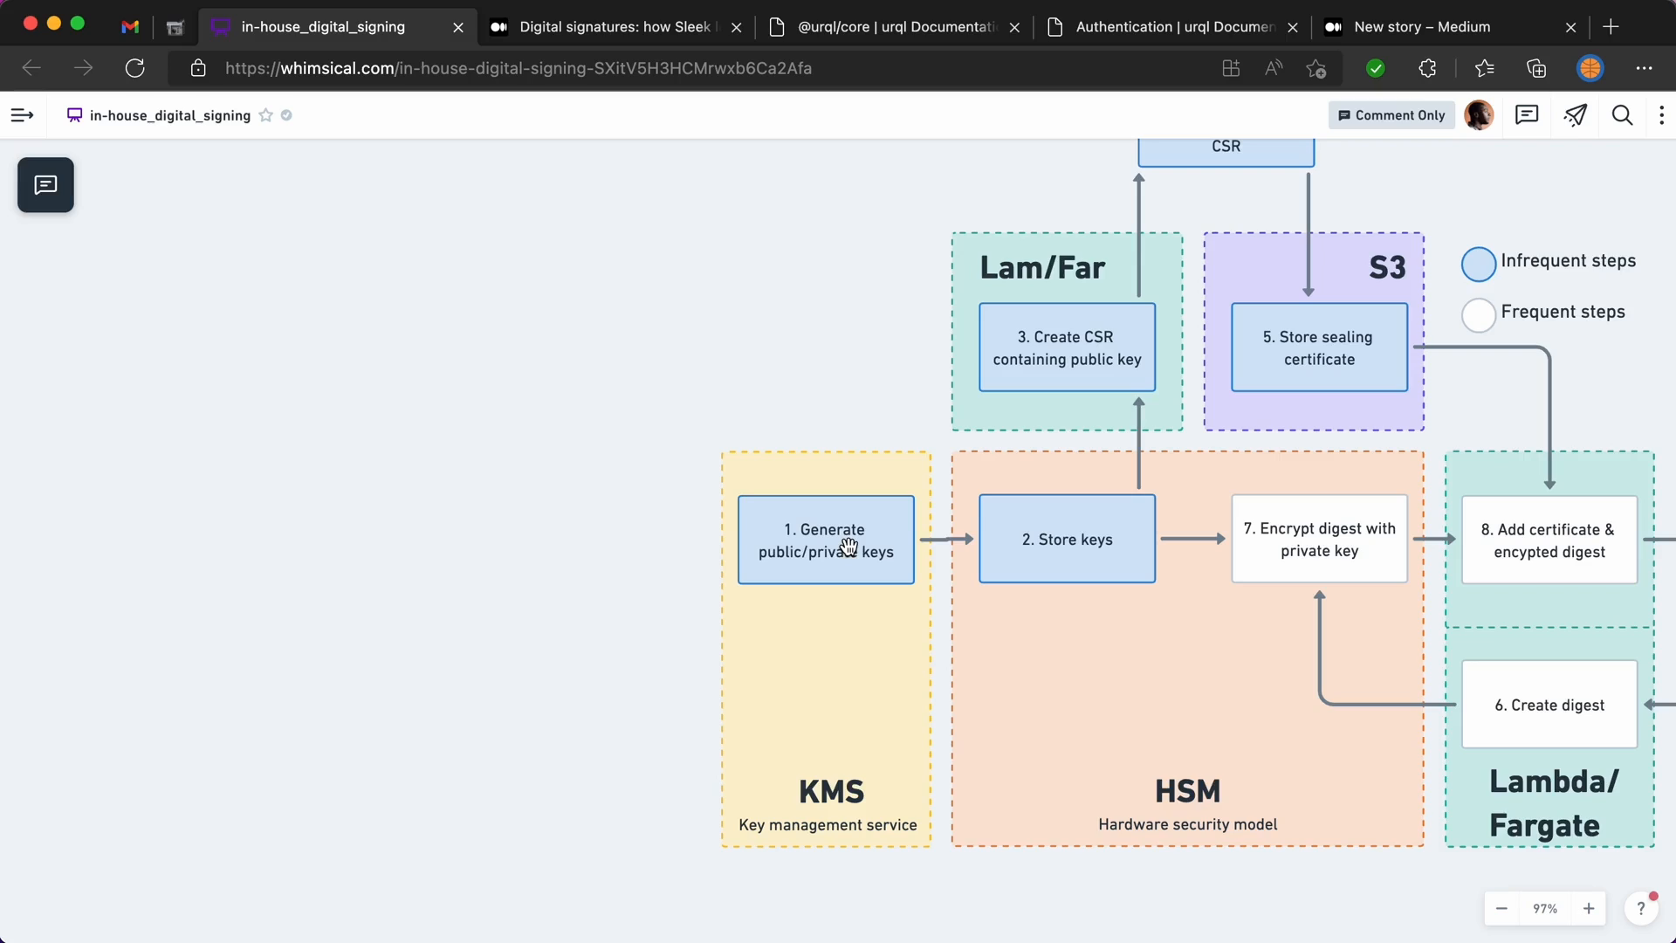
mouse_move(800, 681)
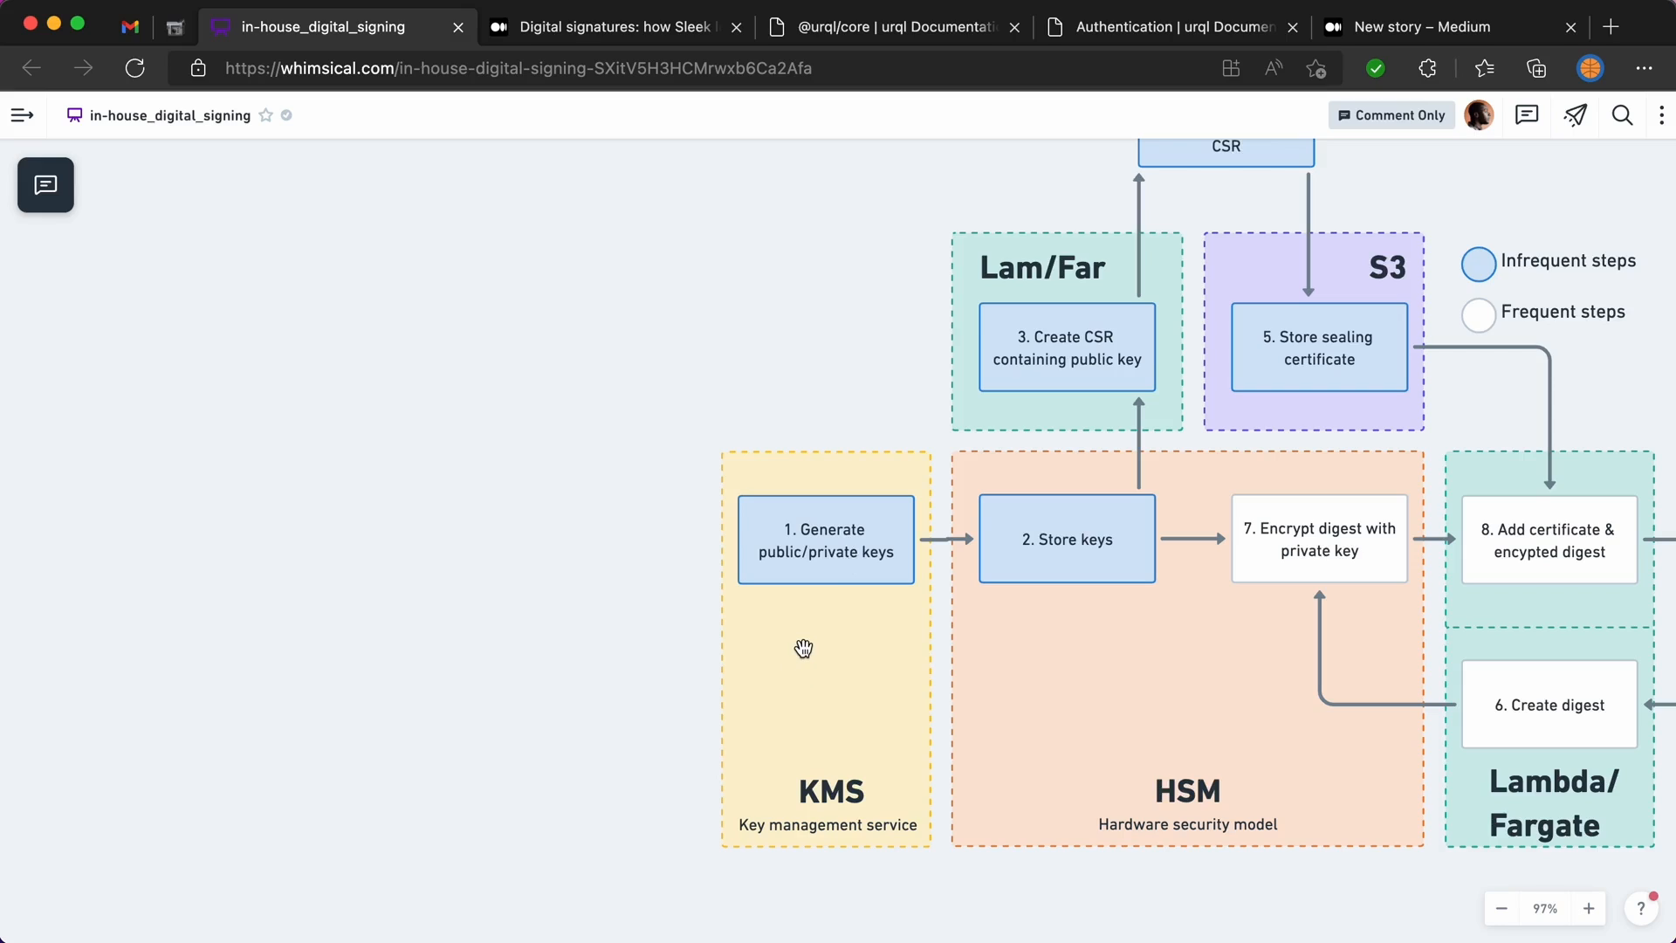
mouse_move(1261, 691)
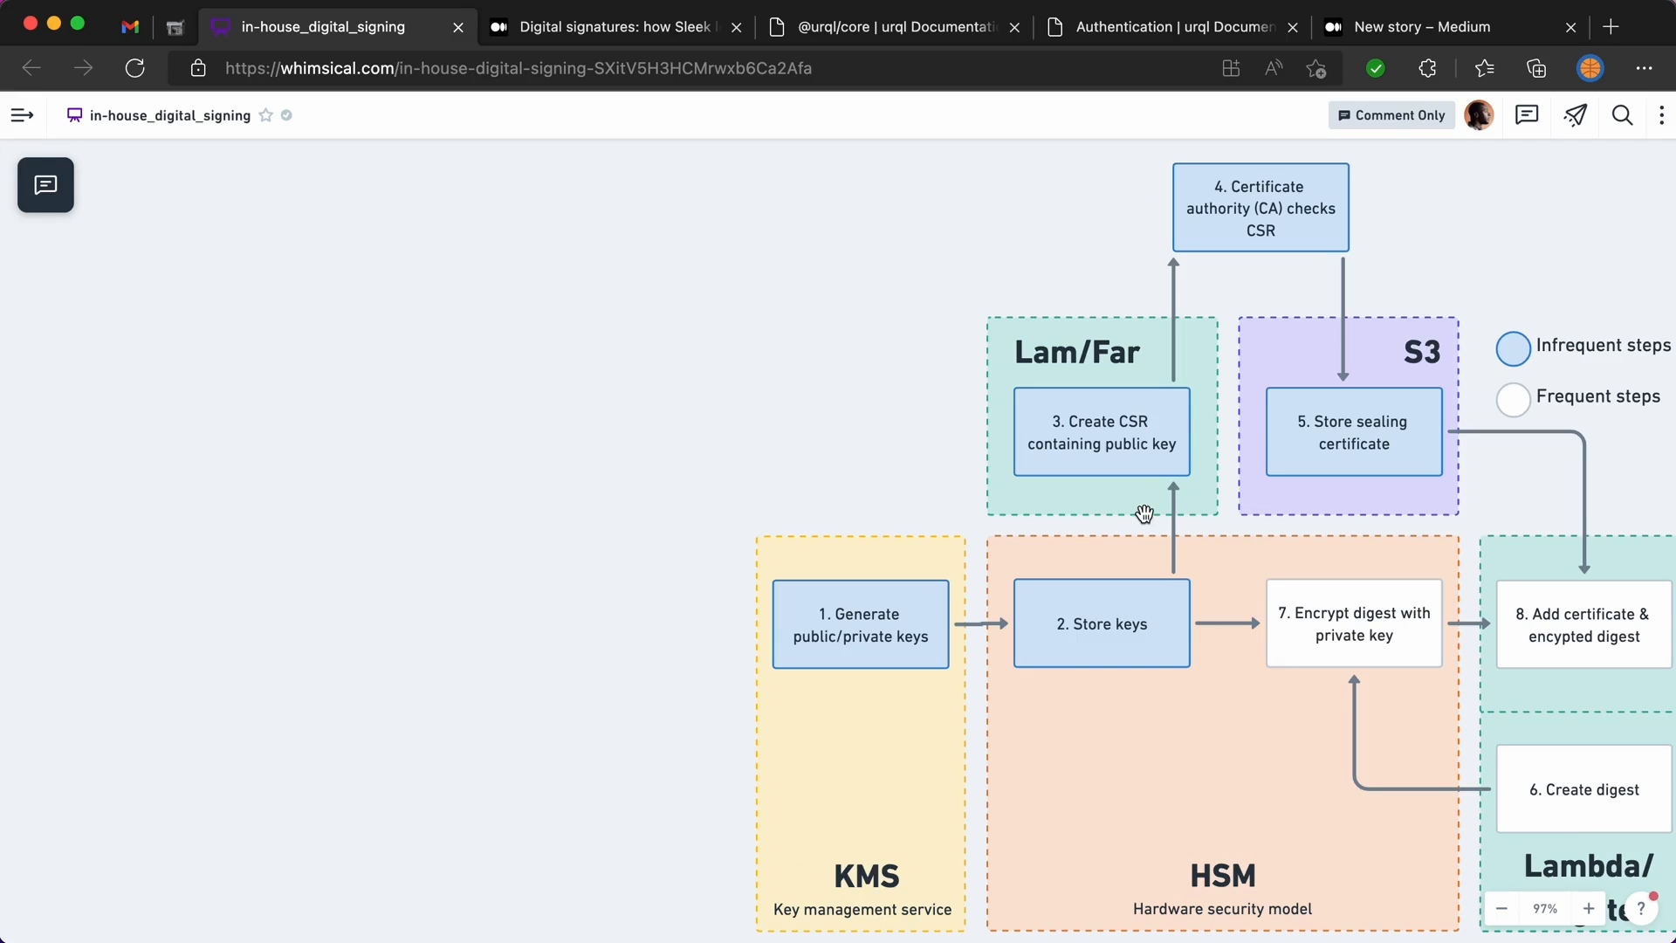
mouse_move(1129, 518)
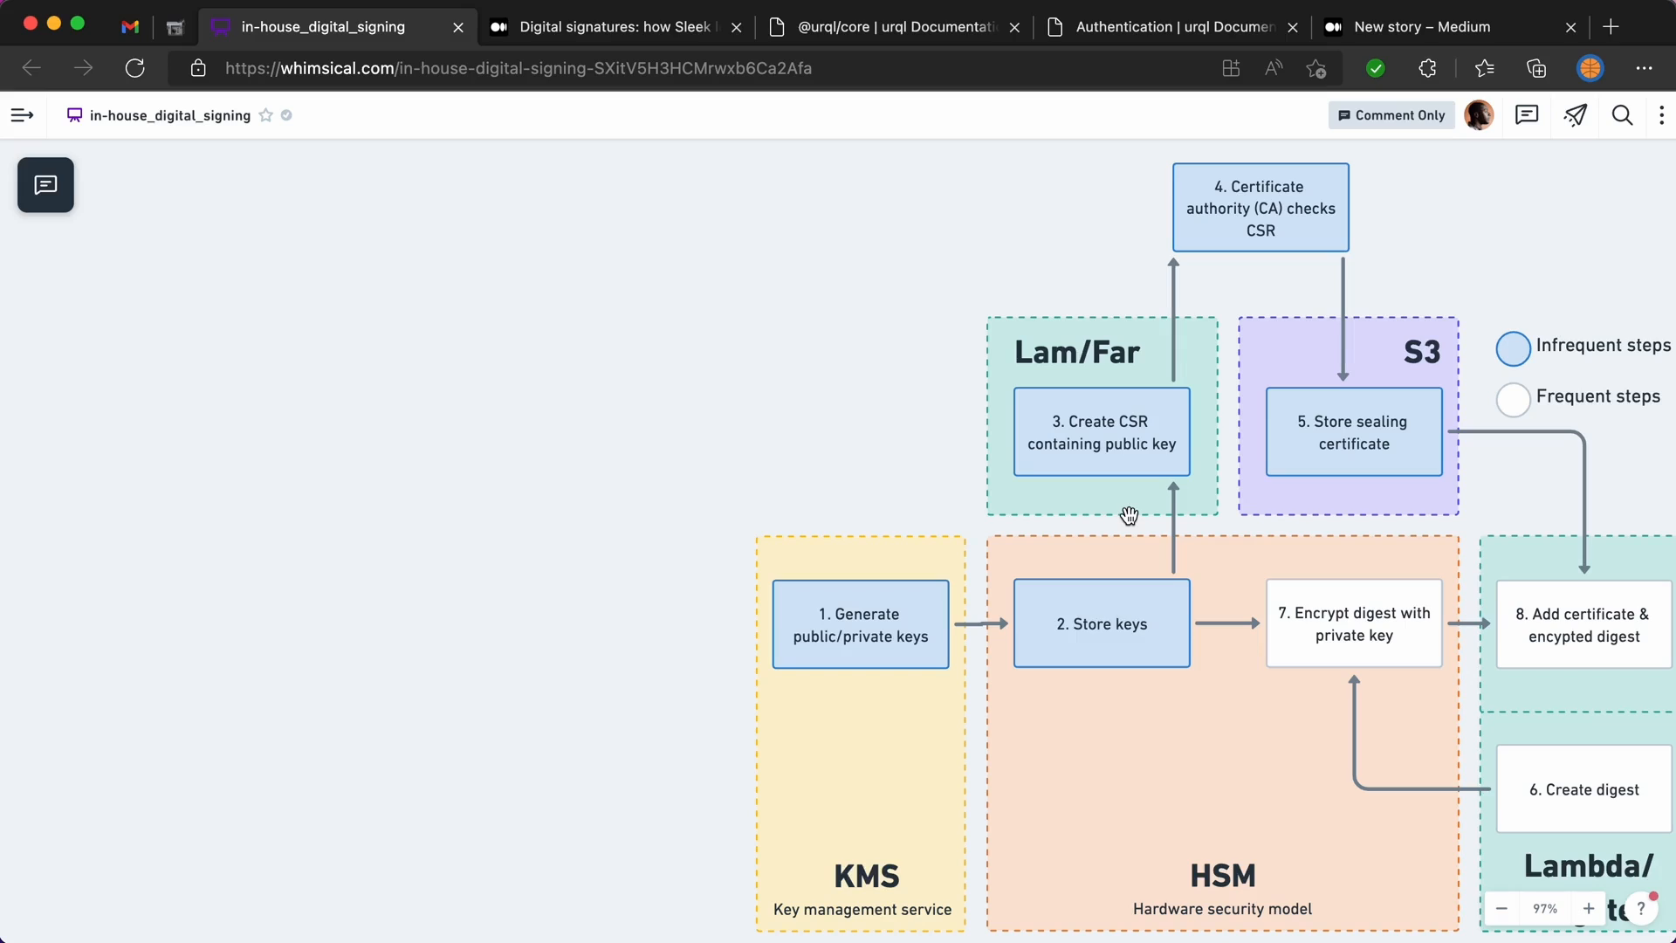
mouse_move(1159, 332)
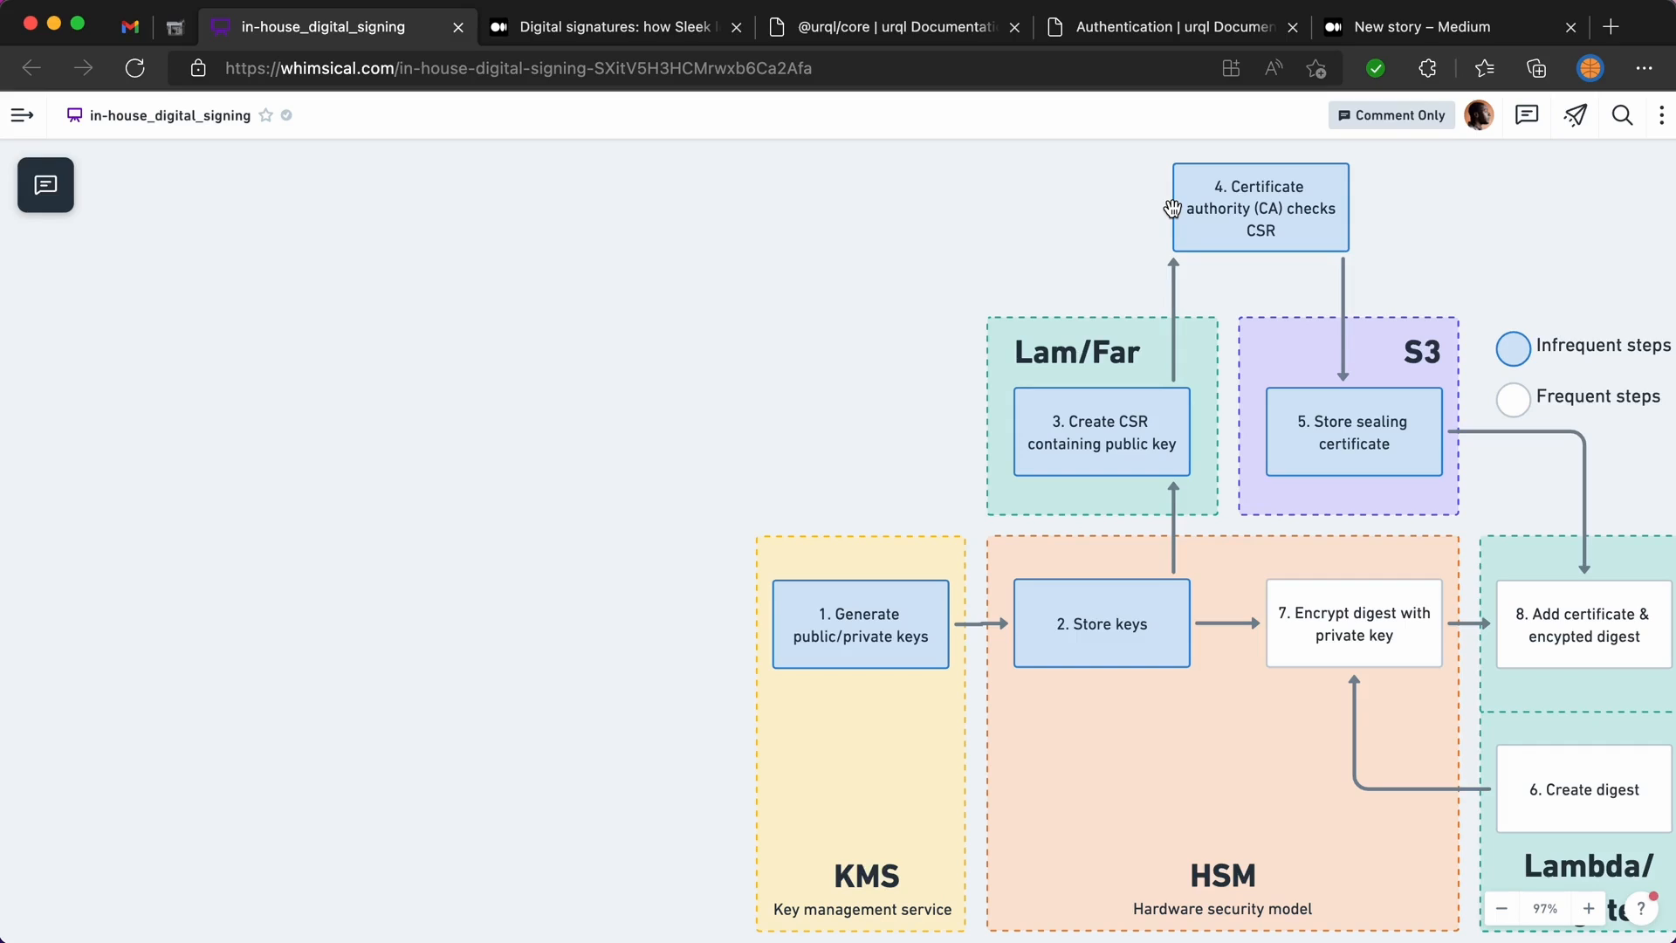
mouse_move(1152, 394)
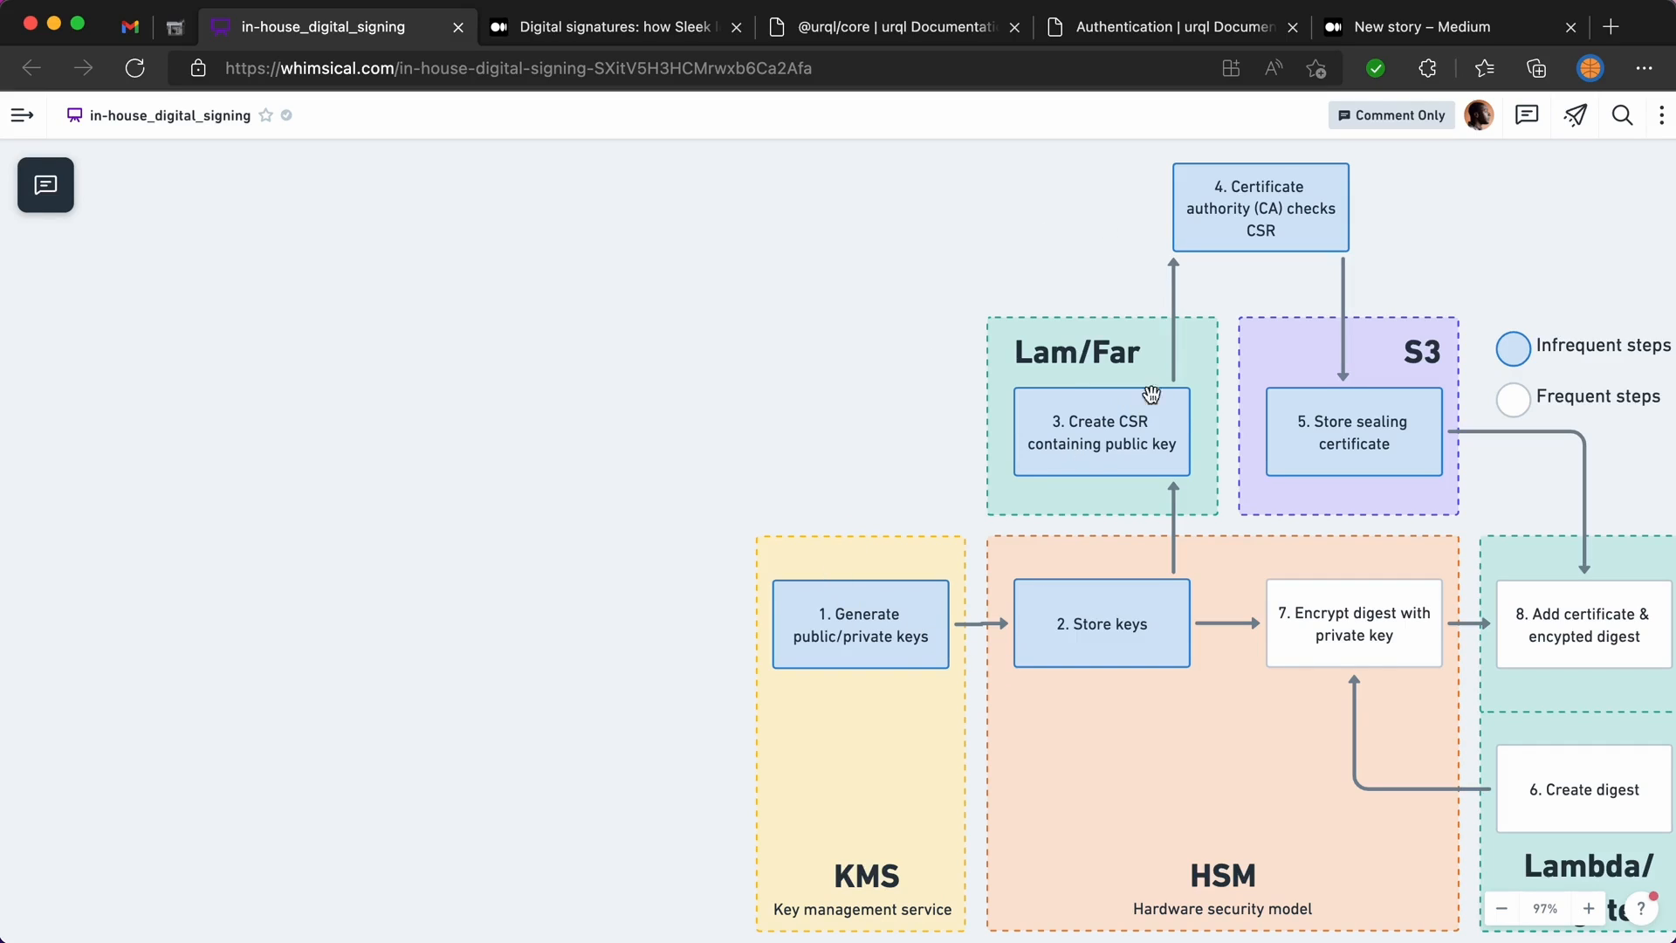
mouse_move(937, 437)
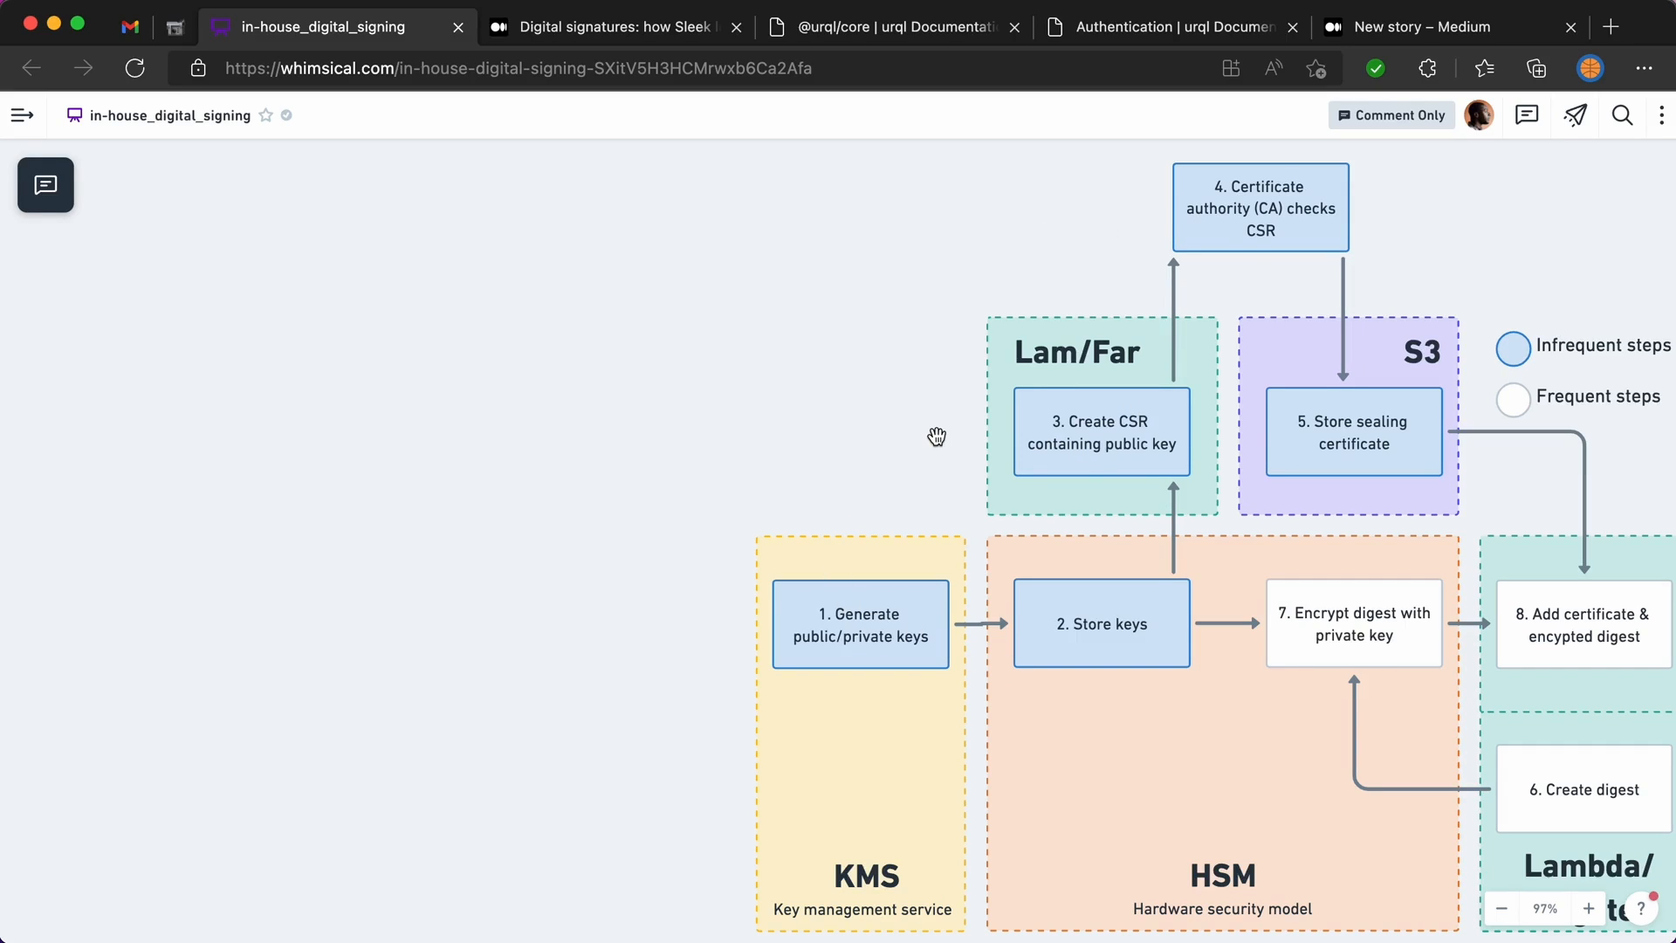
mouse_move(845, 545)
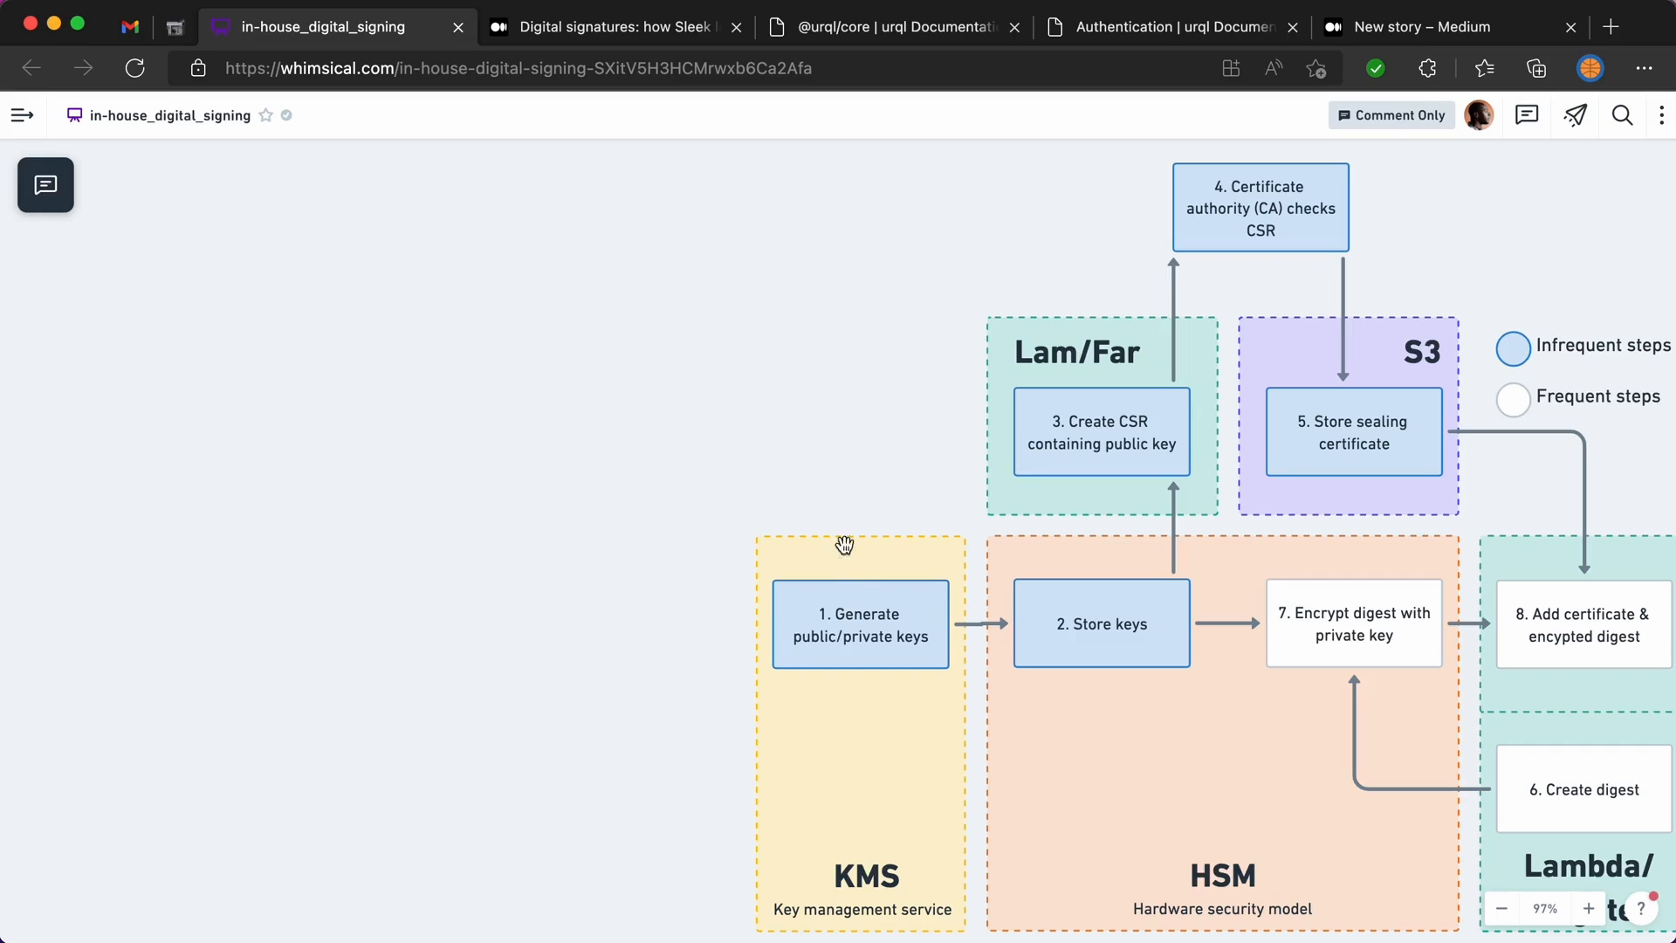
mouse_move(1263, 288)
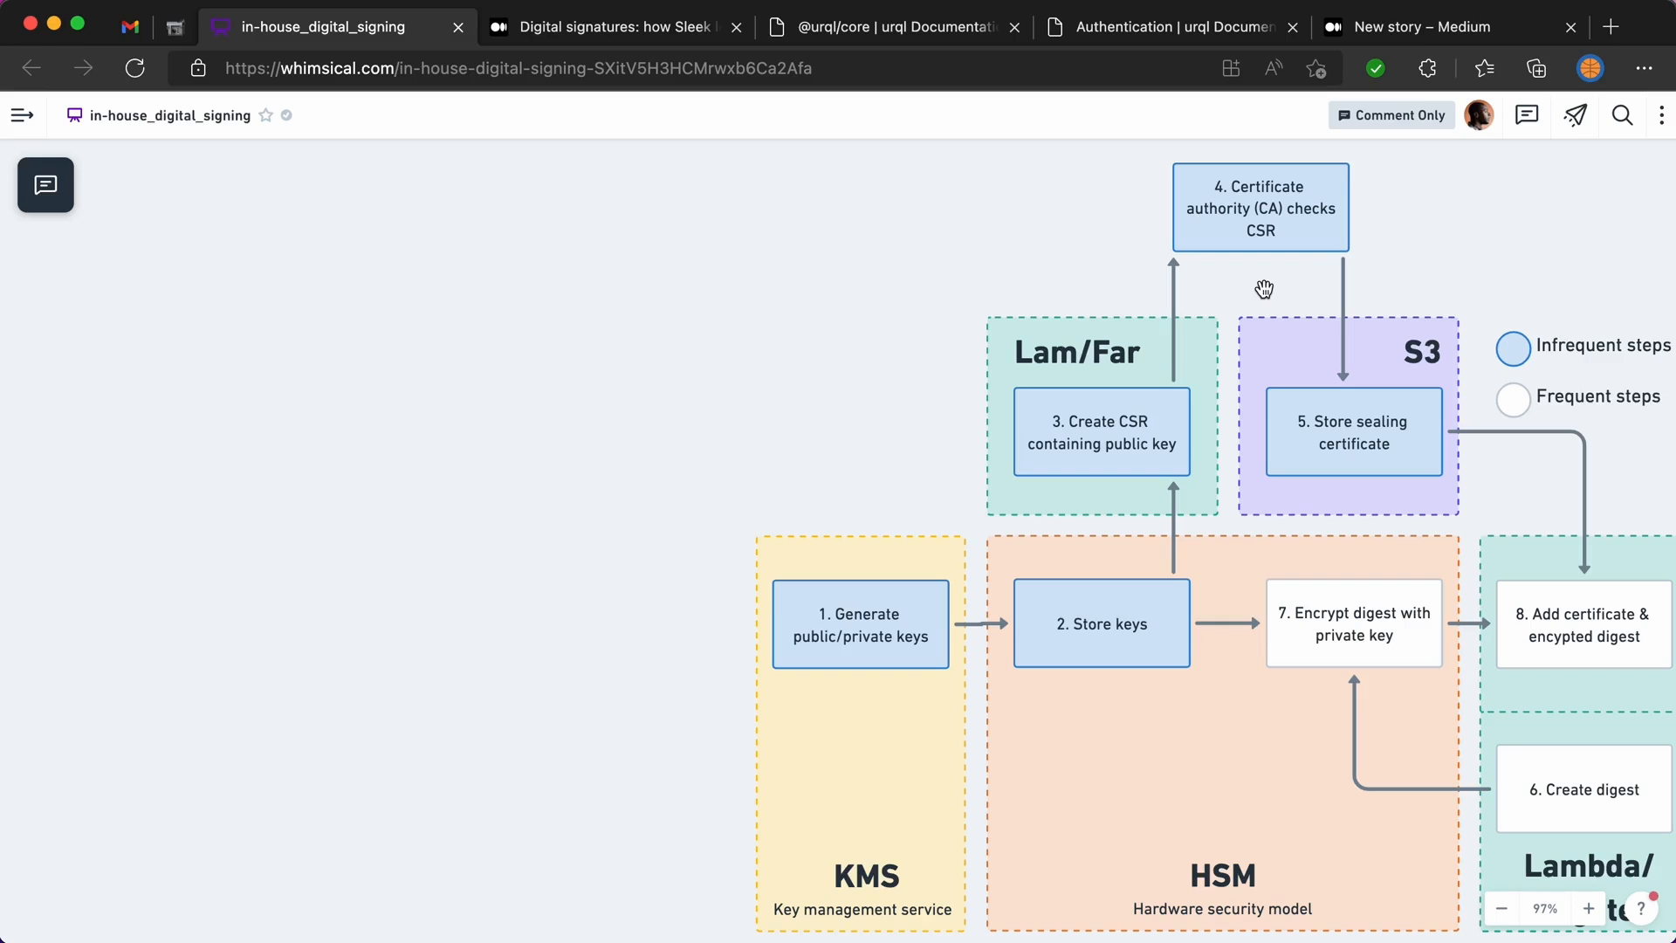
mouse_move(1334, 255)
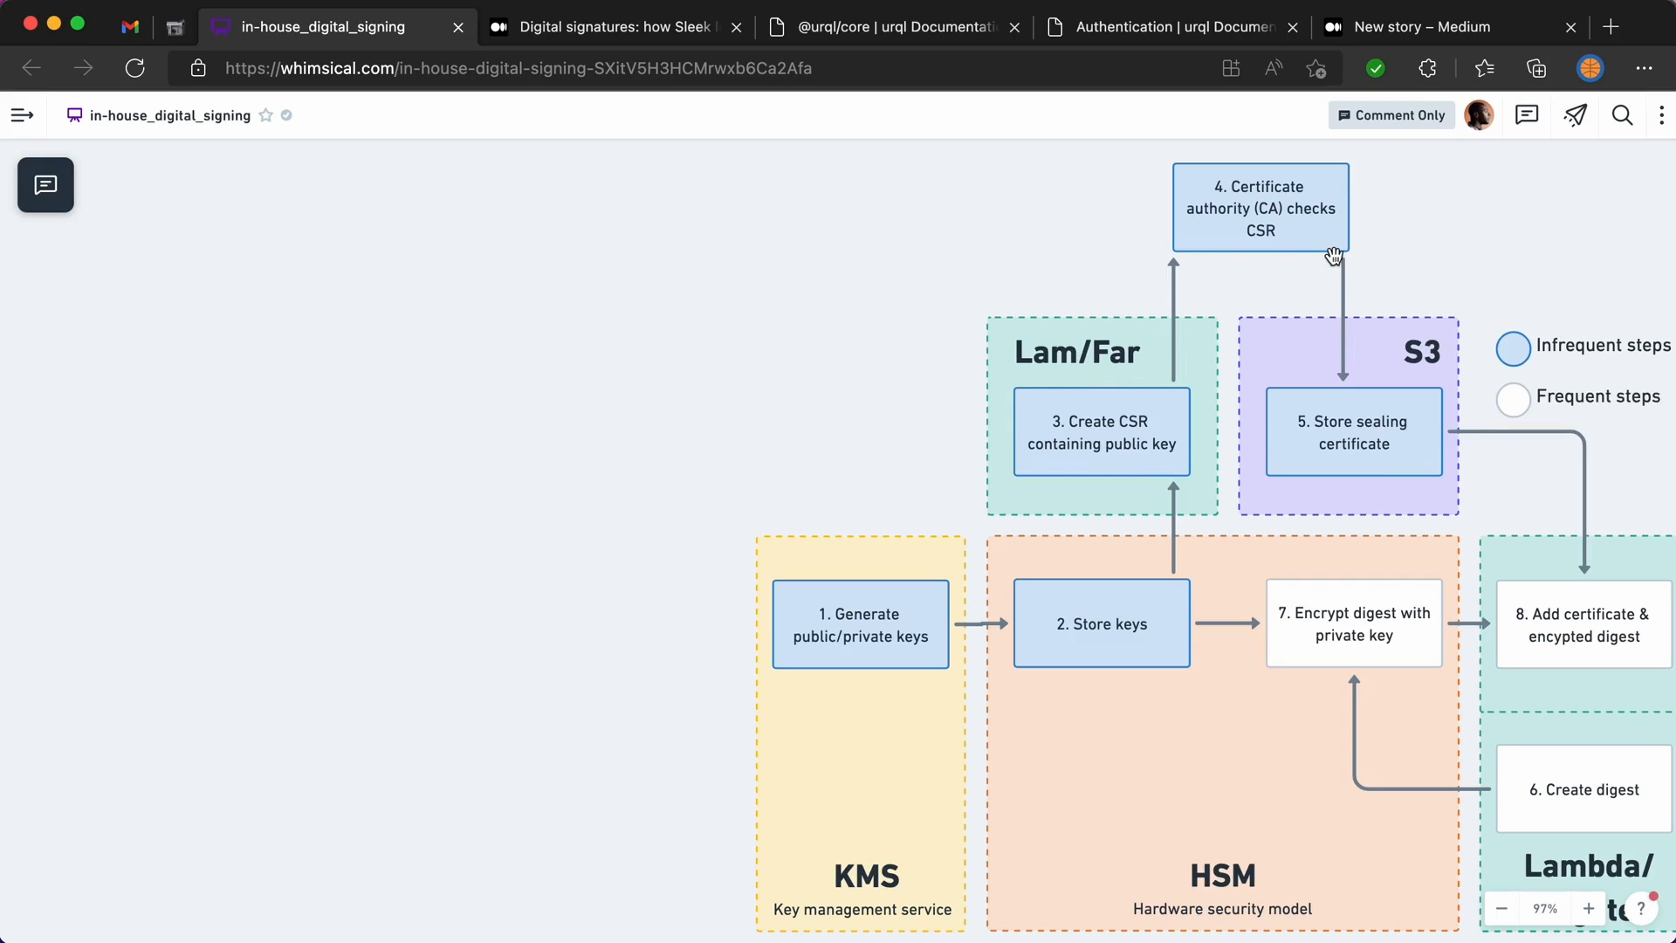
mouse_move(1159, 379)
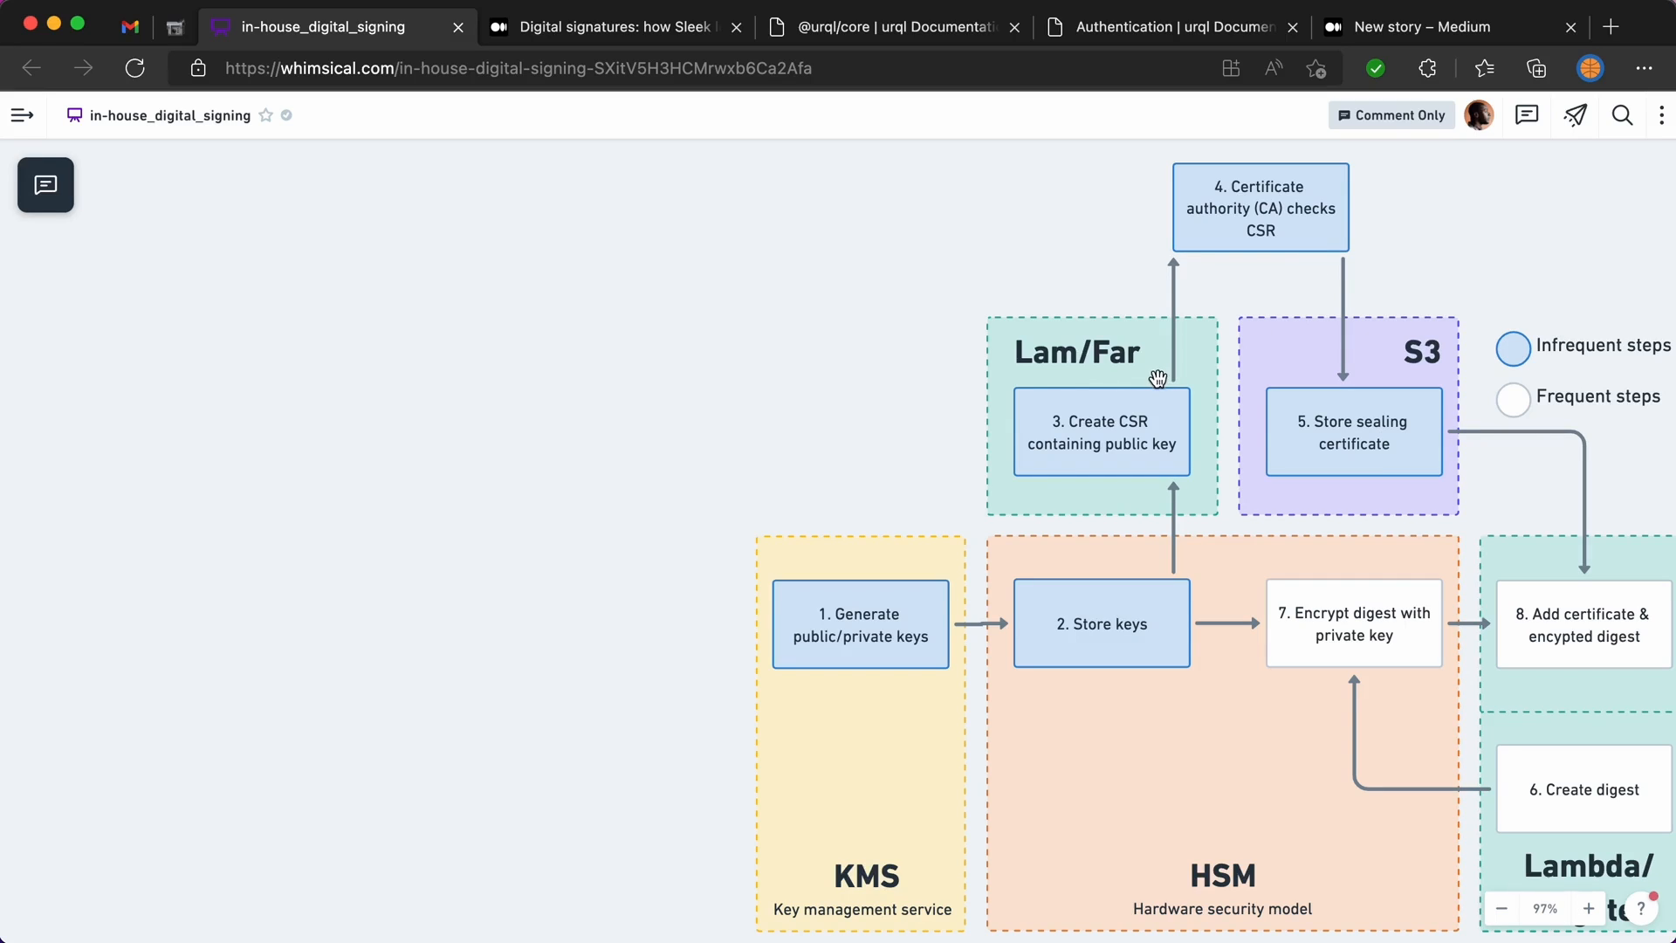
mouse_move(1260, 197)
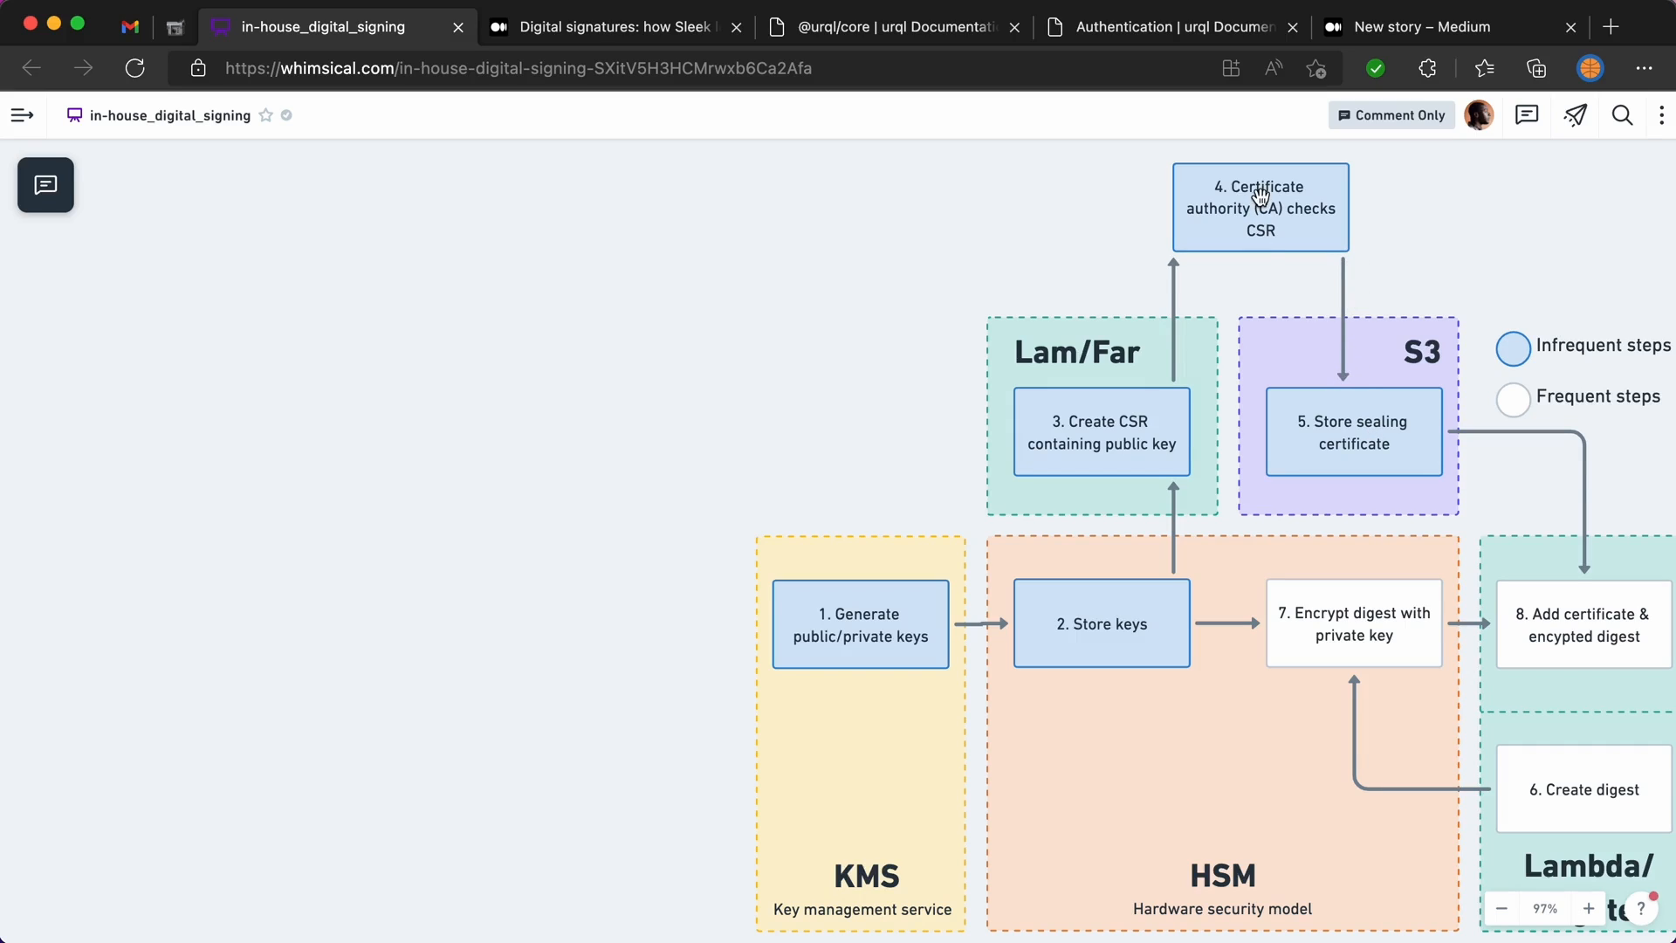
mouse_move(1305, 214)
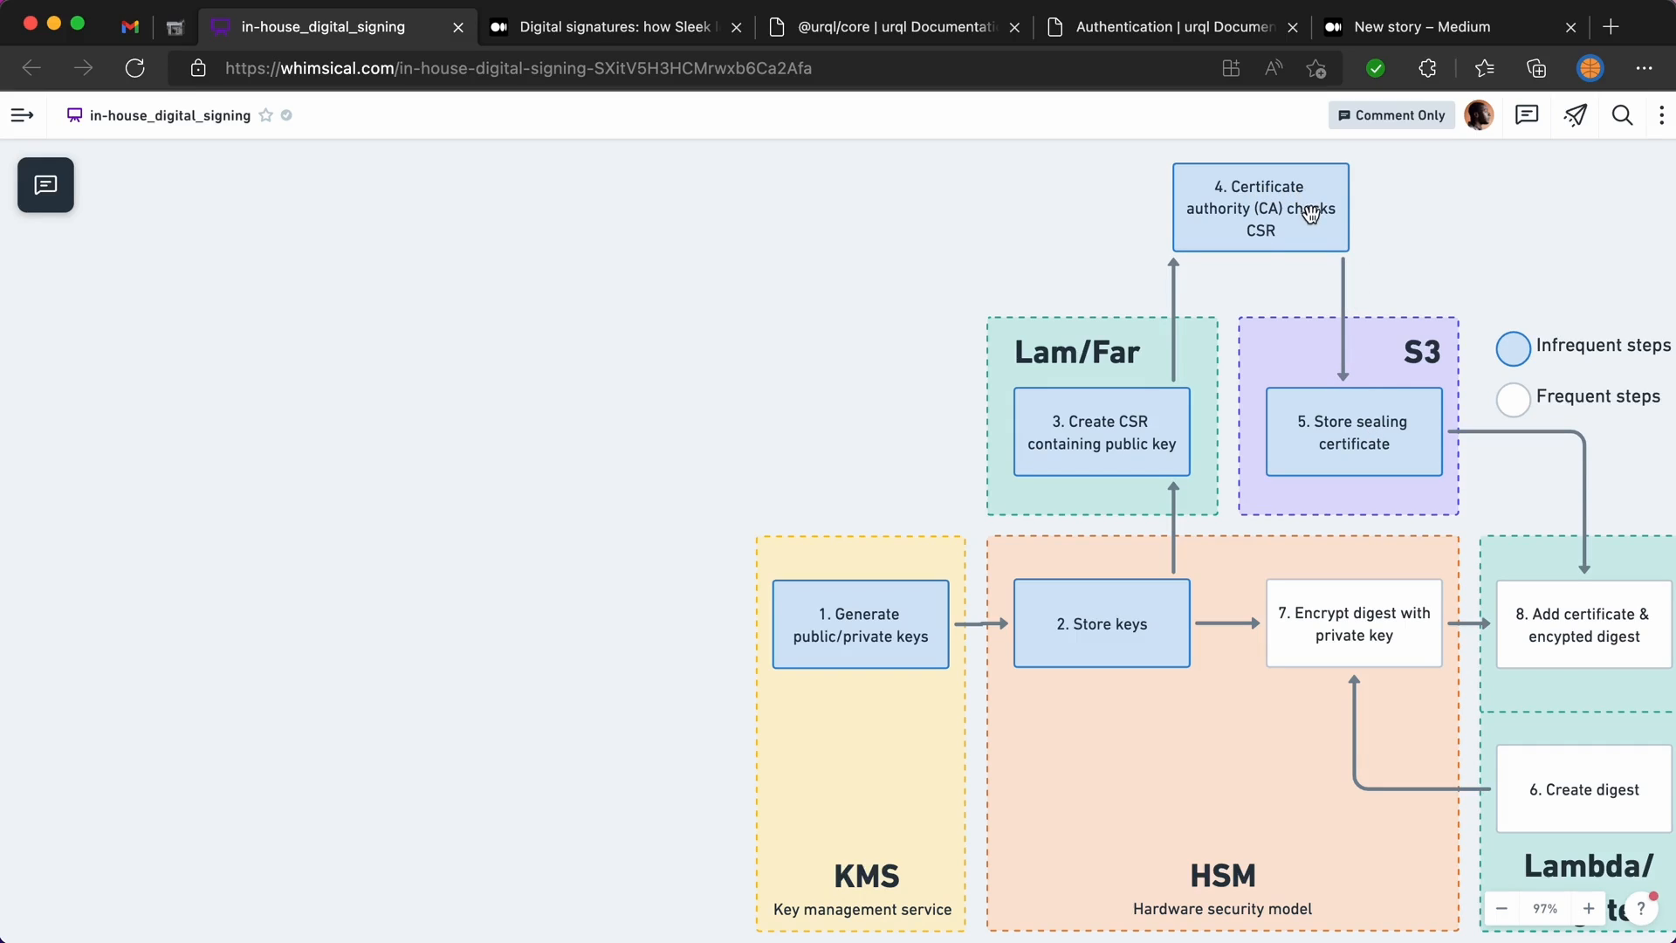
mouse_move(1170, 355)
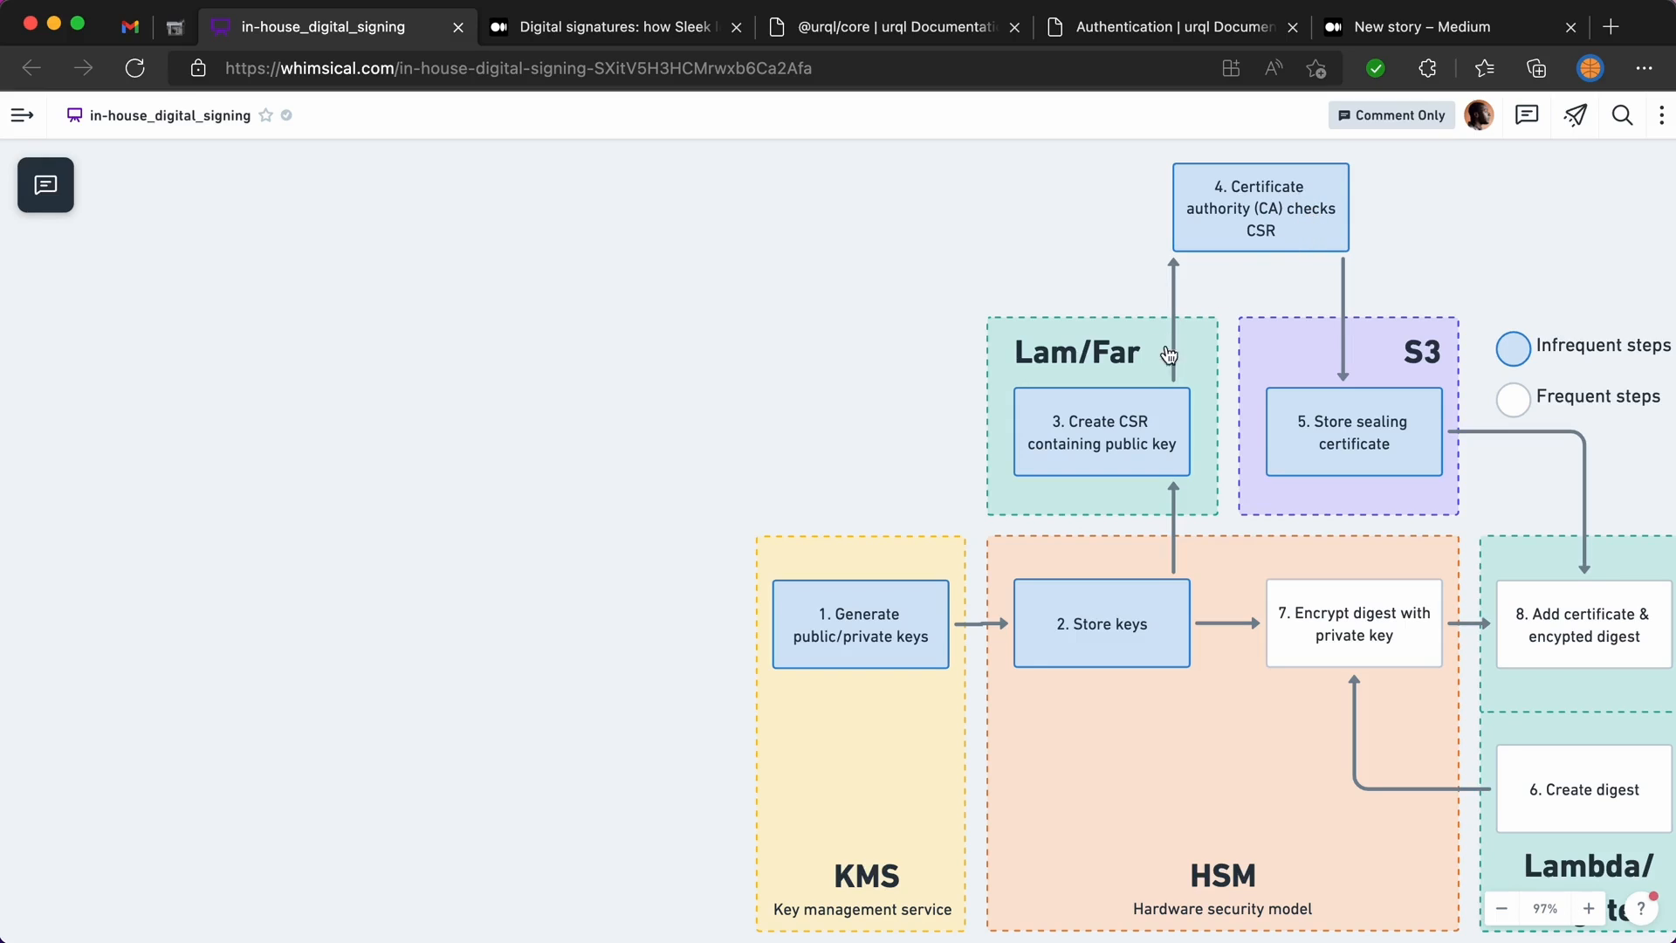
mouse_move(1160, 350)
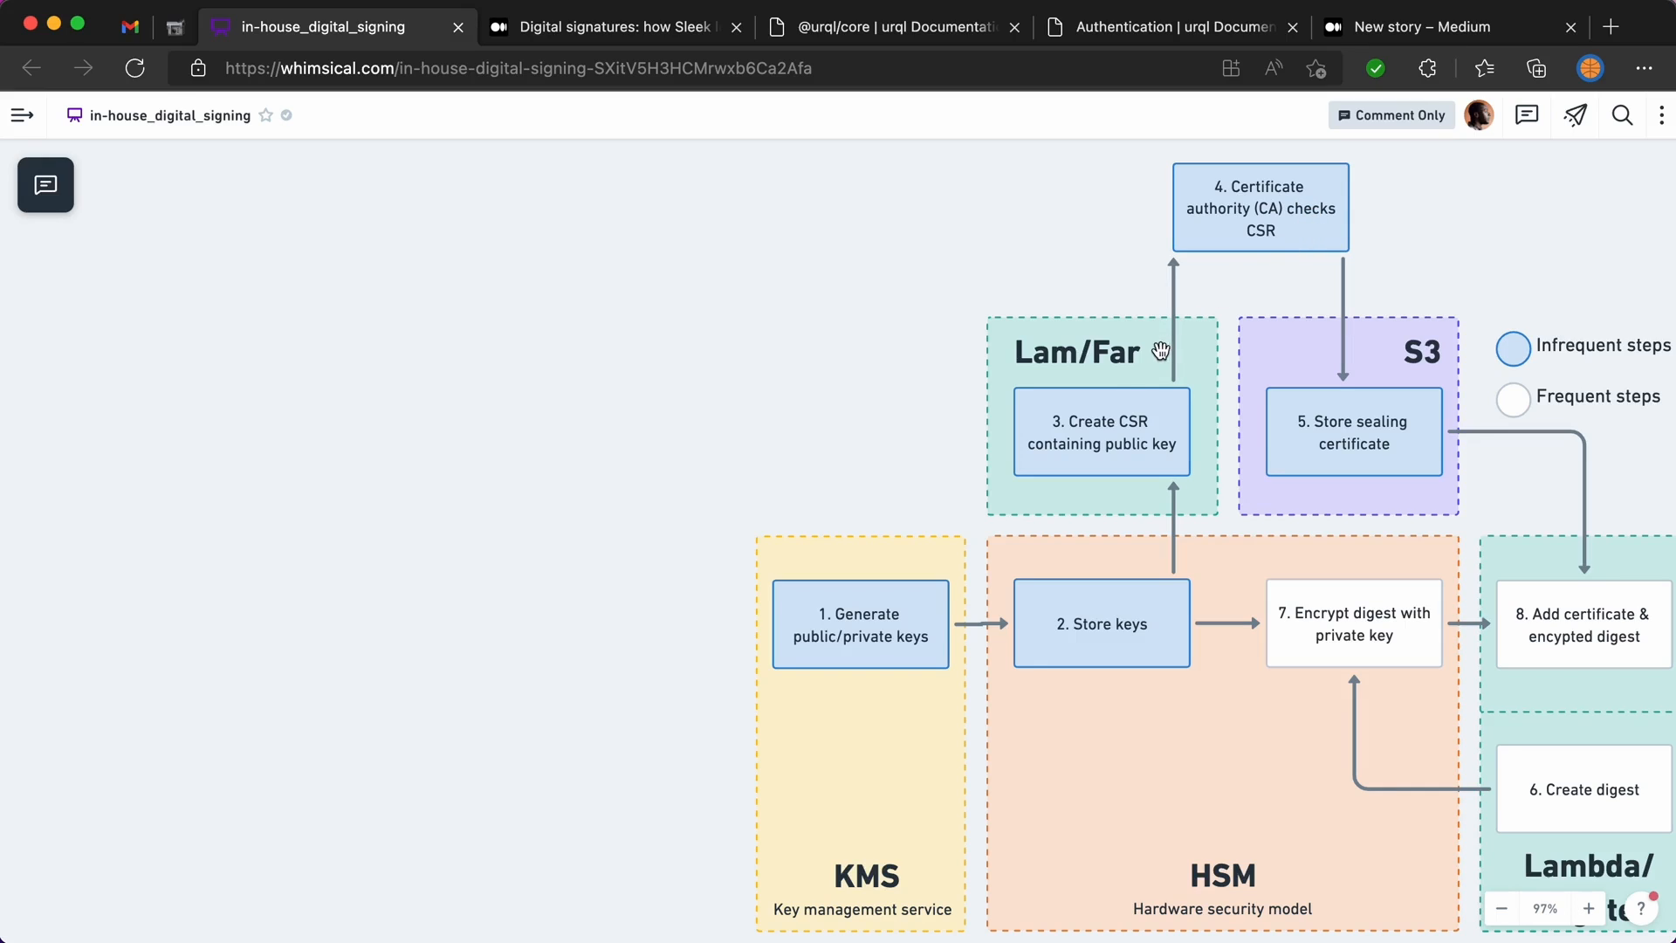
mouse_move(1393, 381)
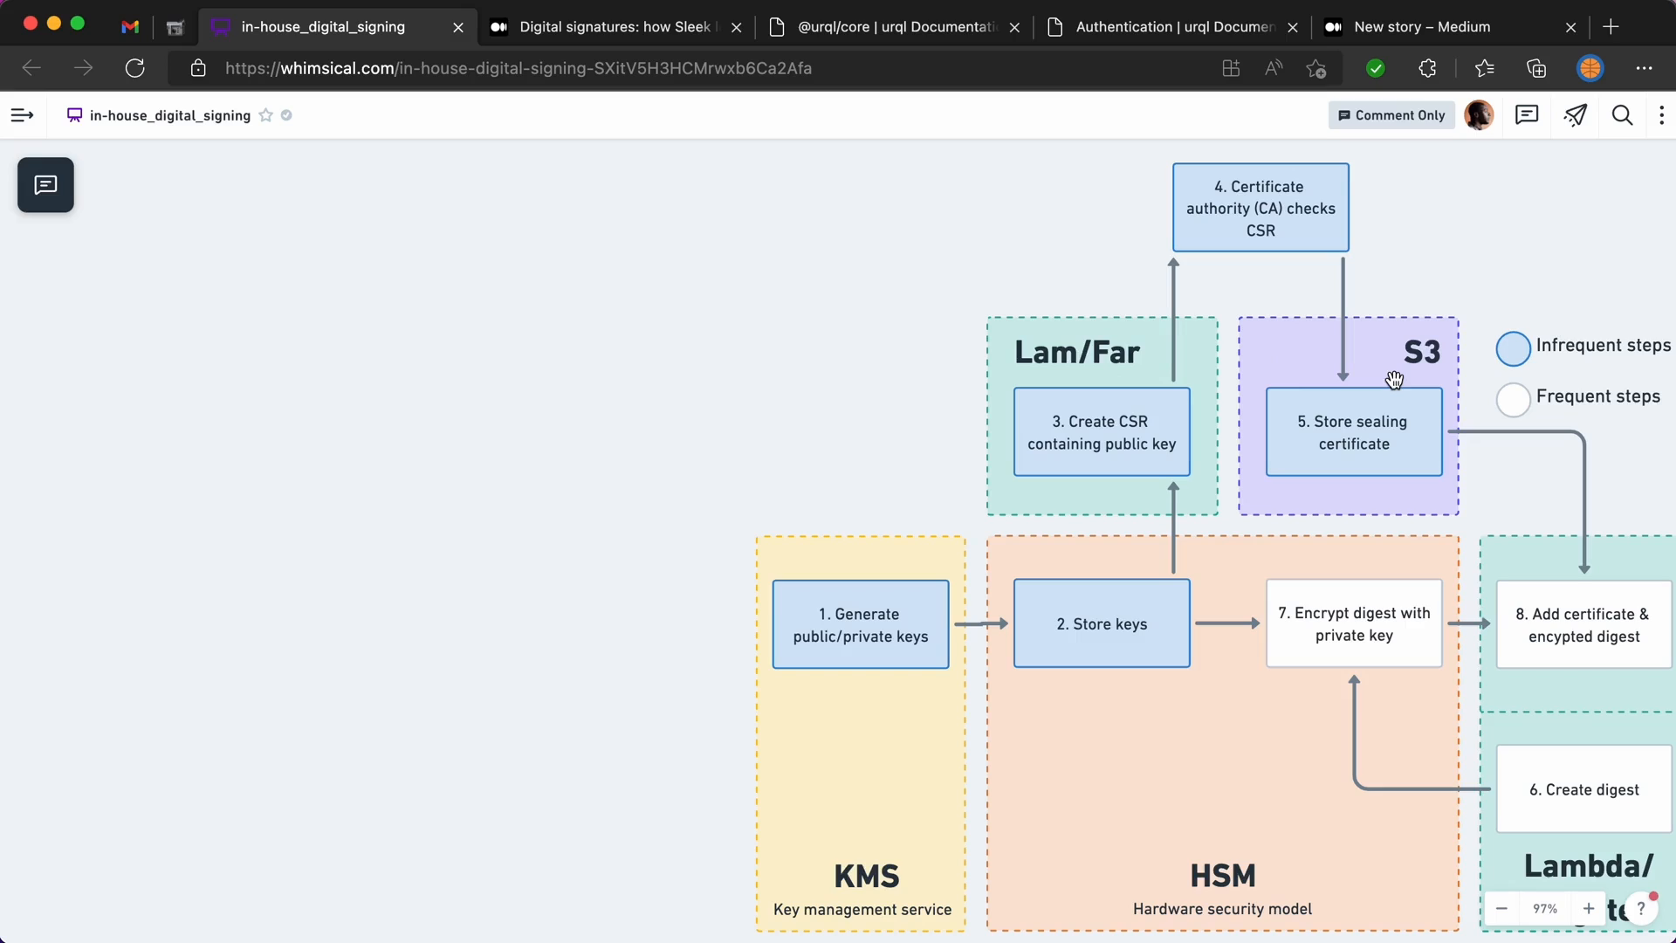
mouse_move(1386, 365)
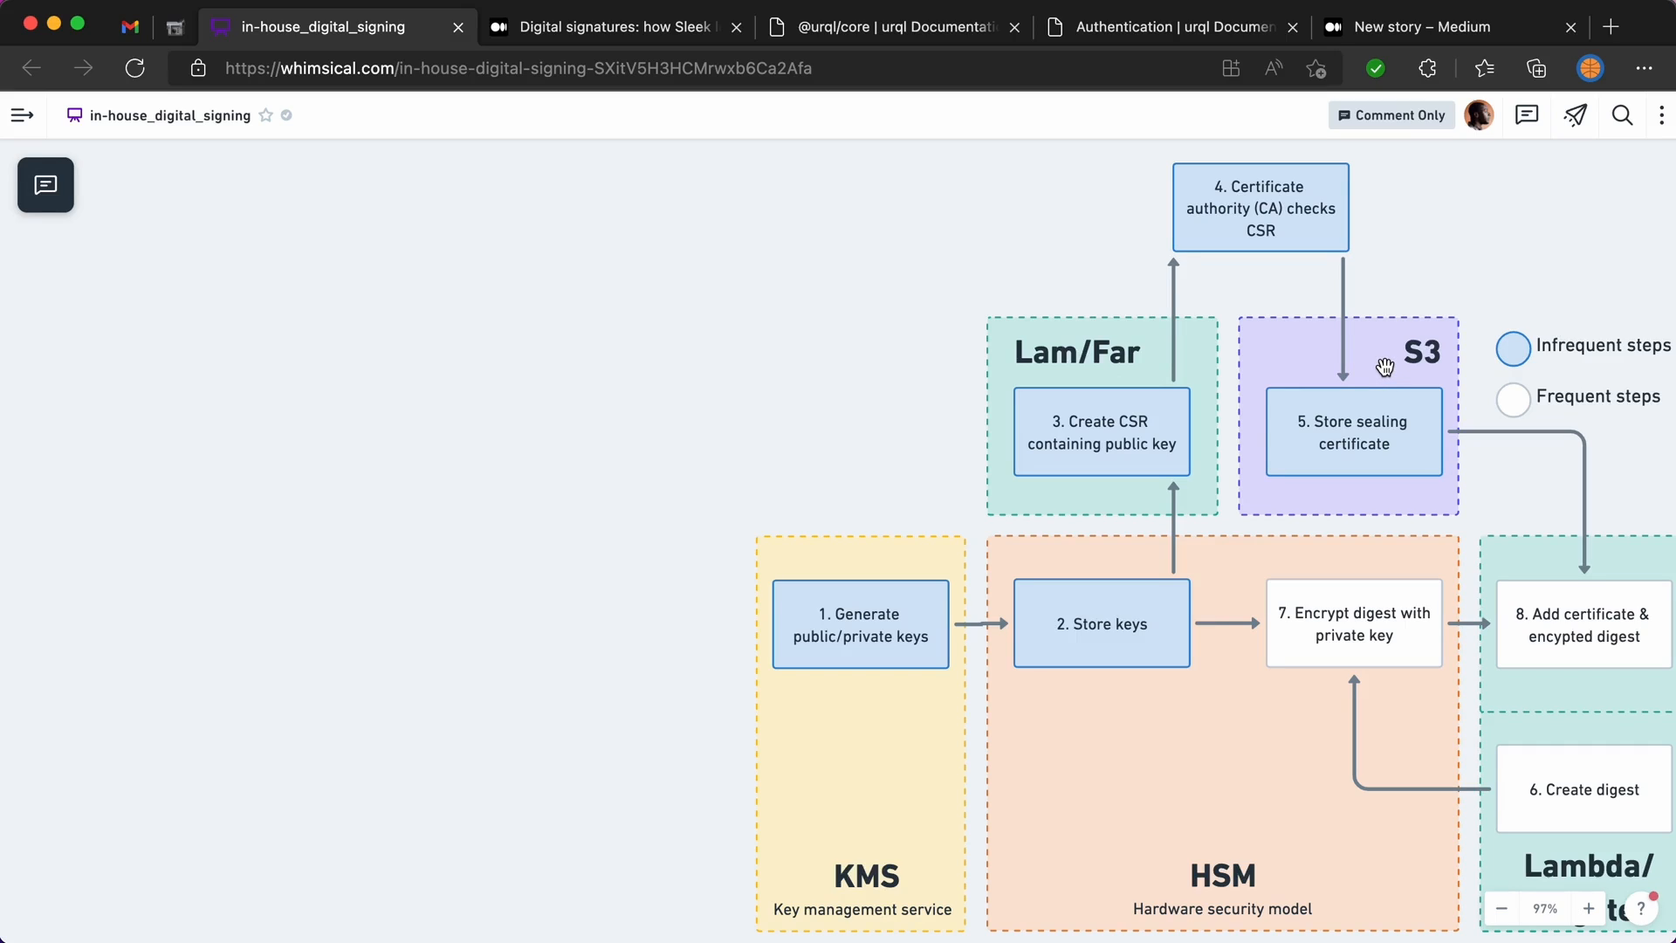
mouse_move(1361, 344)
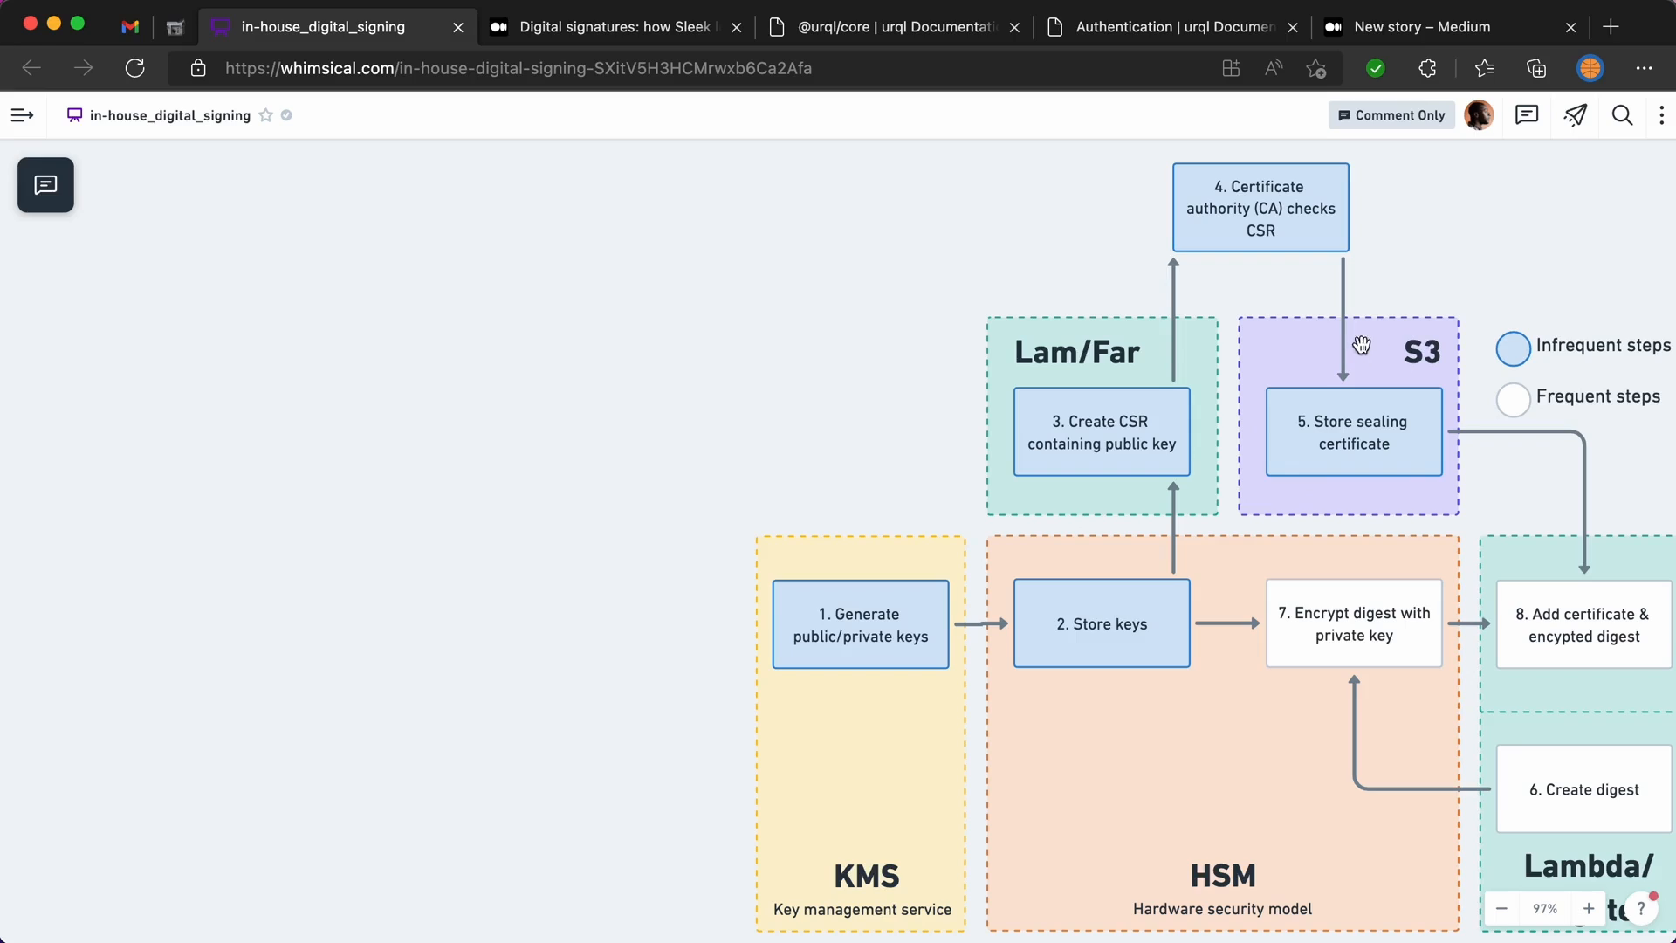
mouse_move(1384, 356)
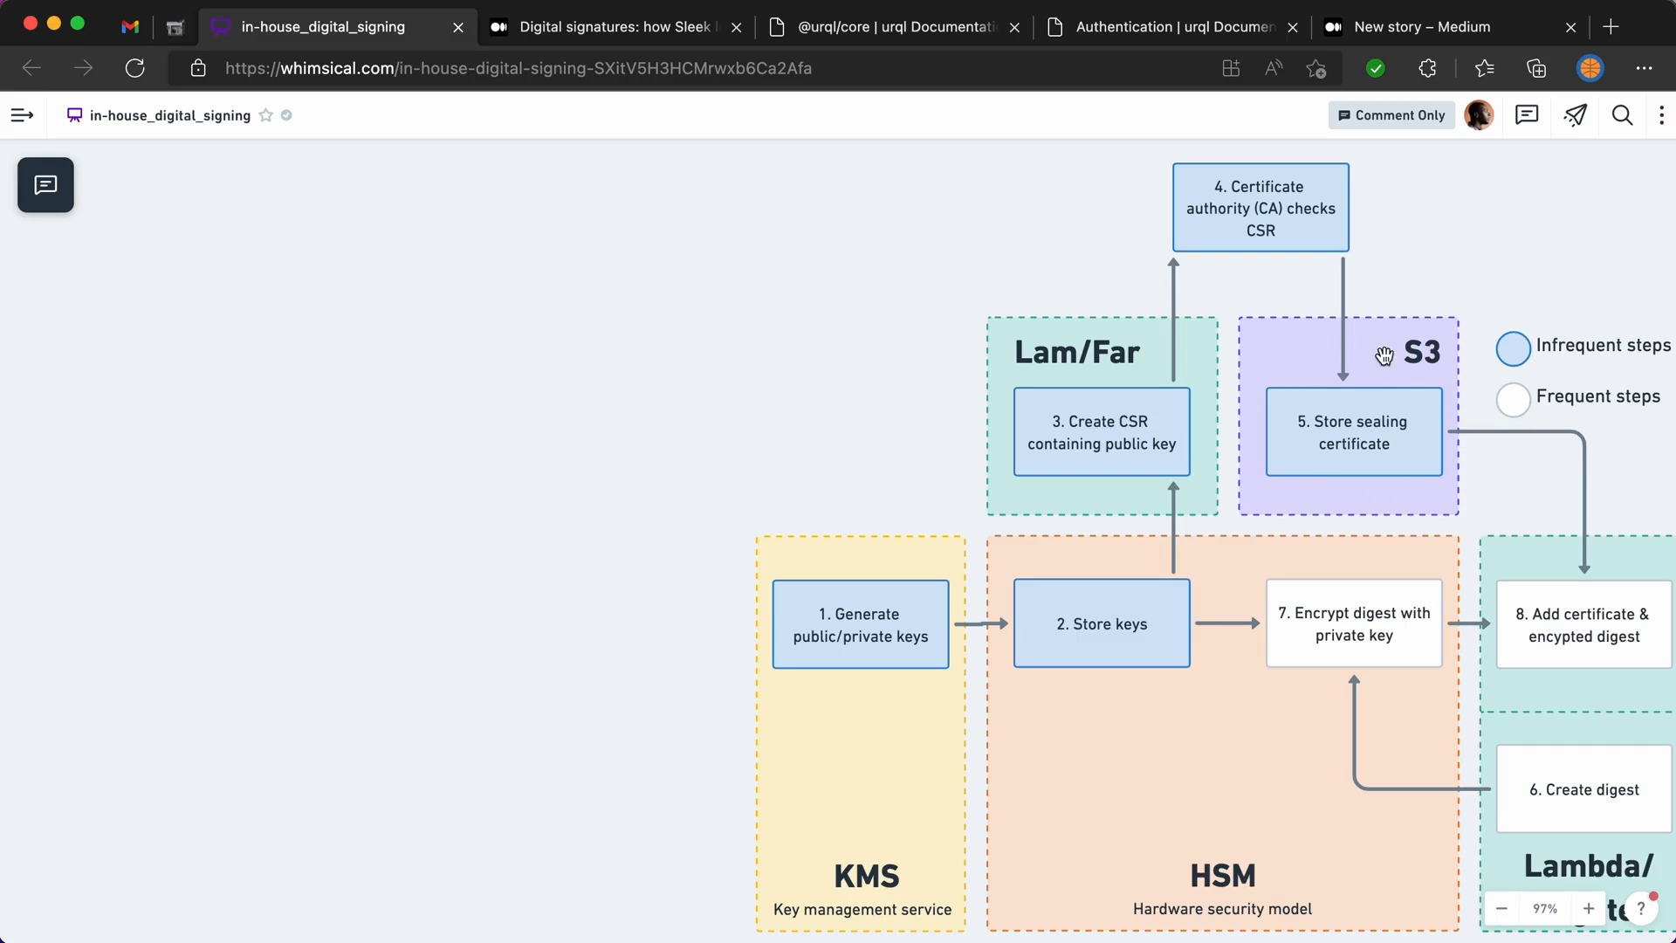
mouse_move(1370, 363)
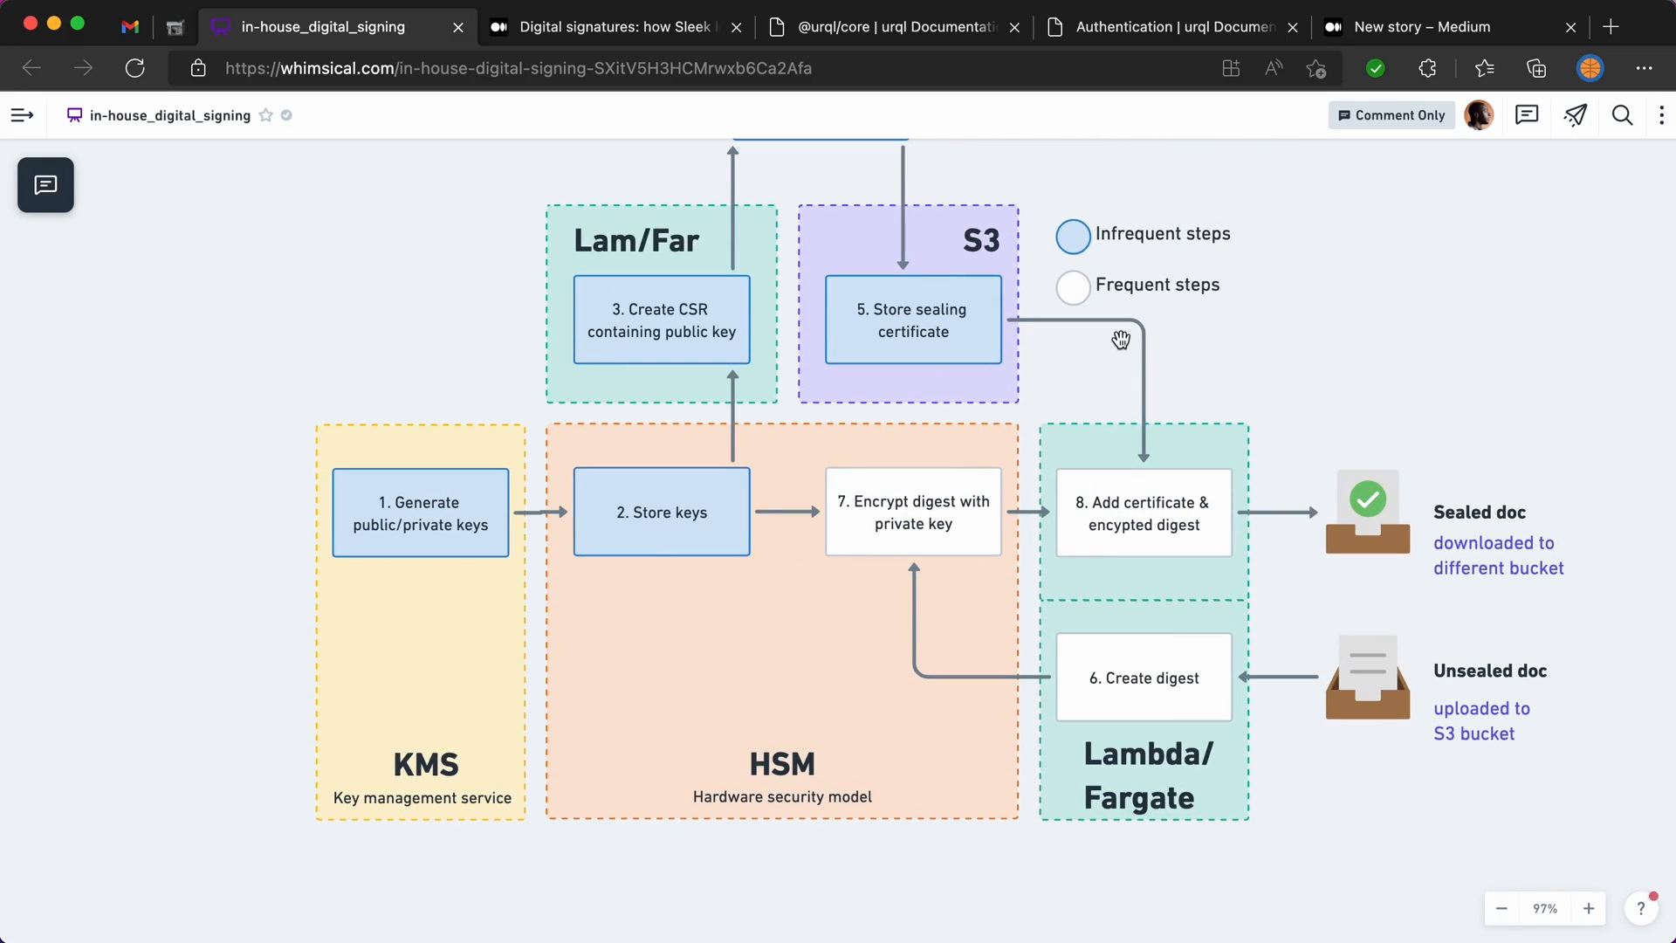
mouse_move(1134, 318)
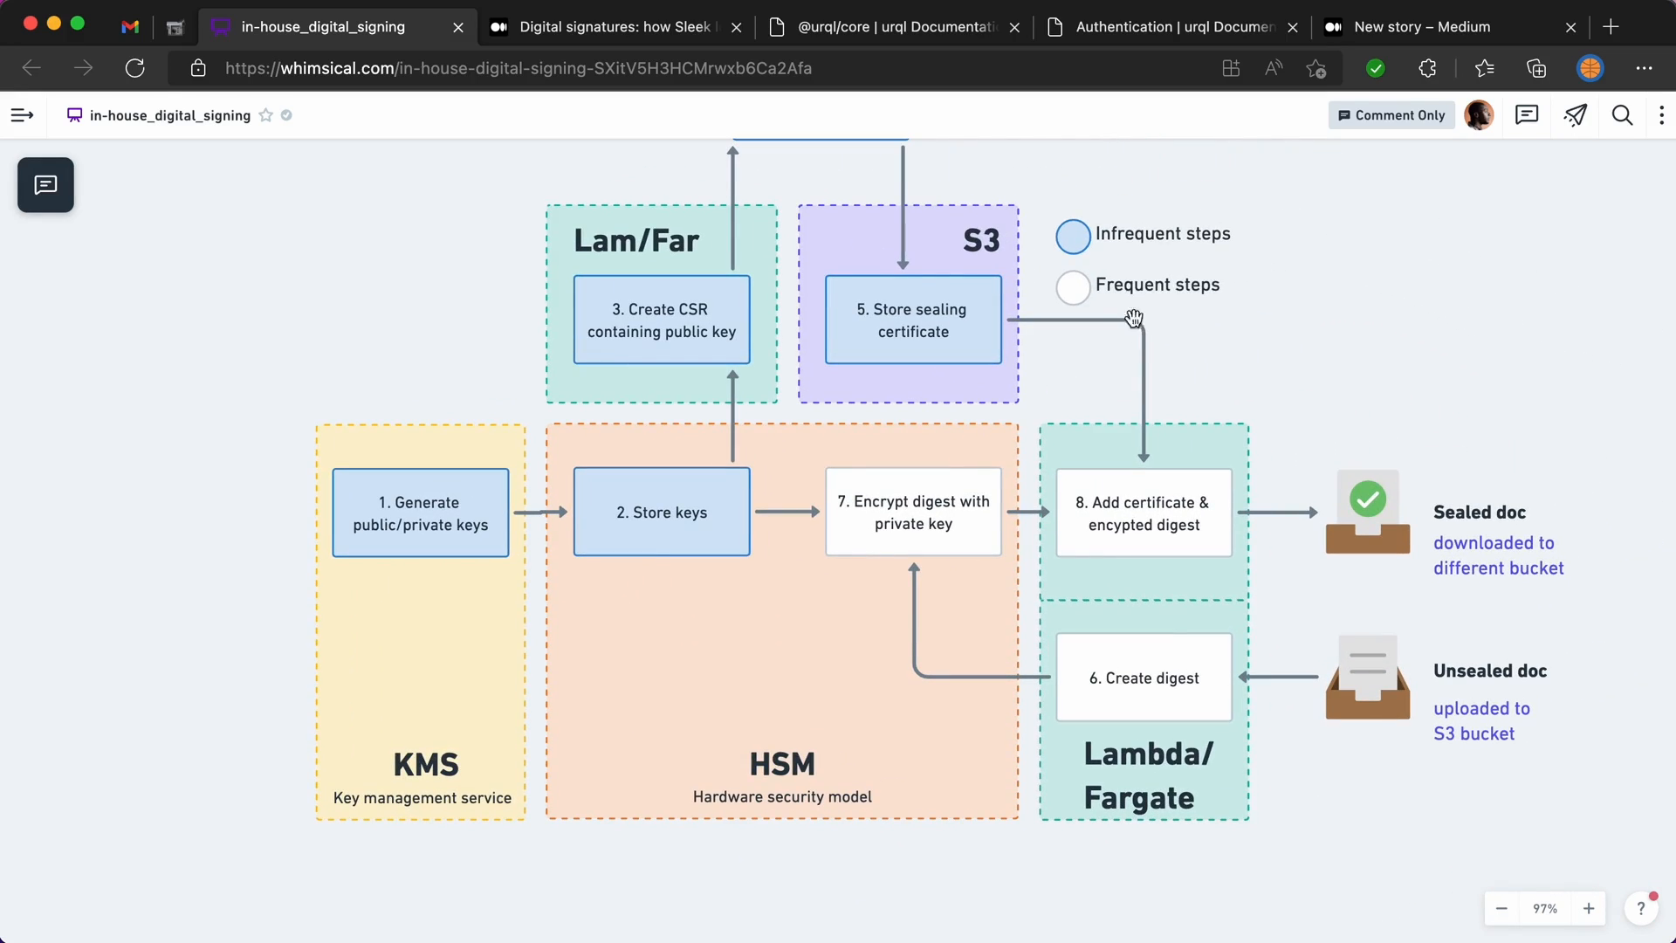
mouse_move(1414, 745)
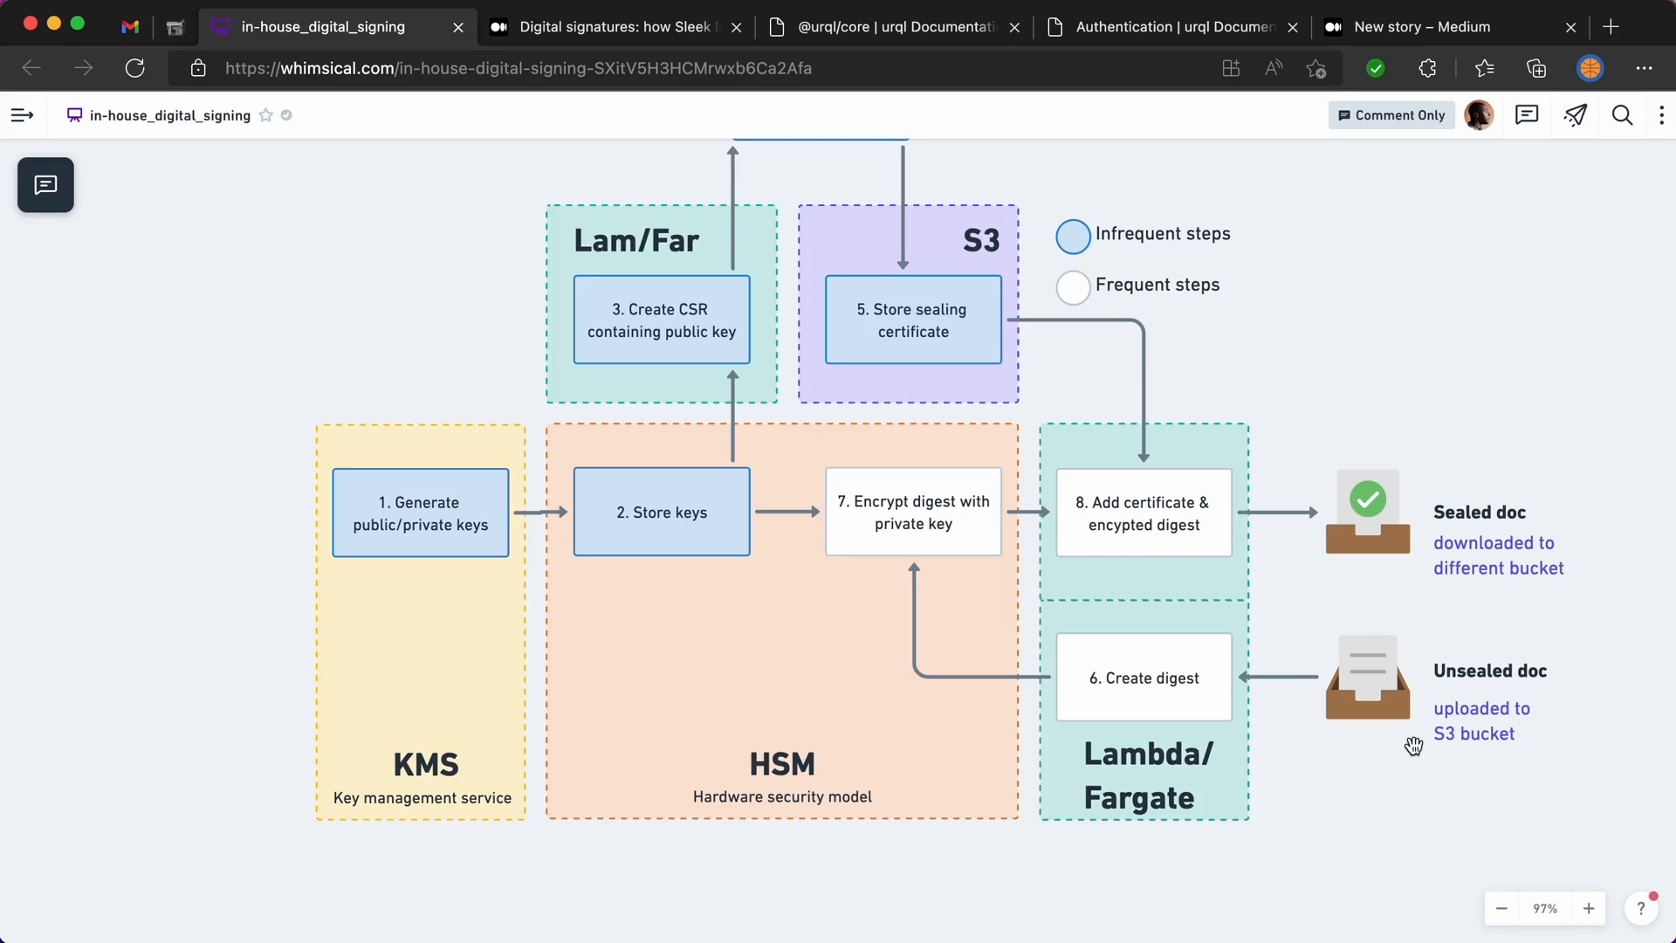
mouse_move(1241, 719)
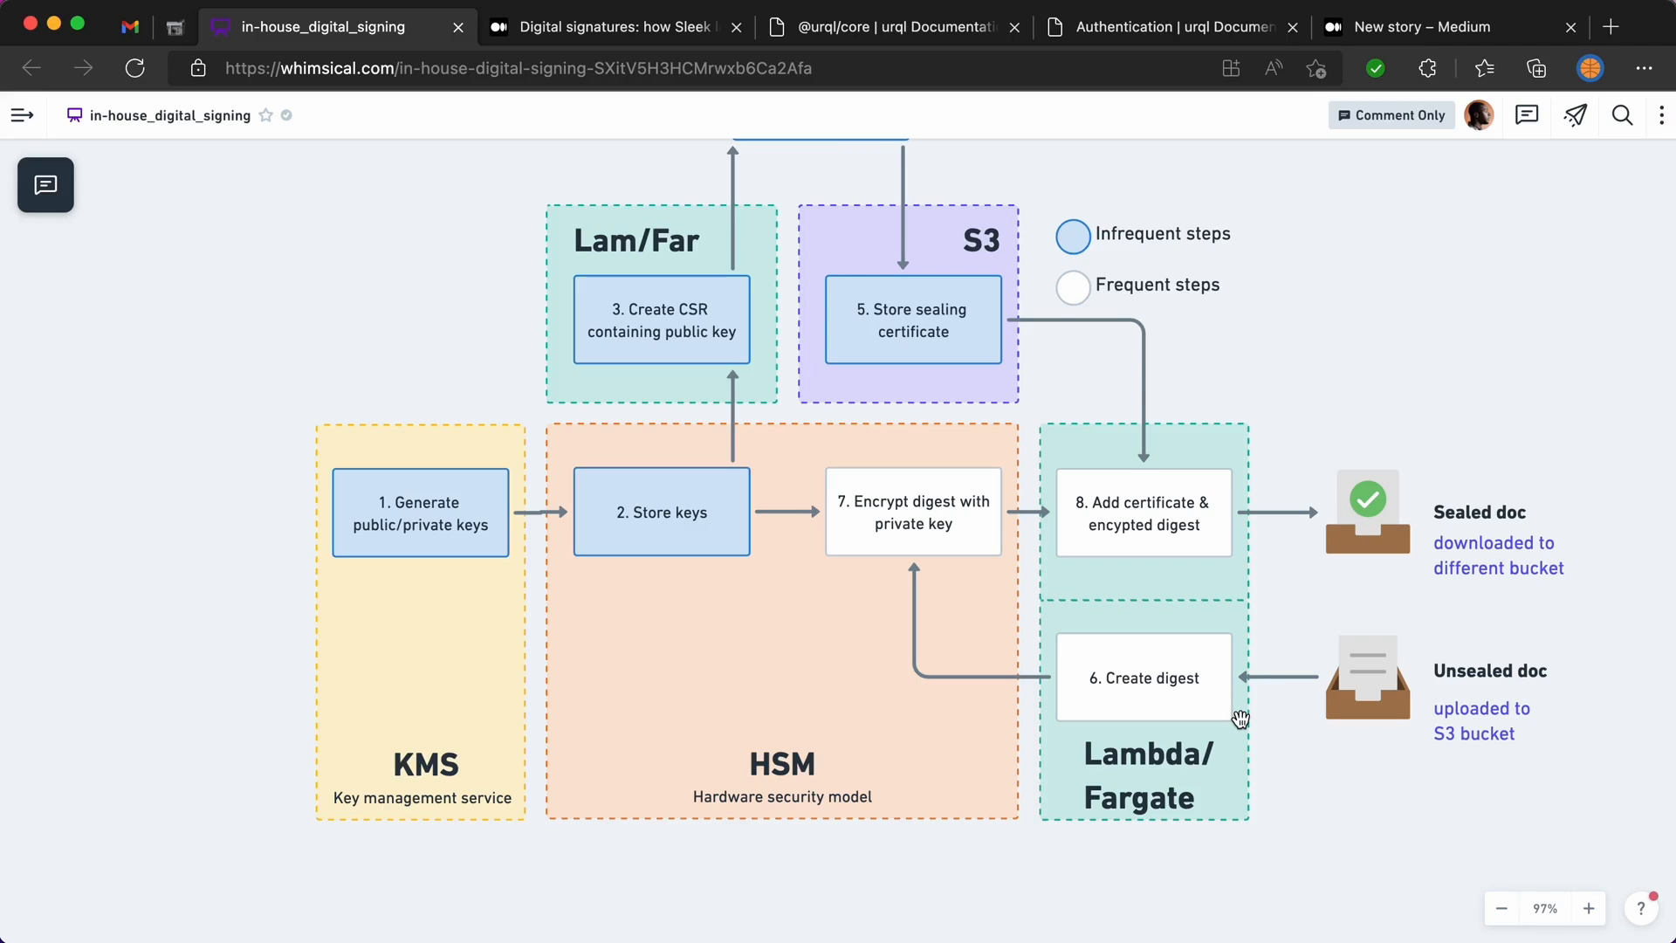
mouse_move(1342, 747)
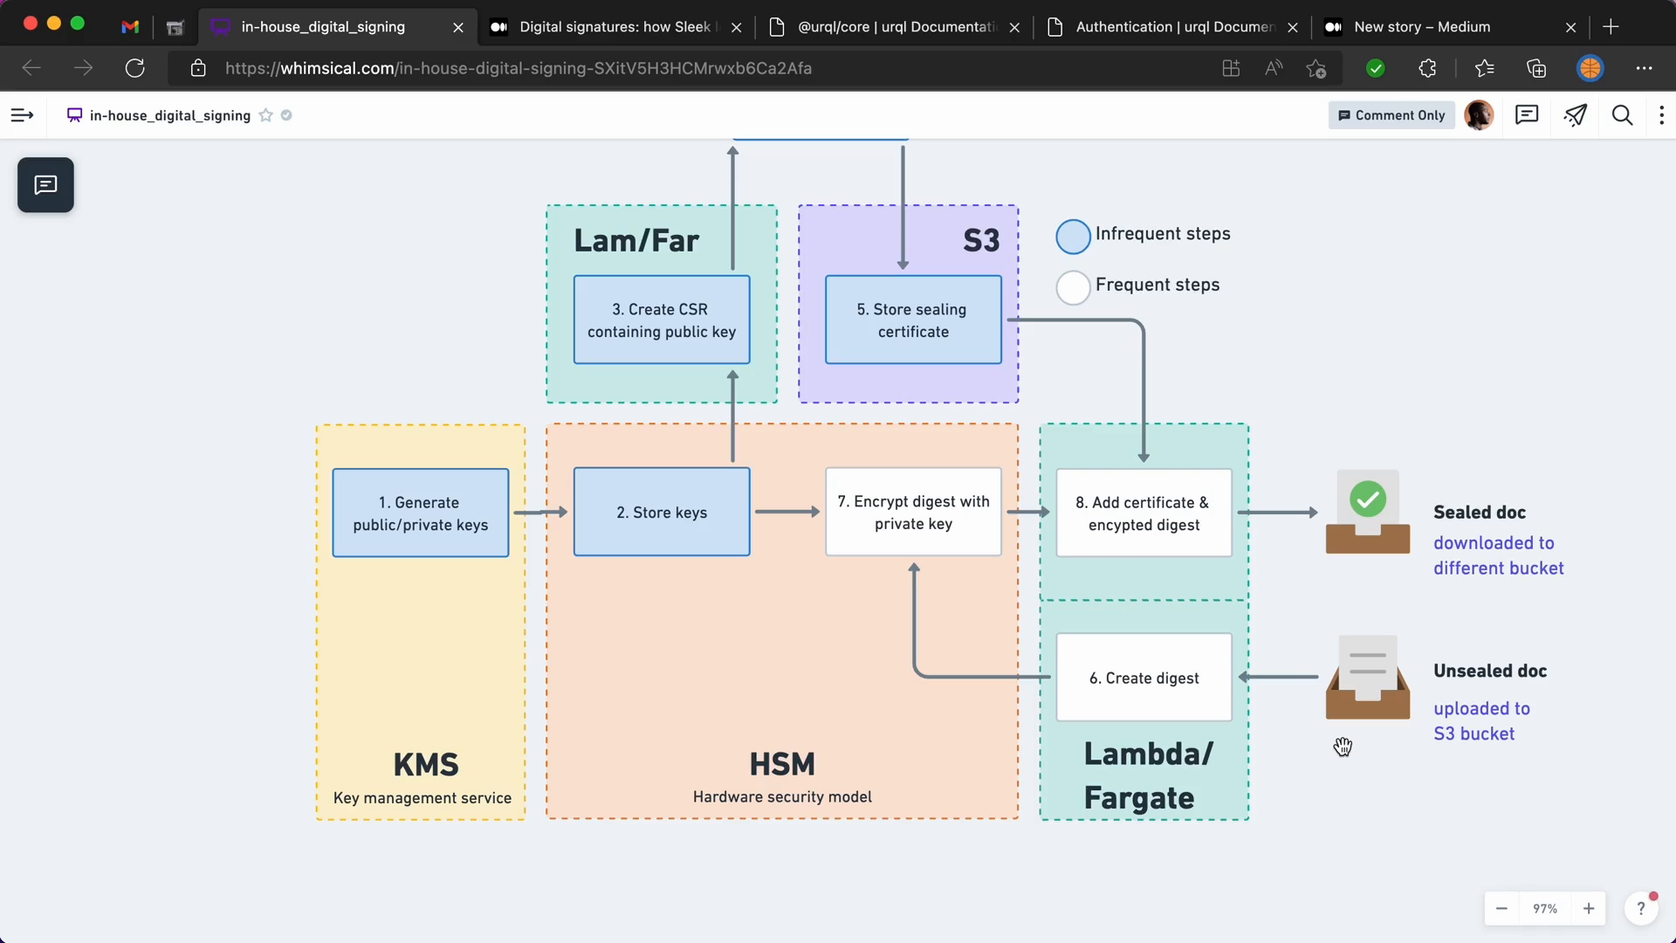
mouse_move(1169, 677)
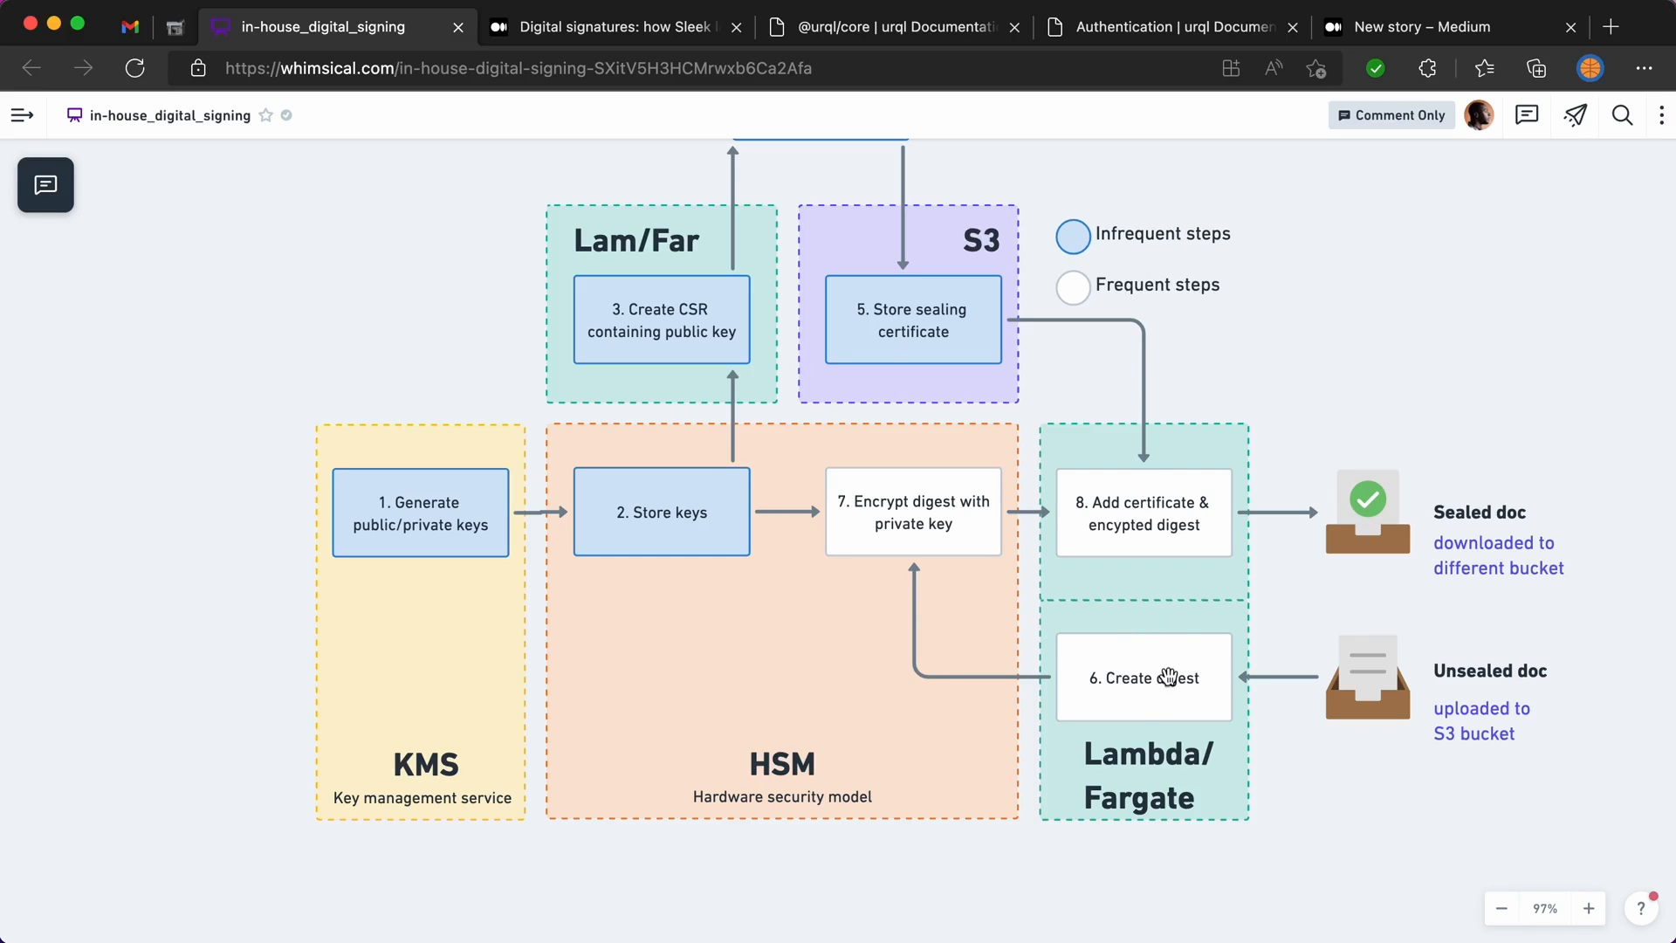
mouse_move(911, 649)
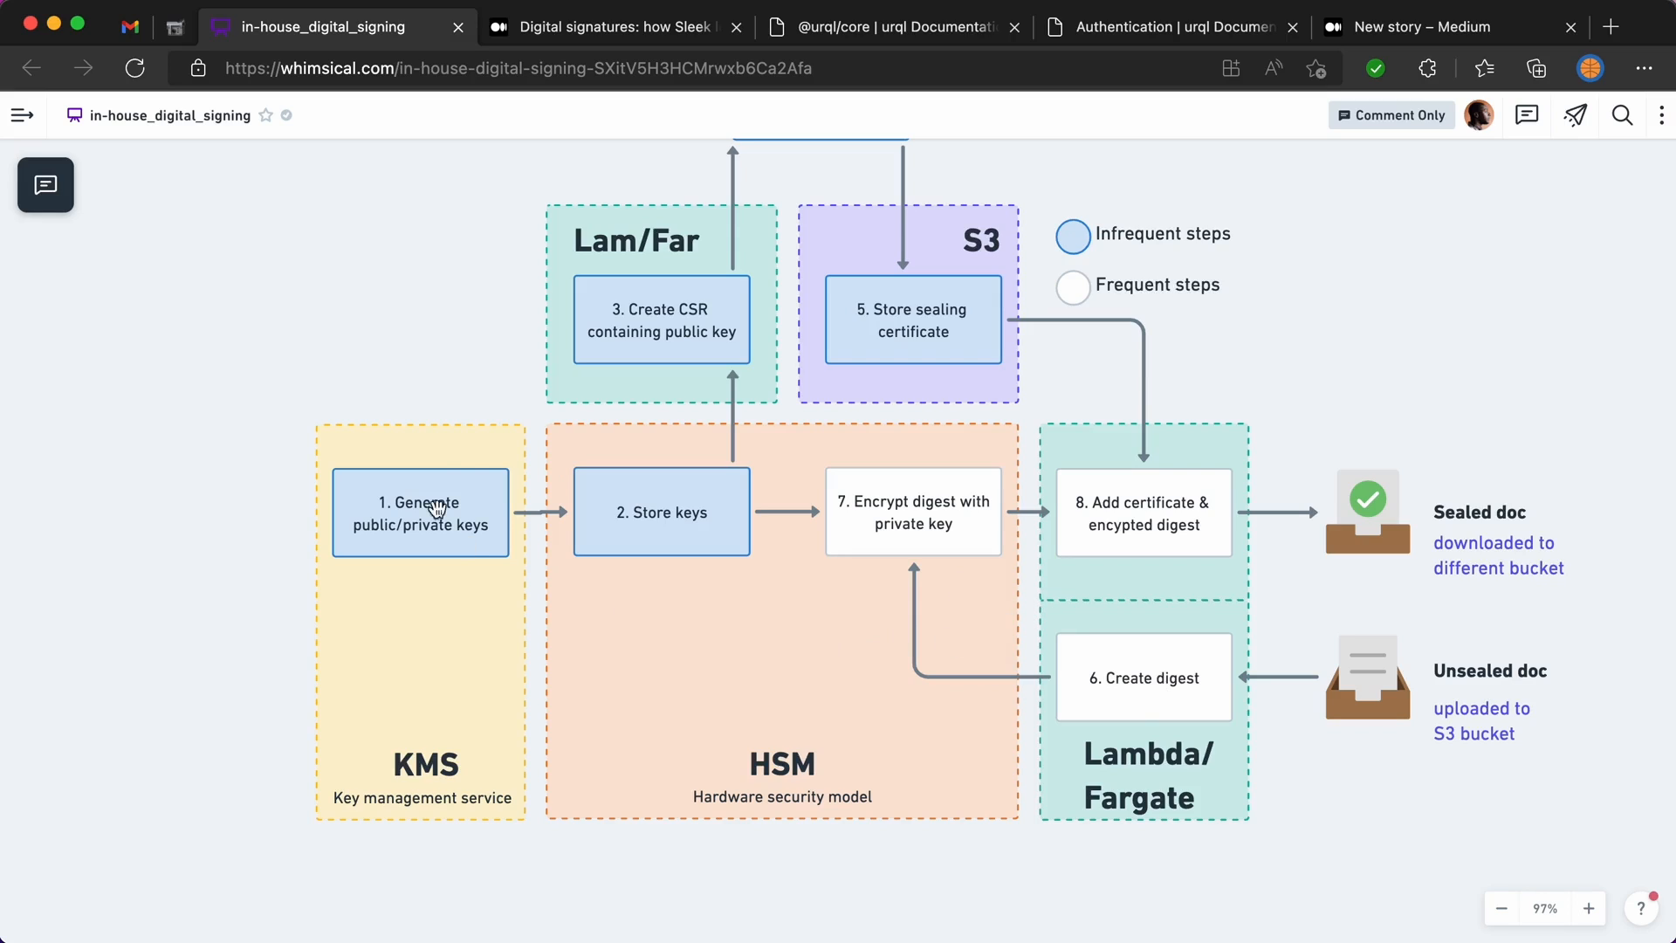
mouse_move(831, 625)
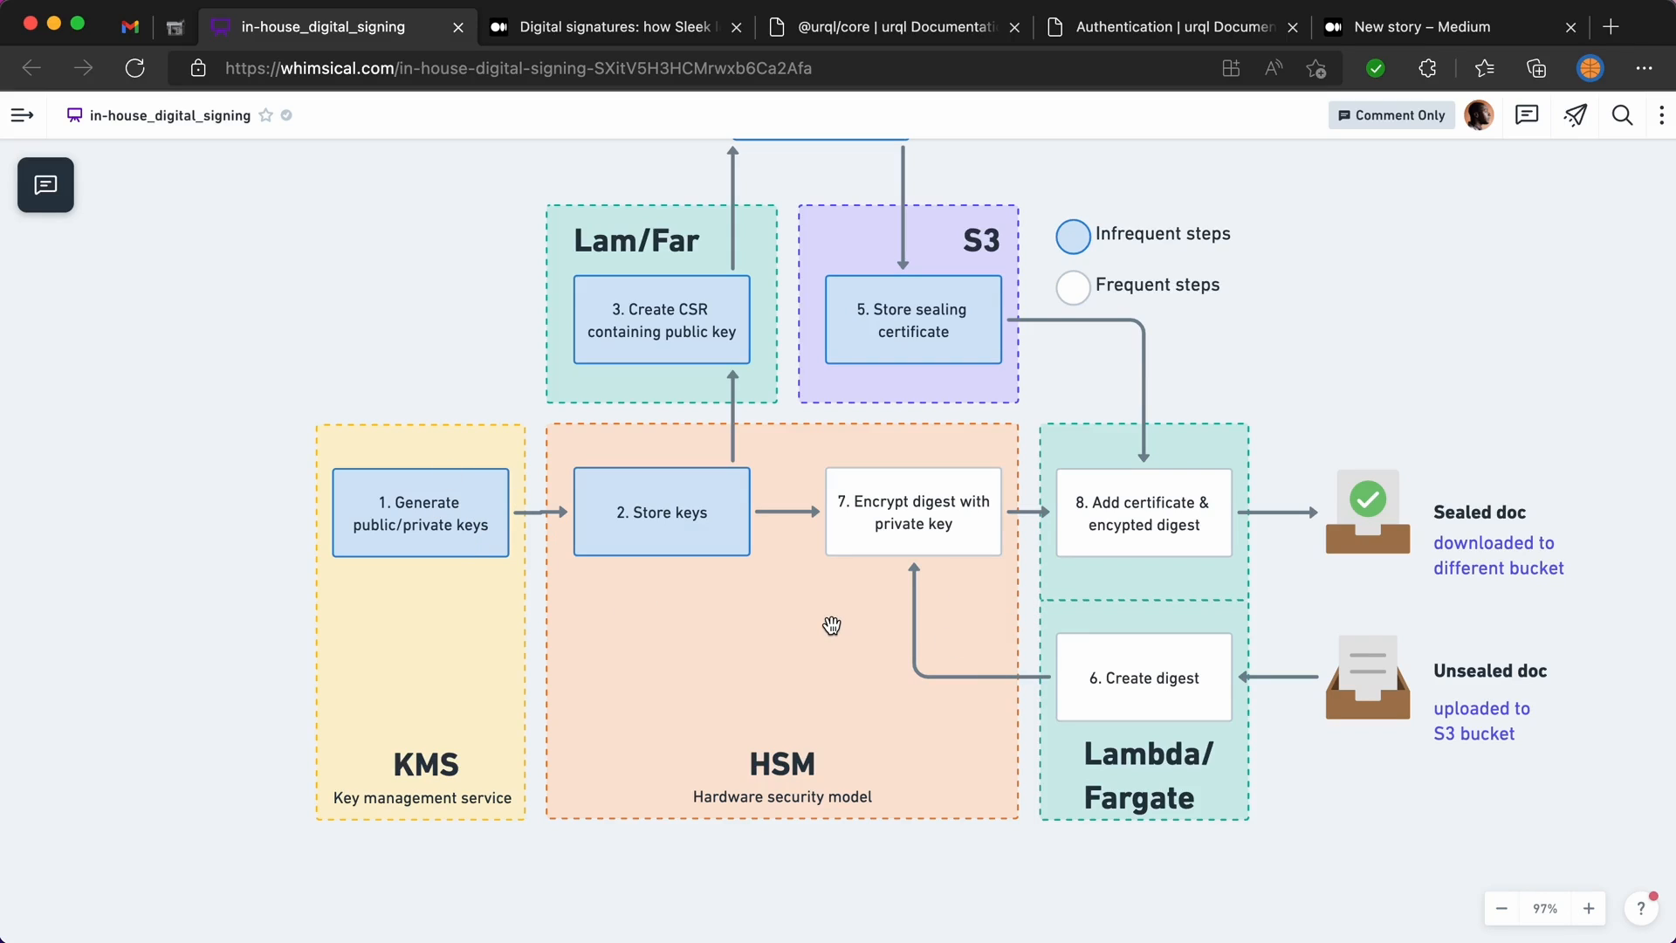
mouse_move(925, 535)
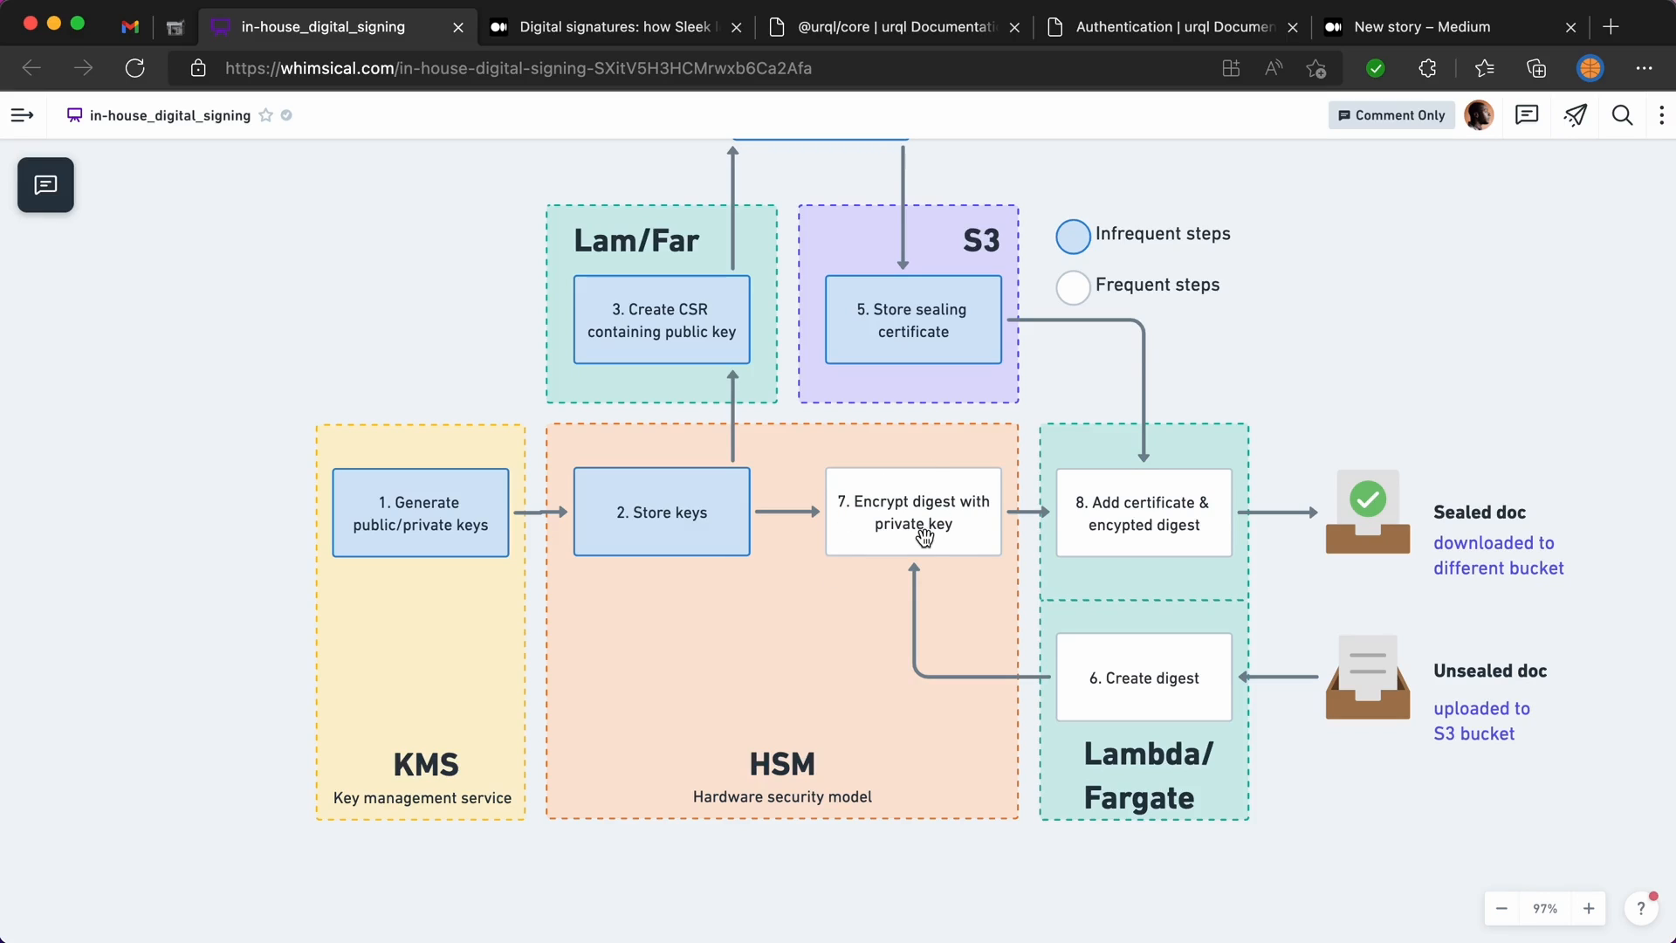
mouse_move(1042, 470)
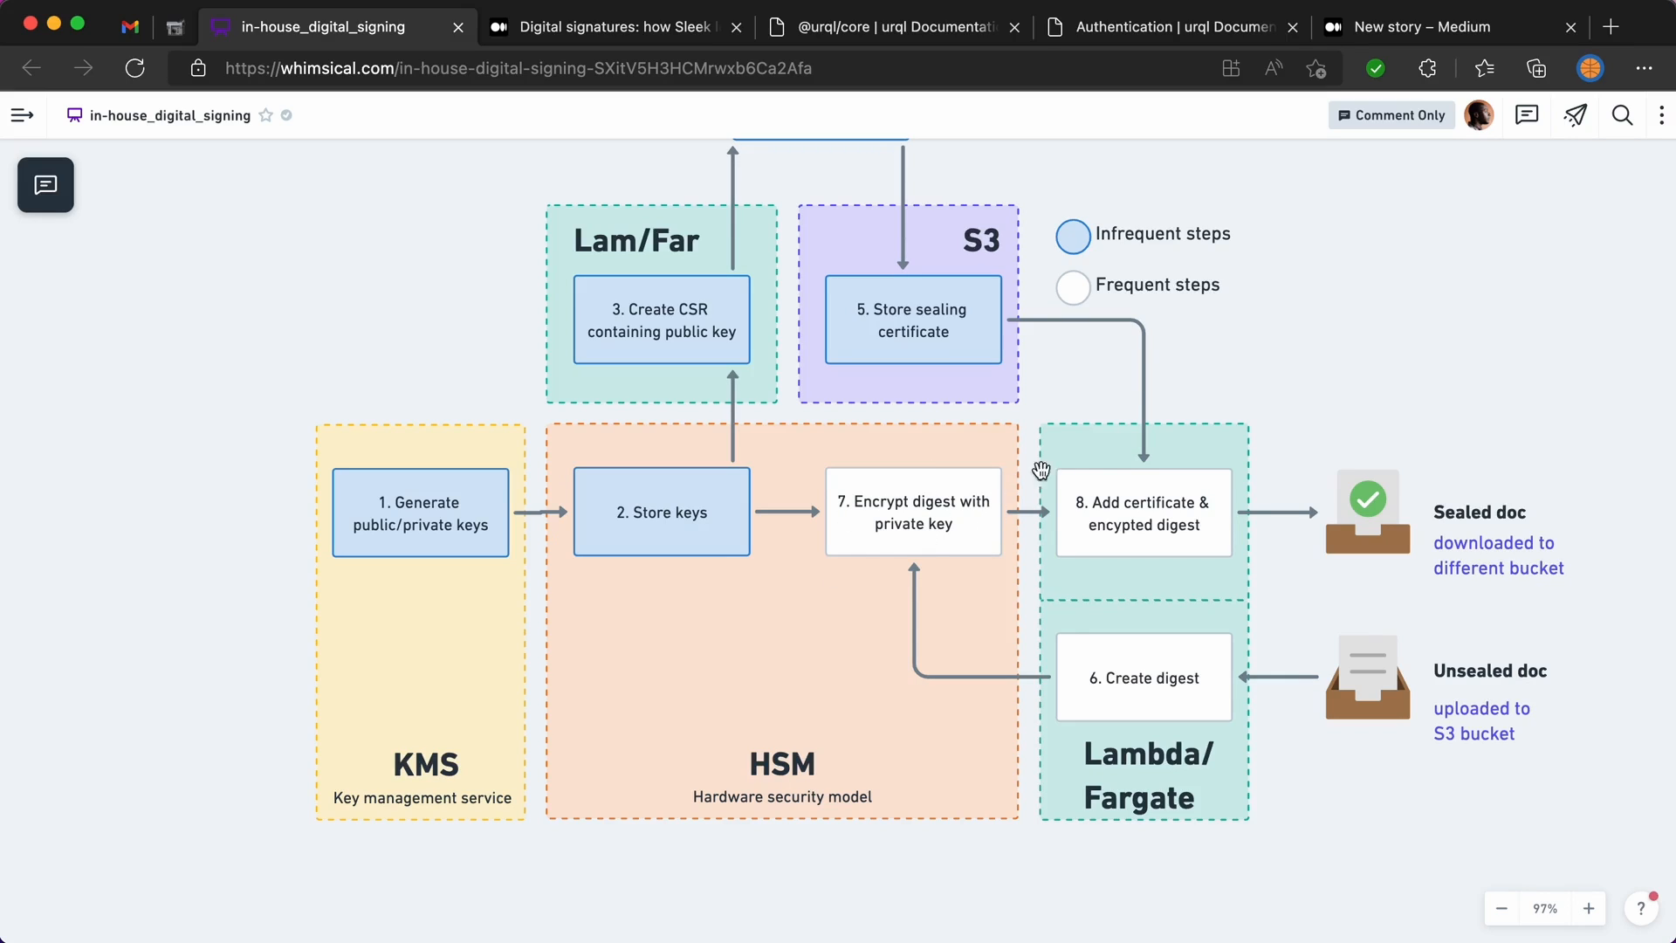
mouse_move(1103, 531)
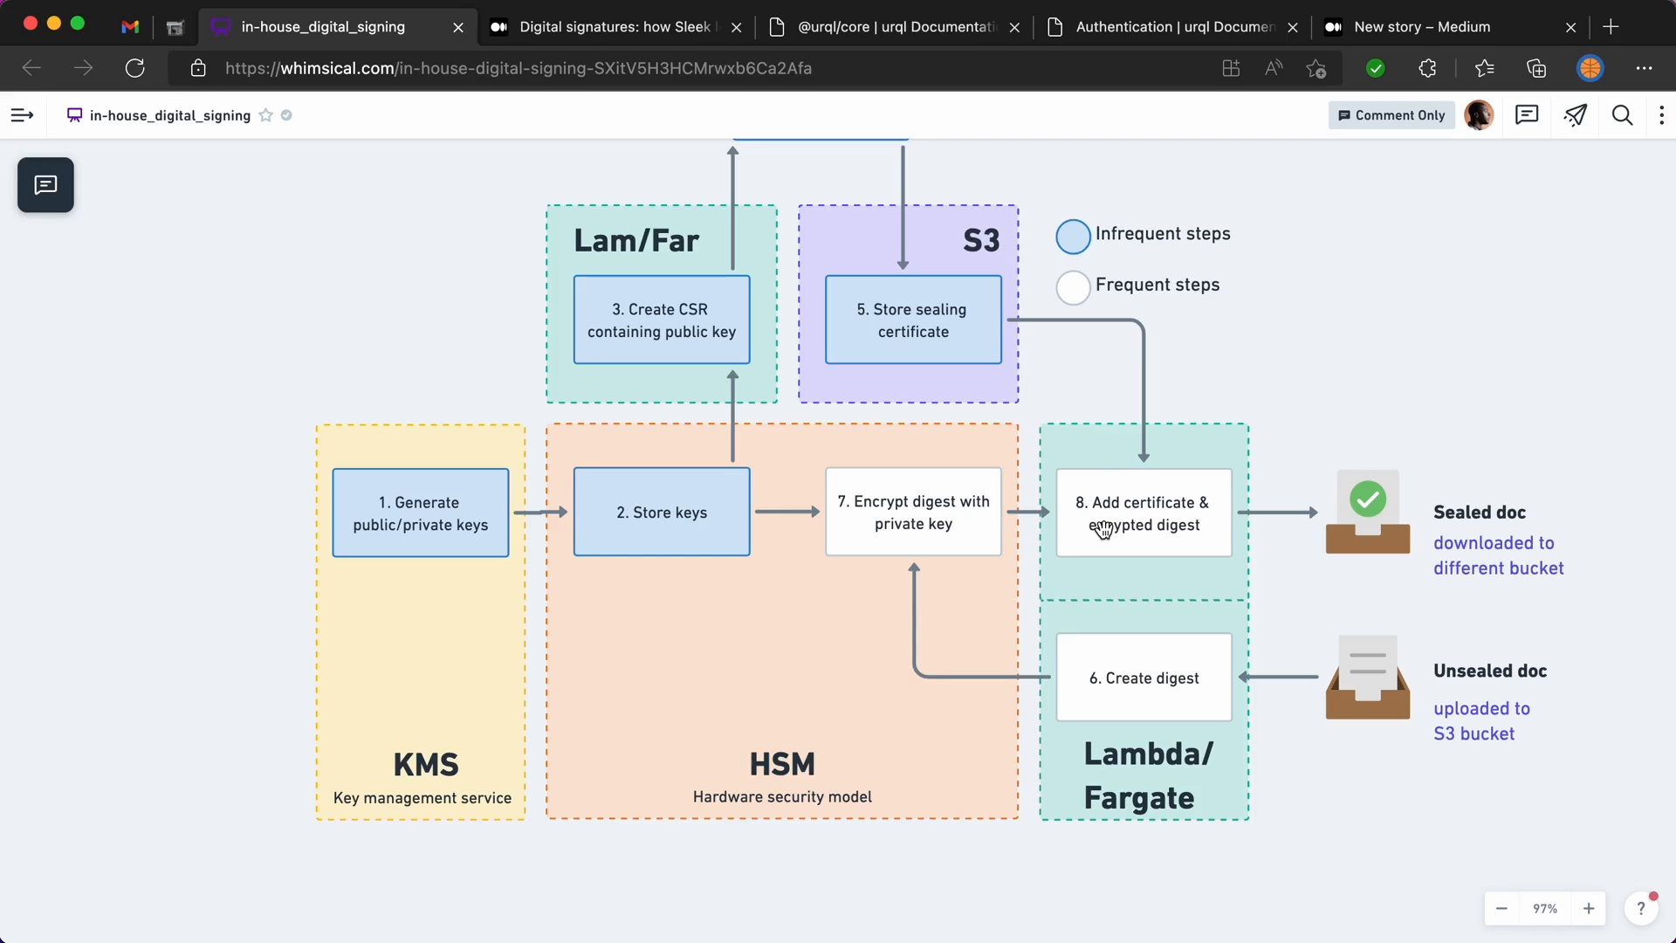
mouse_move(953, 618)
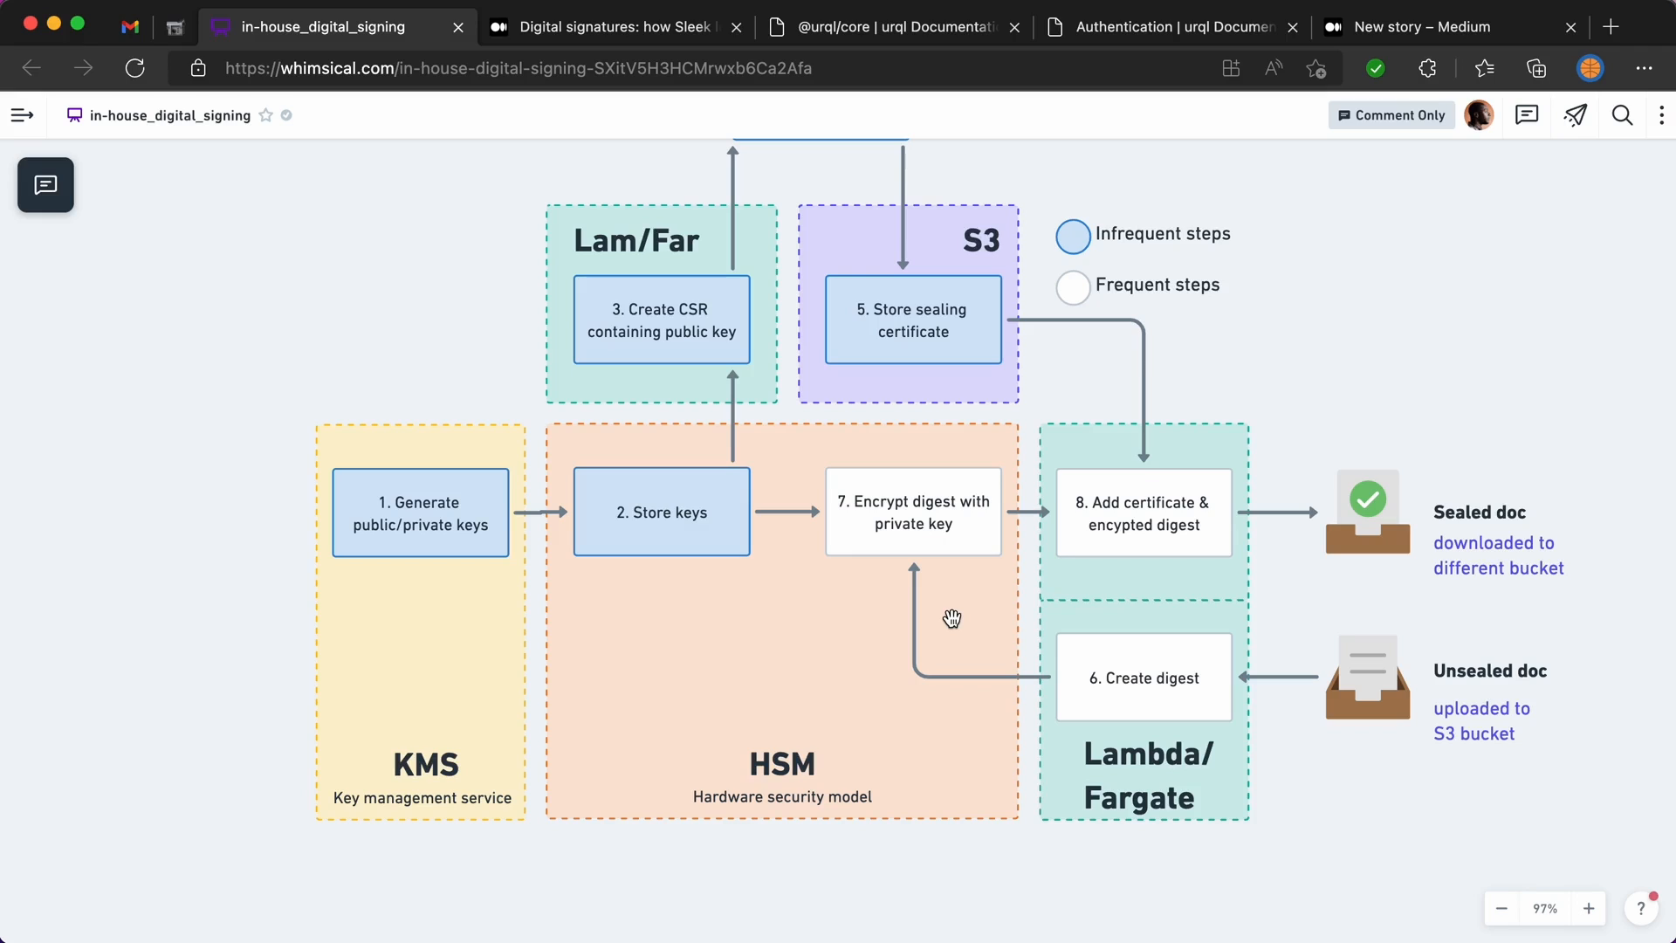
- Return to the Medium 'Digital signatures' article and scroll down into its content
left_click(635, 28)
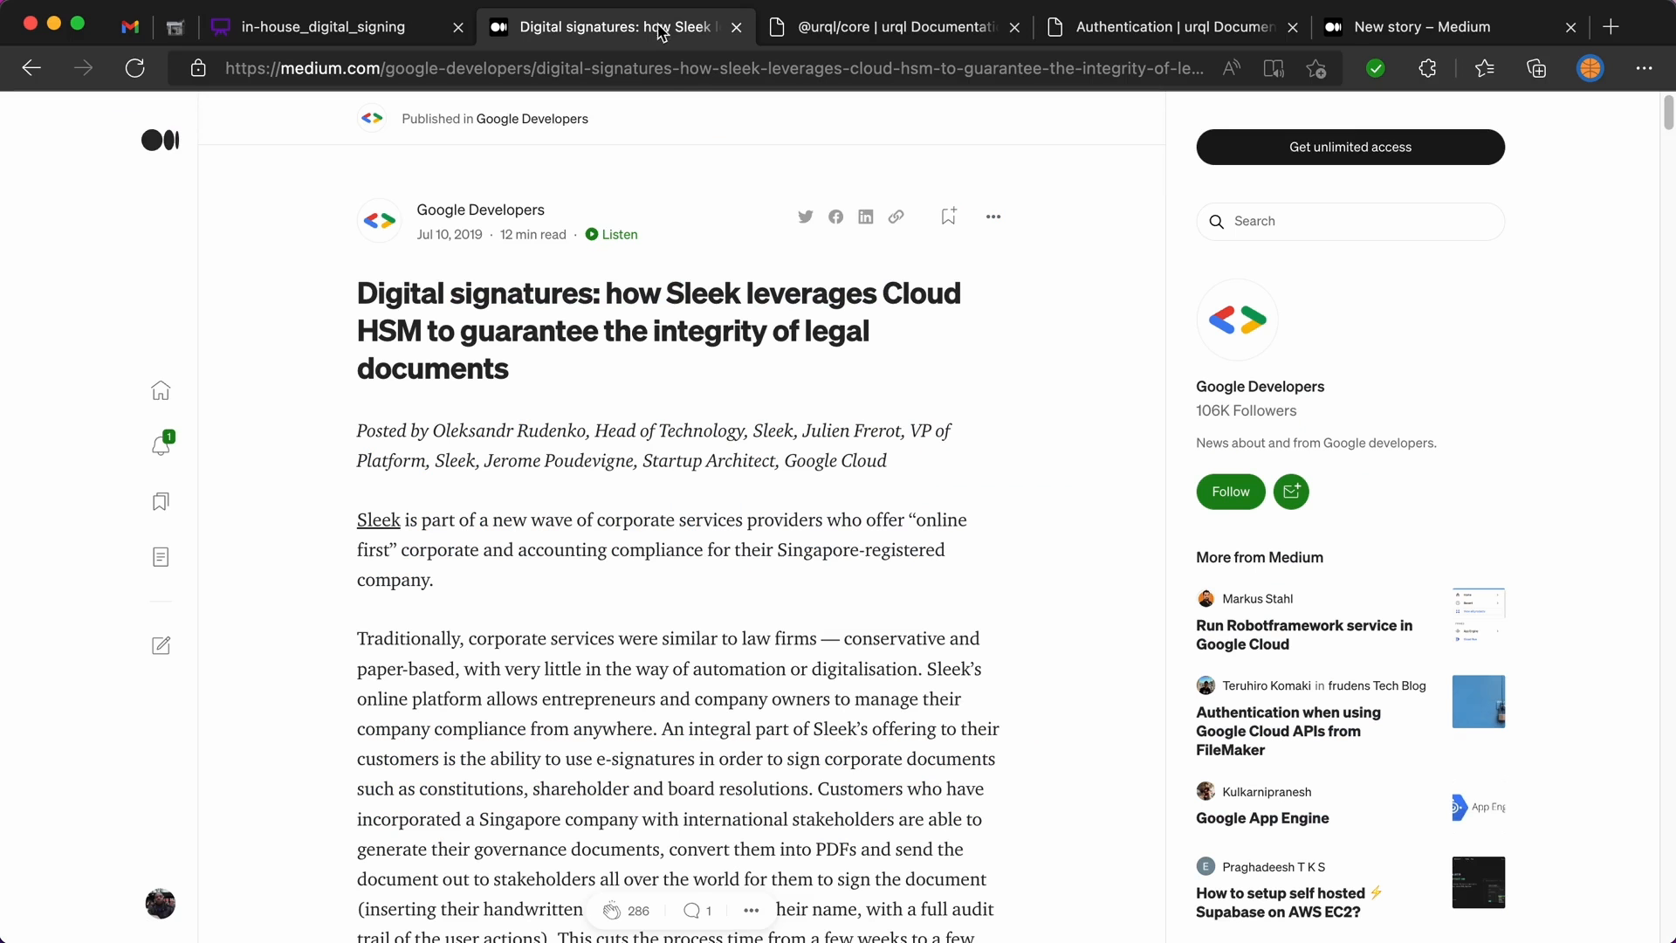
scroll("down", 3)
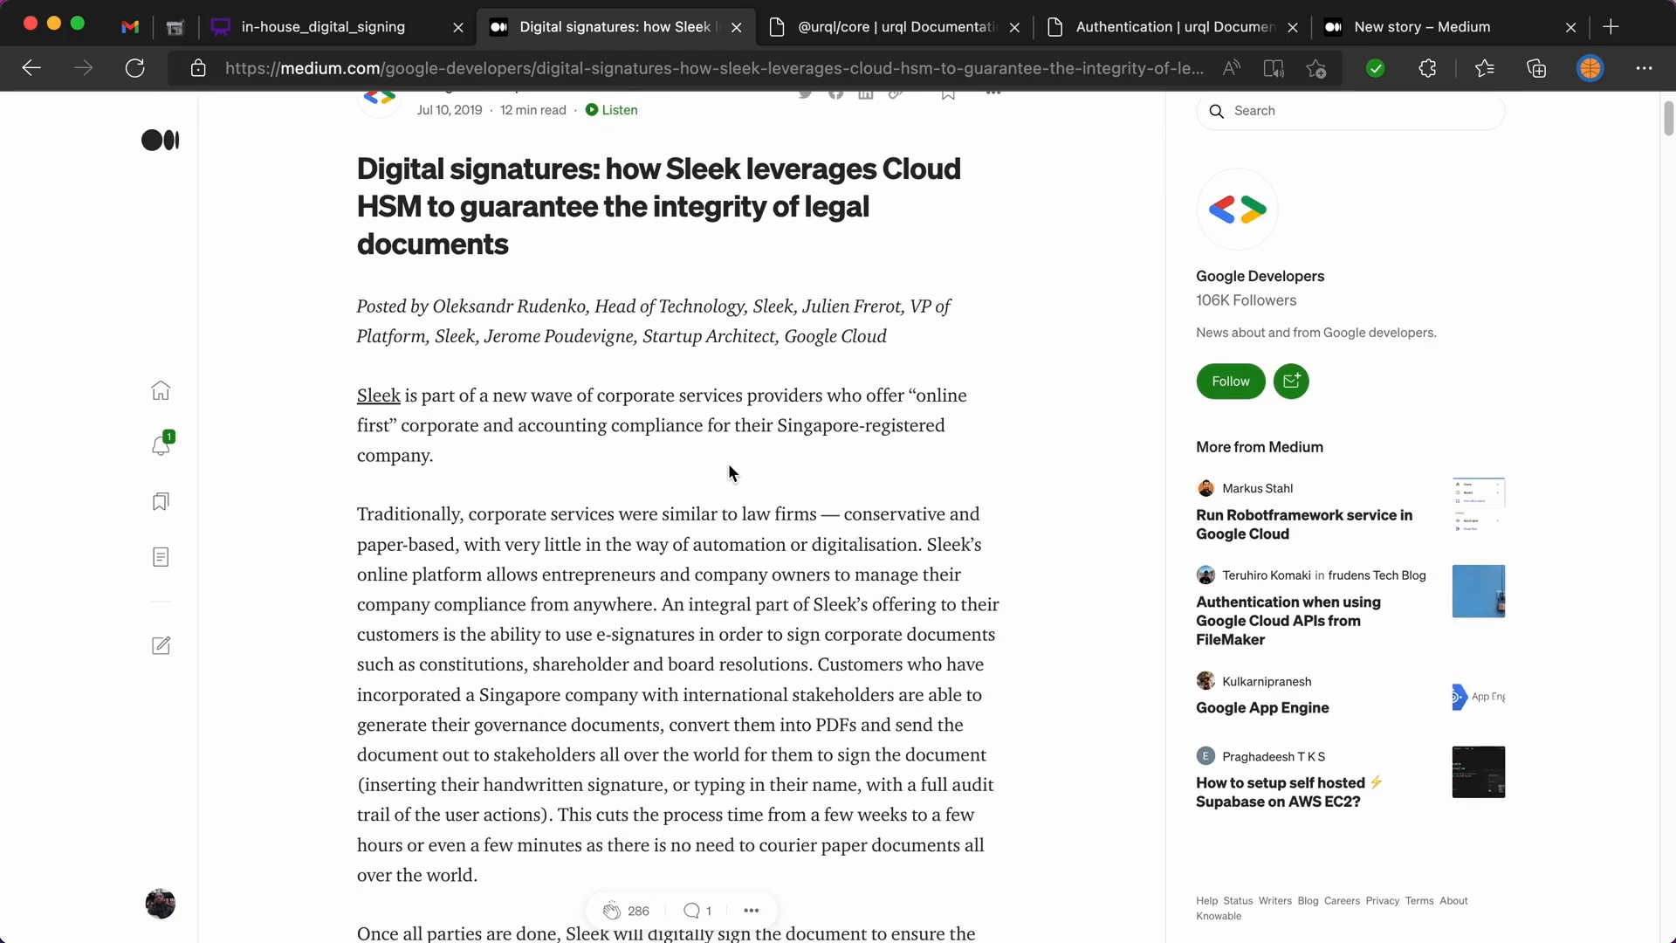